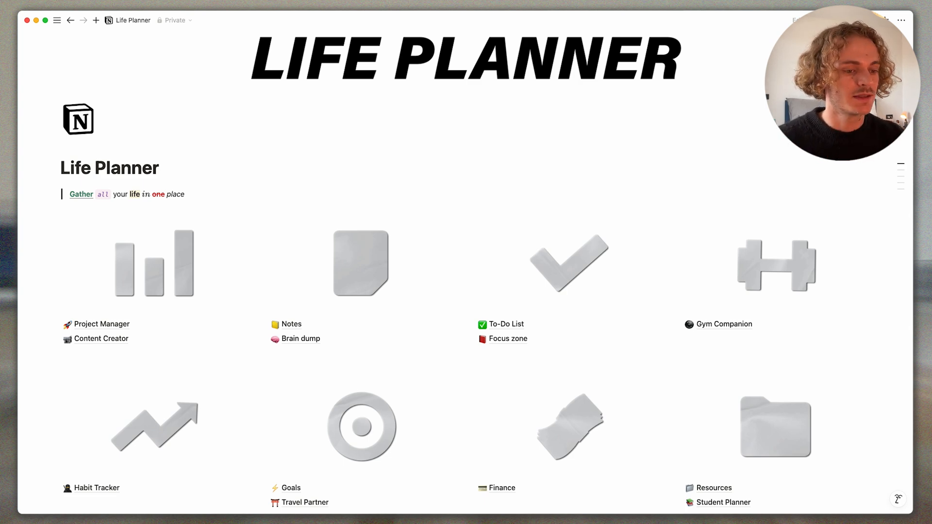
- Create a May 16, 2025 habit day from Quick actions and tick the 10k steps habit
{"action": "scroll", "scroll_direction": "down", "scroll_amount": 3}
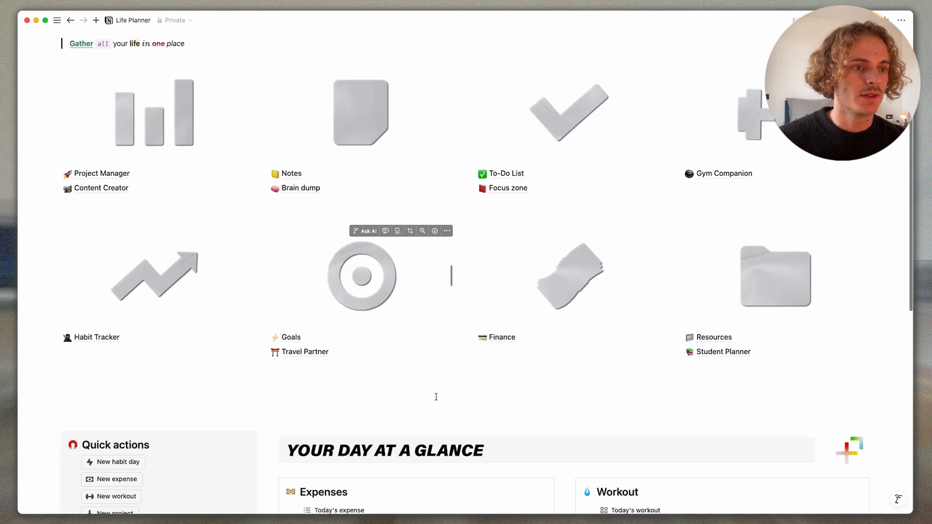
{"action": "scroll", "scroll_direction": "down", "scroll_amount": 3}
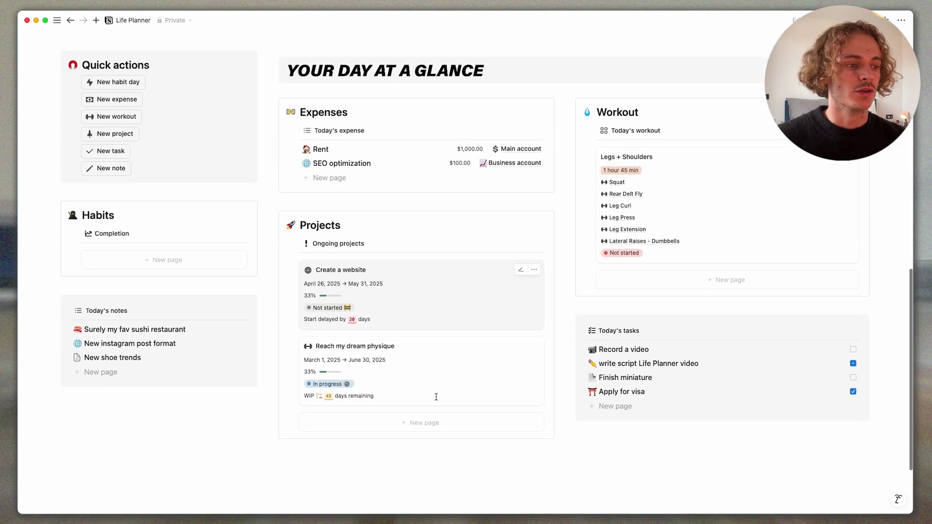
{"action": "mouse_move", "coordinate": [396, 488]}
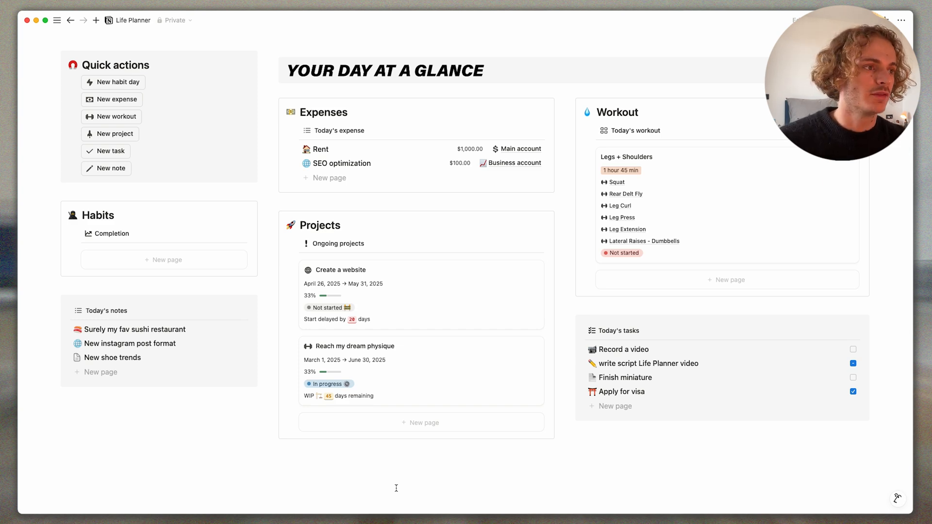
{"action": "left_click", "coordinate": [119, 82]}
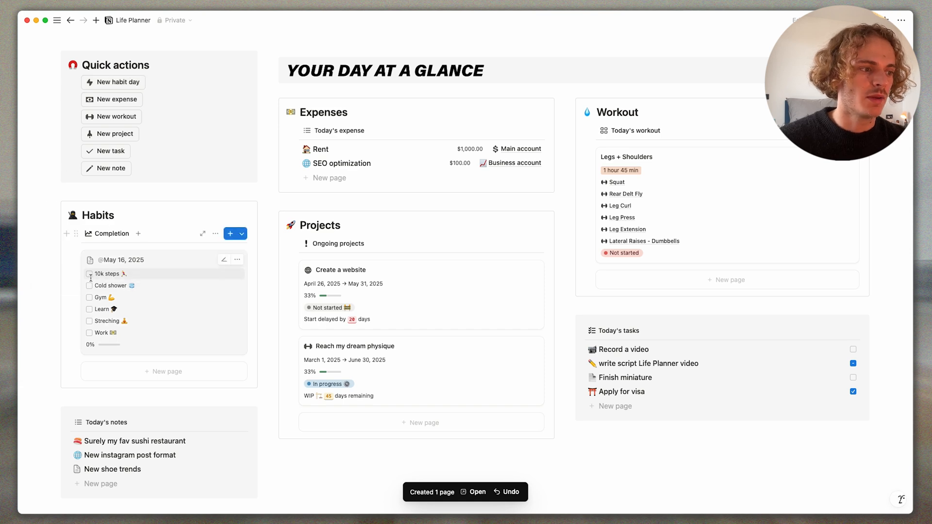
{"action": "left_click", "coordinate": [89, 297]}
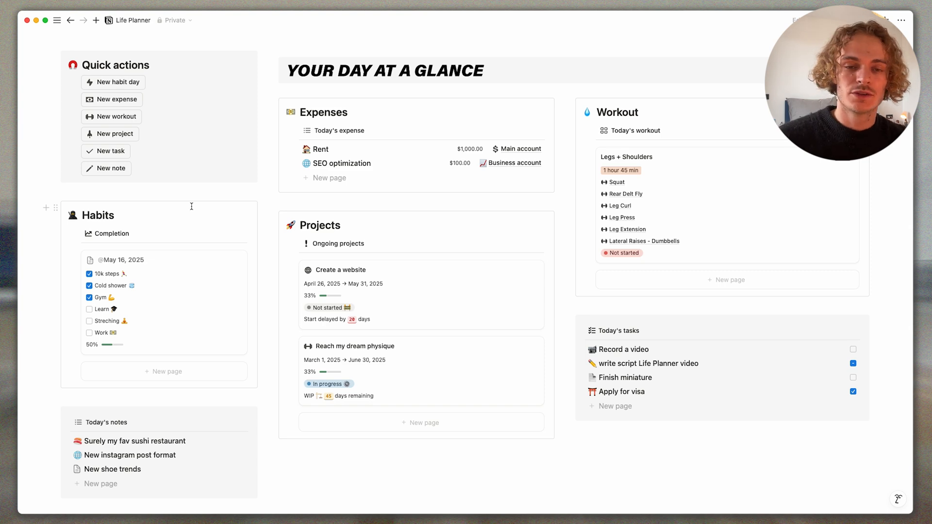
- Scroll to the top of the dashboard and open the Project Manager page
{"action": "scroll", "scroll_direction": "up", "scroll_amount": 3}
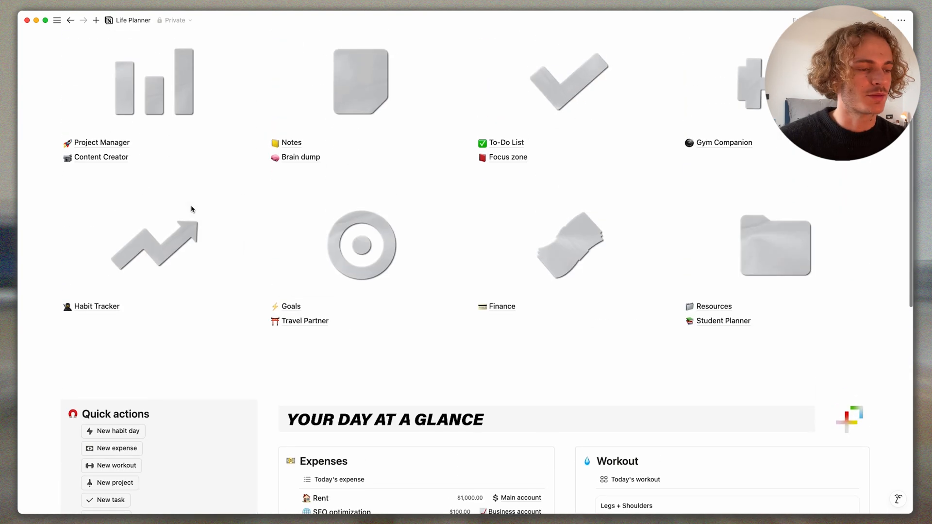
{"action": "scroll", "scroll_direction": "up", "scroll_amount": 3}
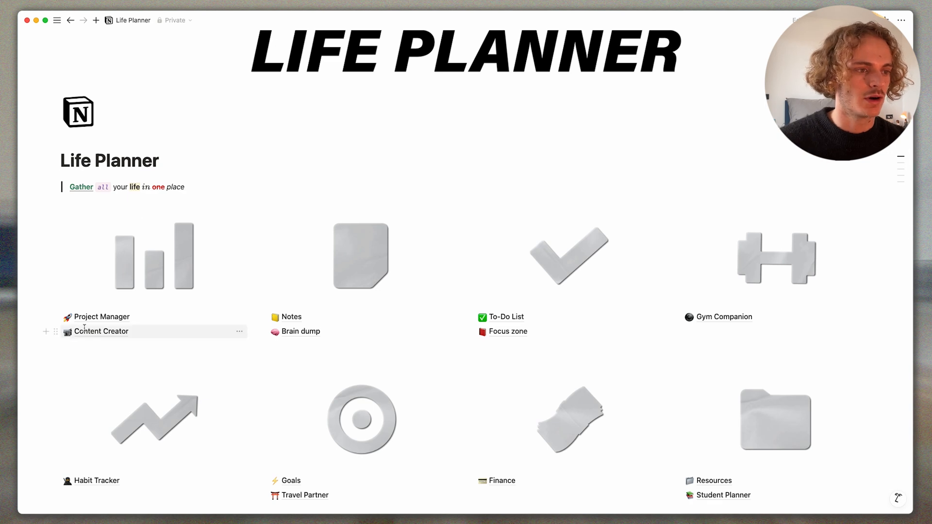
{"action": "left_click", "coordinate": [101, 317]}
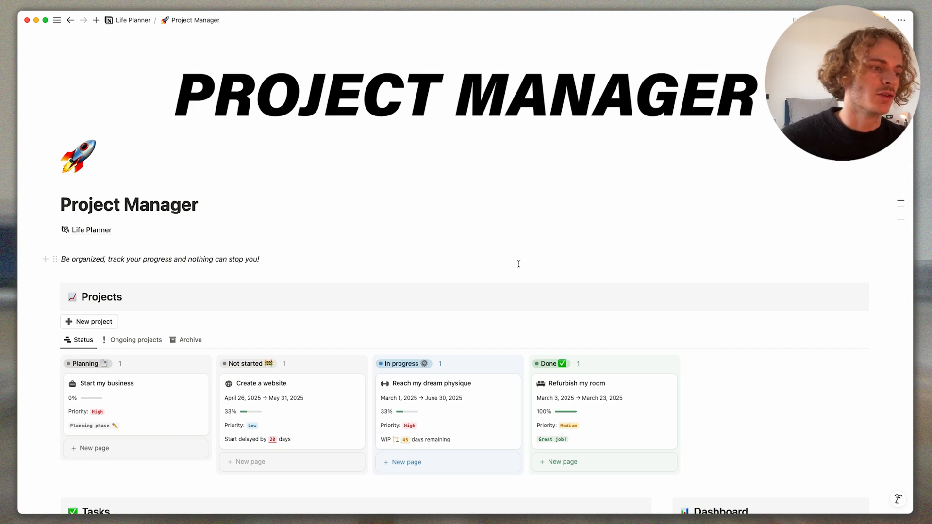
{"action": "mouse_move", "coordinate": [89, 321]}
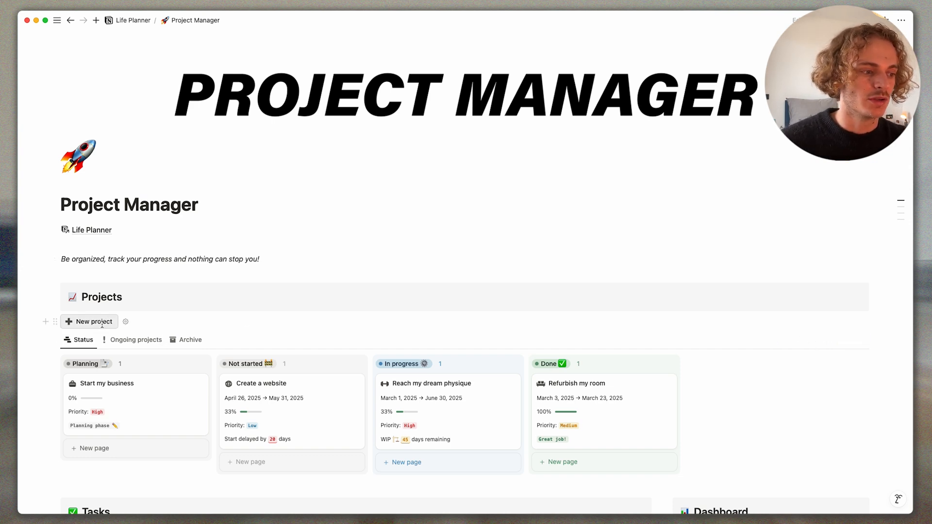
- Create a New Project card, close its preview, and scroll down to the Tasks section
{"action": "left_click", "coordinate": [88, 321]}
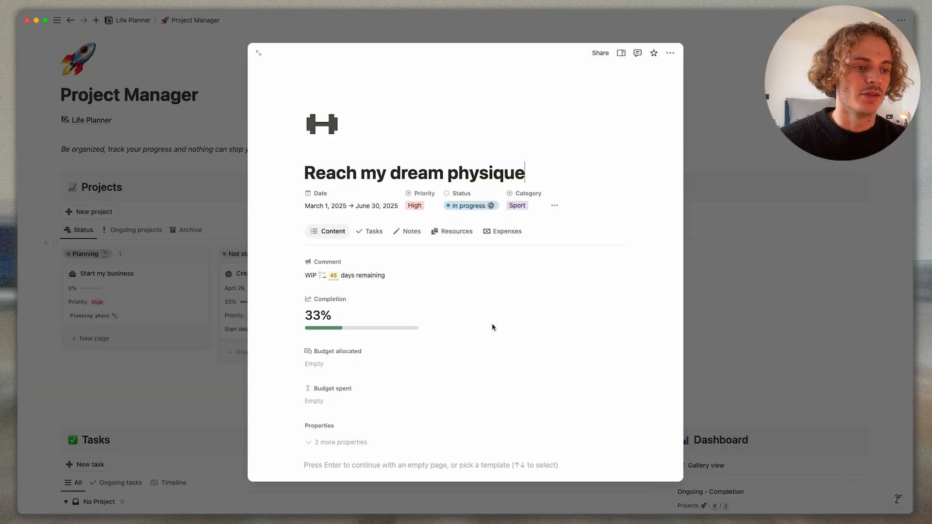
{"action": "mouse_move", "coordinate": [415, 297]}
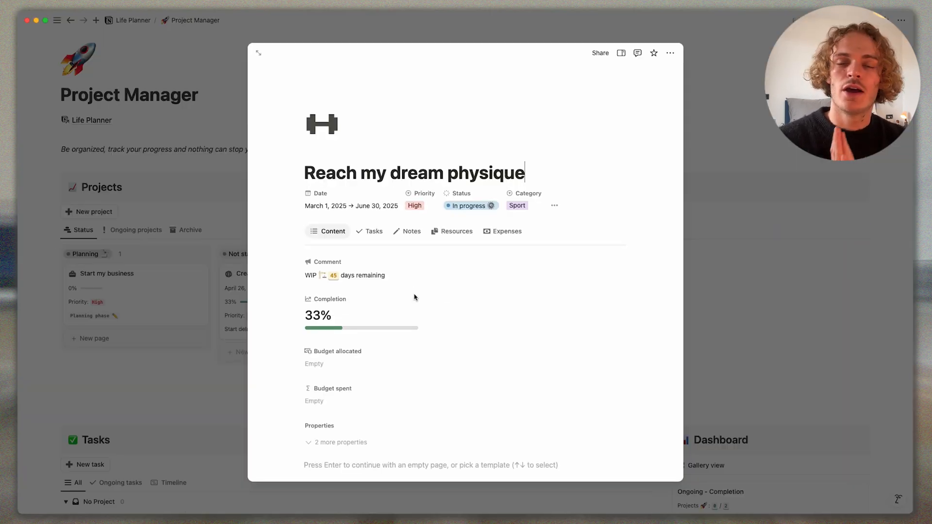
{"action": "mouse_move", "coordinate": [405, 286]}
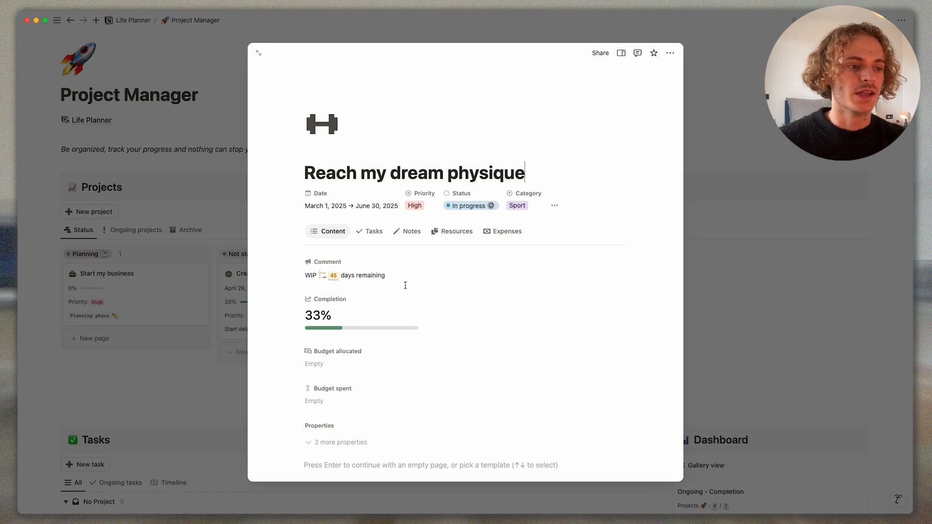
{"action": "left_click", "coordinate": [257, 52]}
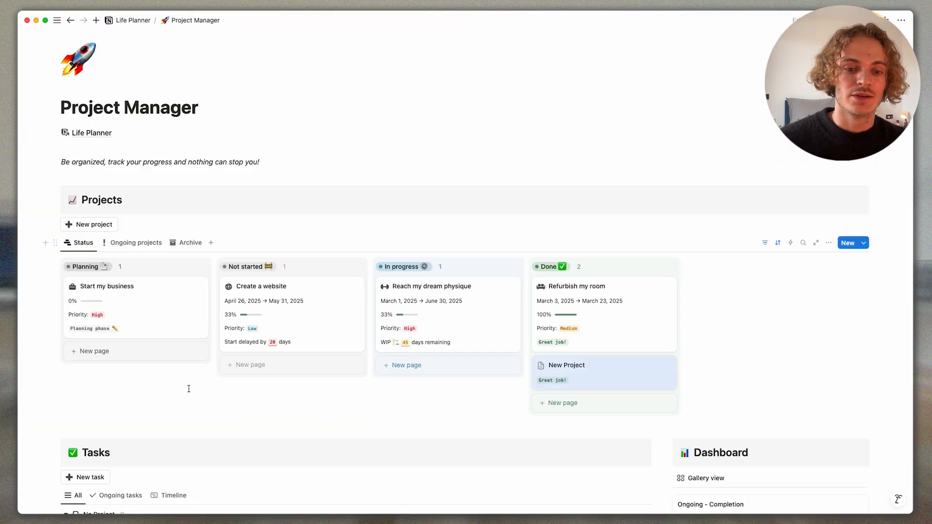
{"action": "scroll", "scroll_direction": "down", "scroll_amount": 3}
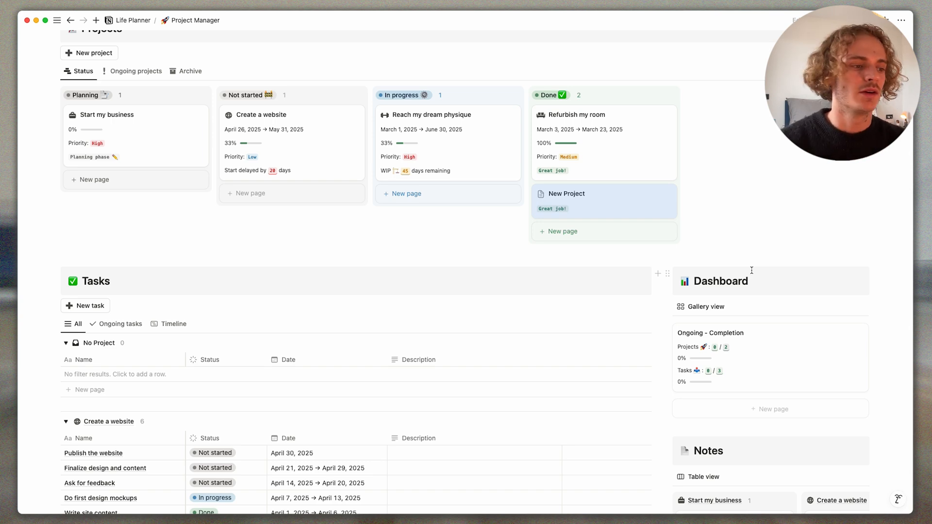
{"action": "scroll", "scroll_direction": "down", "scroll_amount": 3}
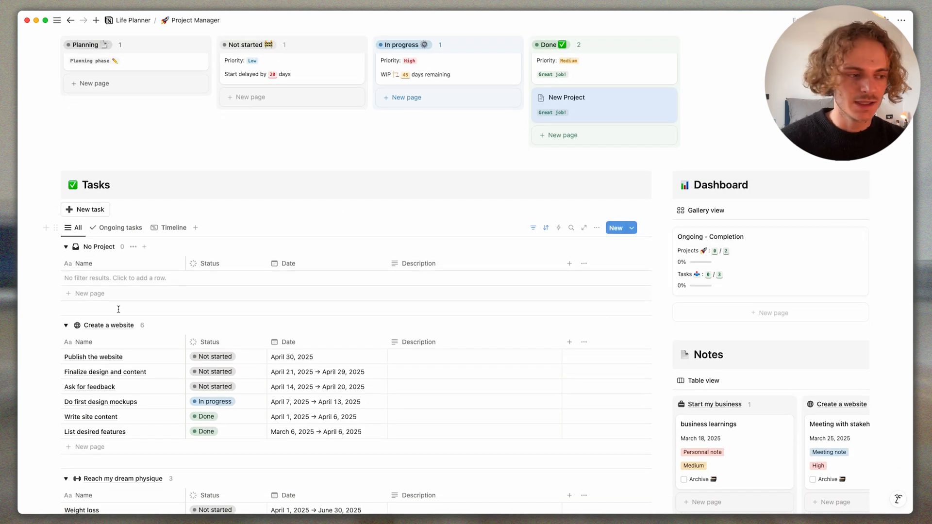
{"action": "mouse_move", "coordinate": [133, 348]}
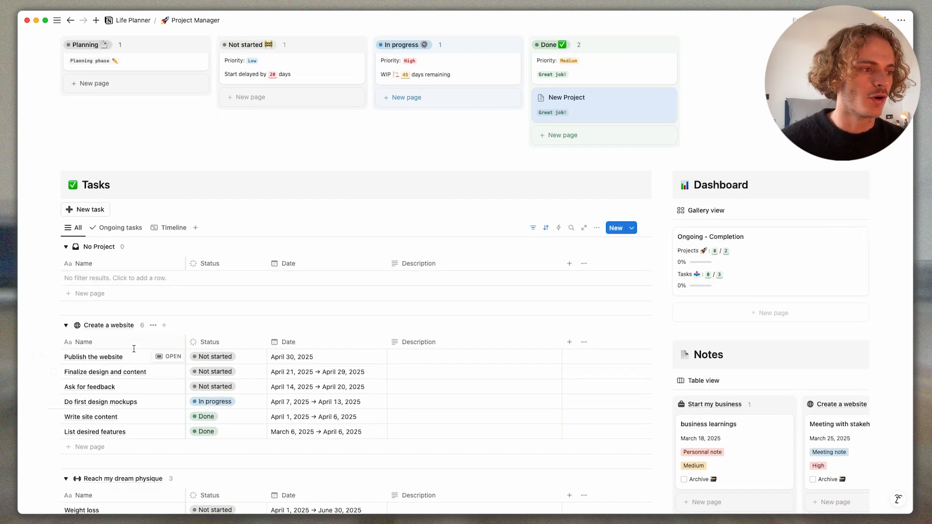
{"action": "mouse_move", "coordinate": [85, 209]}
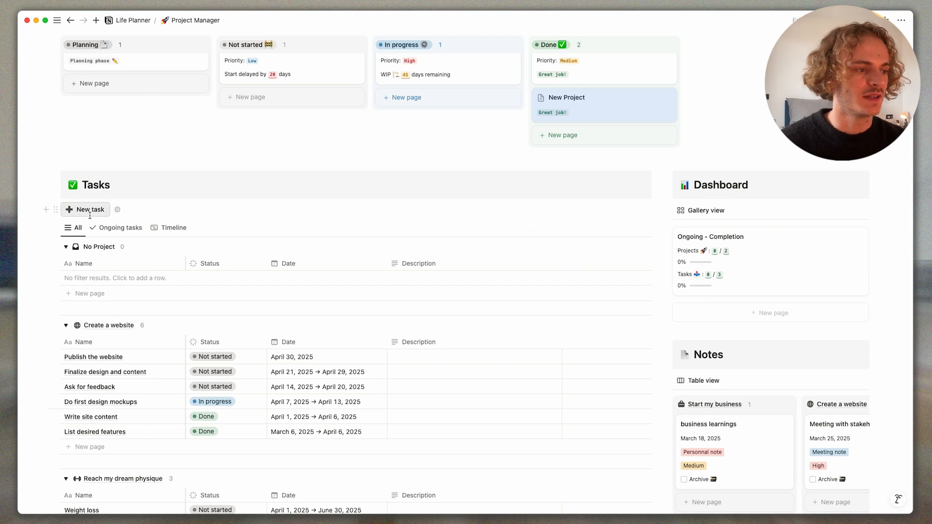
- Add a blank task, then retitle the project 'New Project youtube video' with a briefcase icon
{"action": "left_click", "coordinate": [85, 209]}
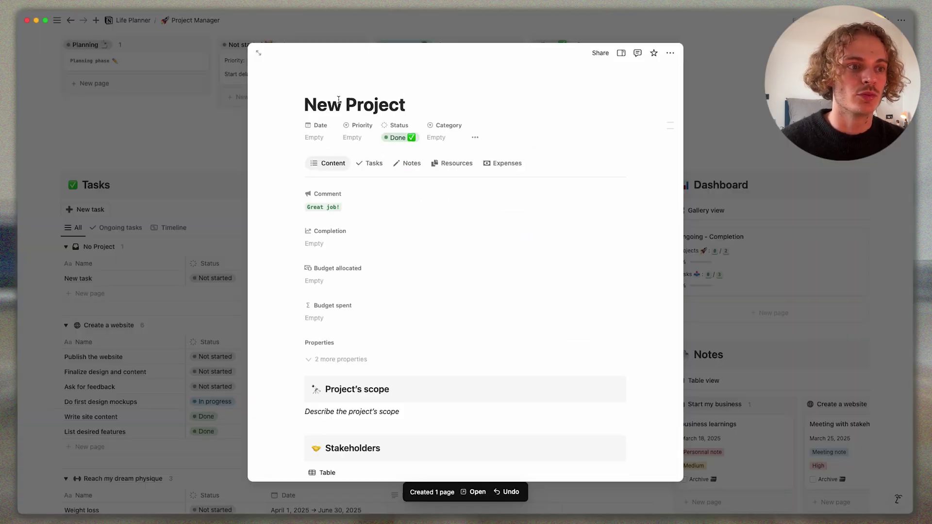
{"action": "double_click", "coordinate": [380, 104]}
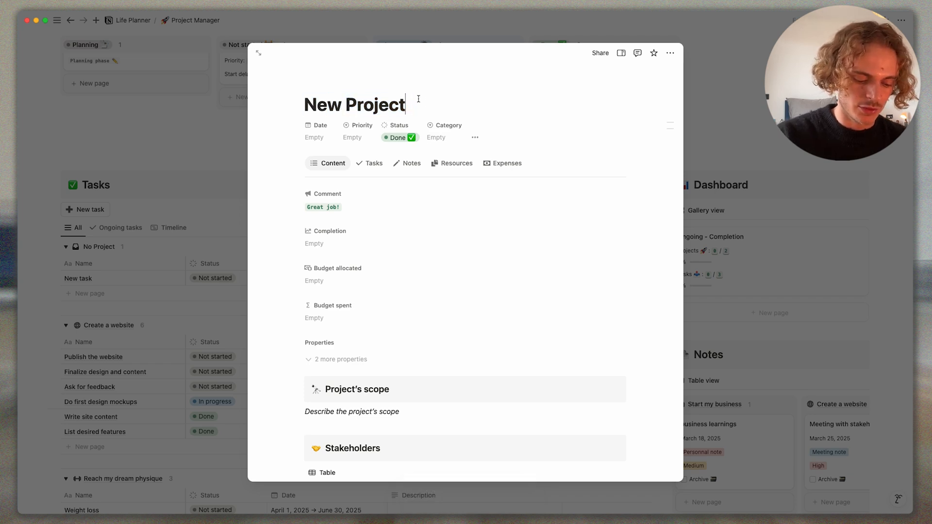
{"action": "type", "text": "youtube video"}
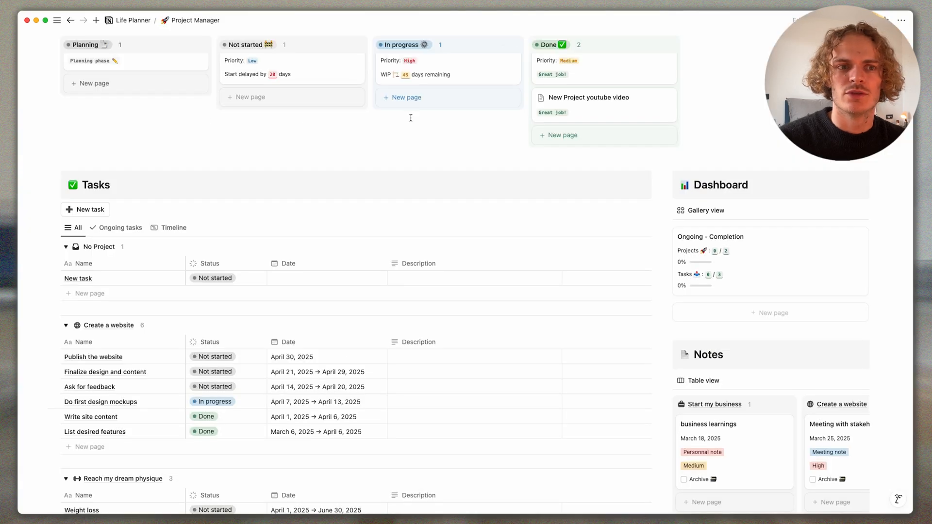
{"action": "left_click", "coordinate": [541, 97]}
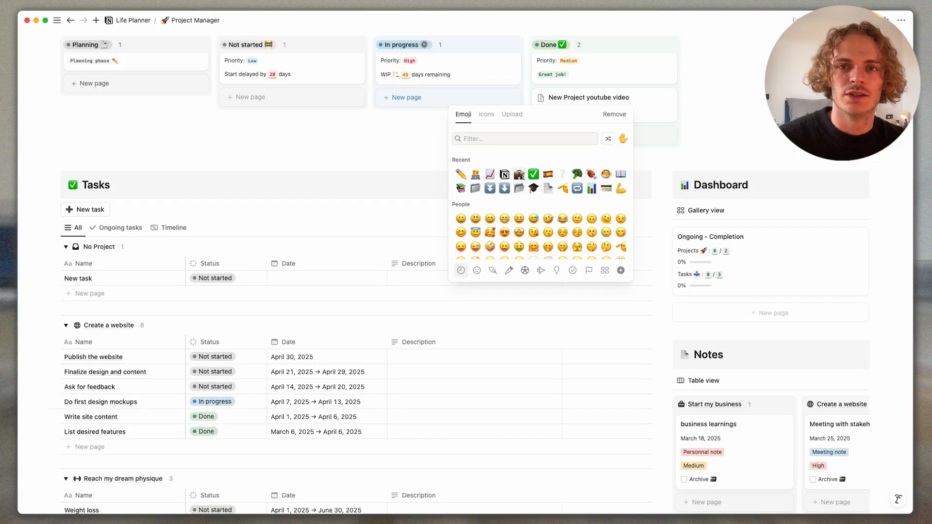
{"action": "left_click", "coordinate": [589, 98]}
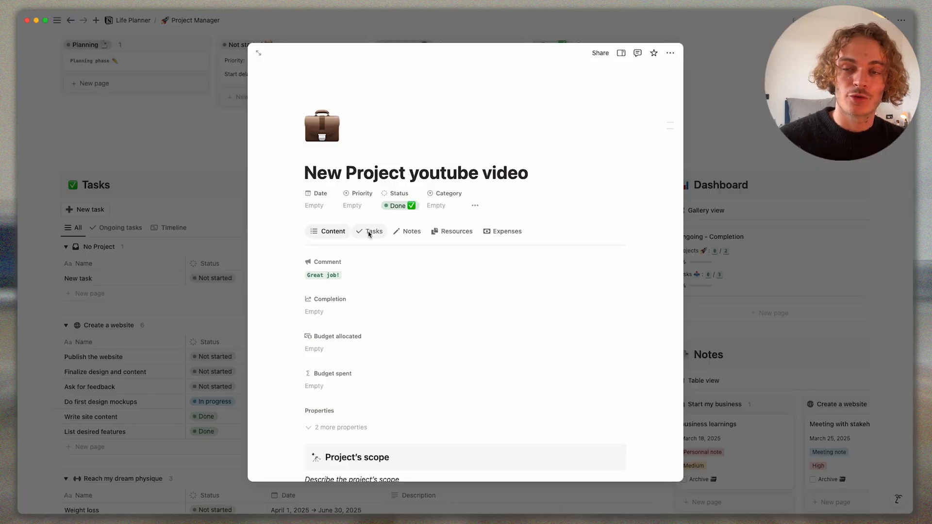
{"action": "mouse_move", "coordinate": [288, 232]}
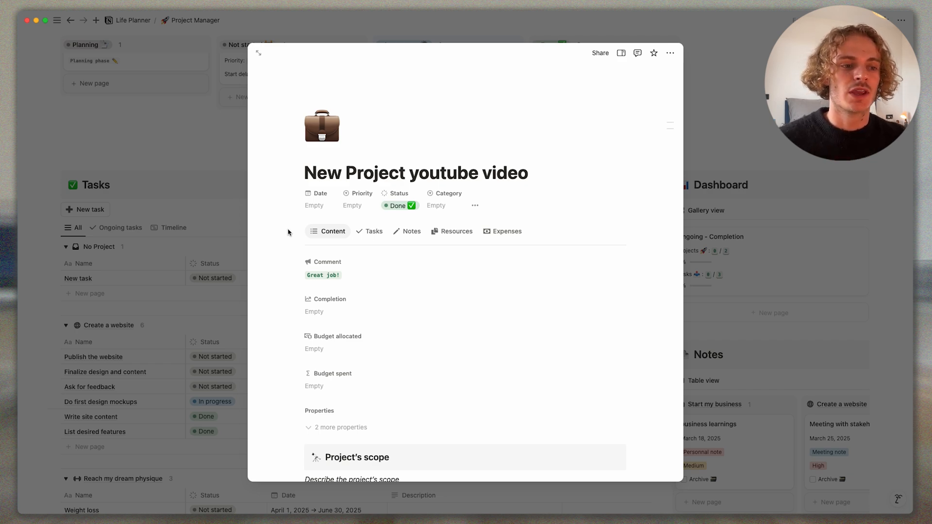
{"action": "left_click", "coordinate": [373, 231]}
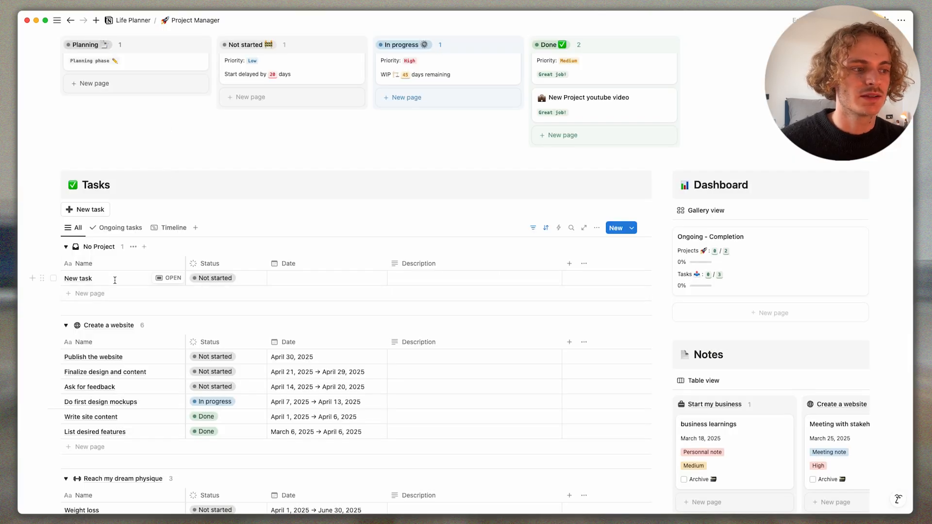
{"action": "left_click", "coordinate": [173, 279]}
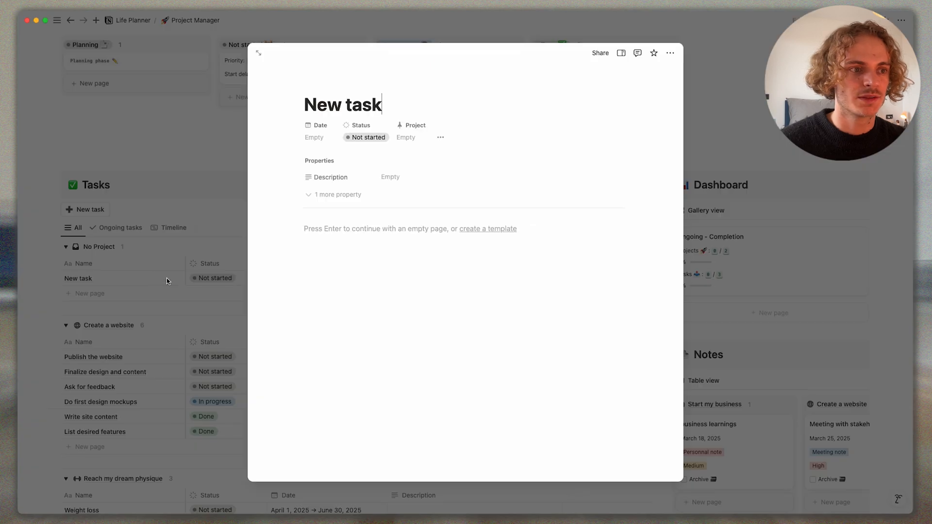
{"action": "left_click", "coordinate": [406, 138]}
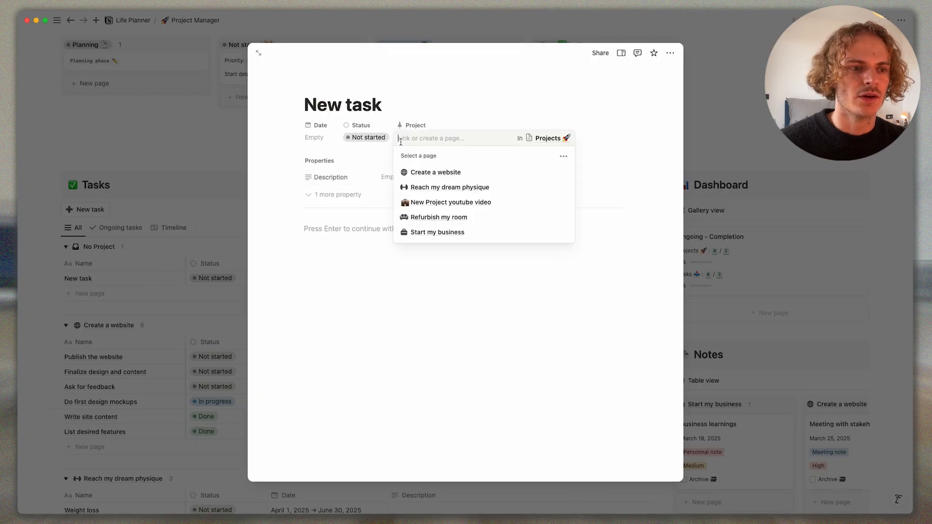
{"action": "mouse_move", "coordinate": [437, 217]}
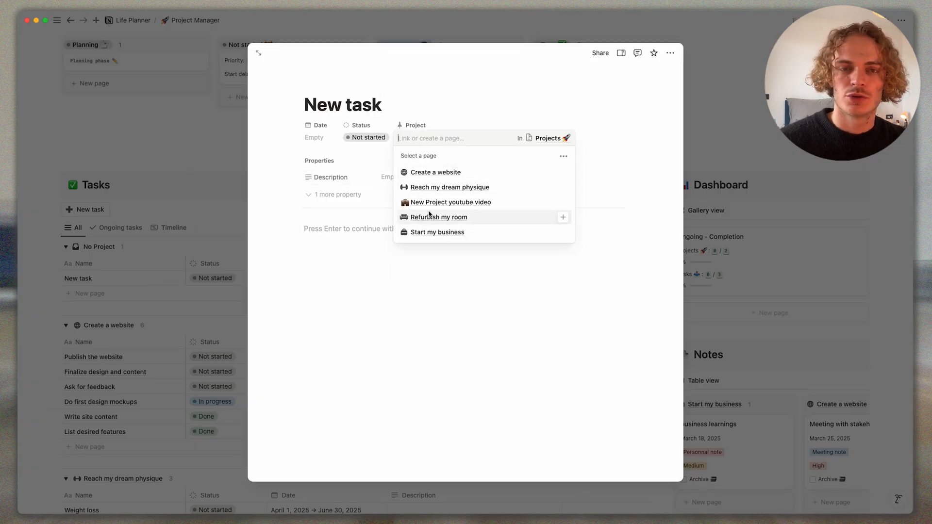
{"action": "left_click", "coordinate": [450, 202]}
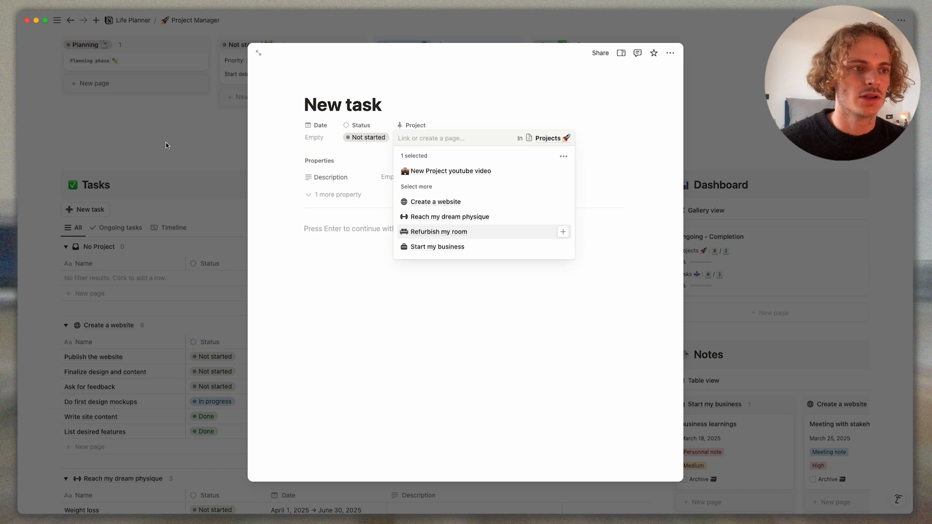
{"action": "left_click", "coordinate": [315, 137]}
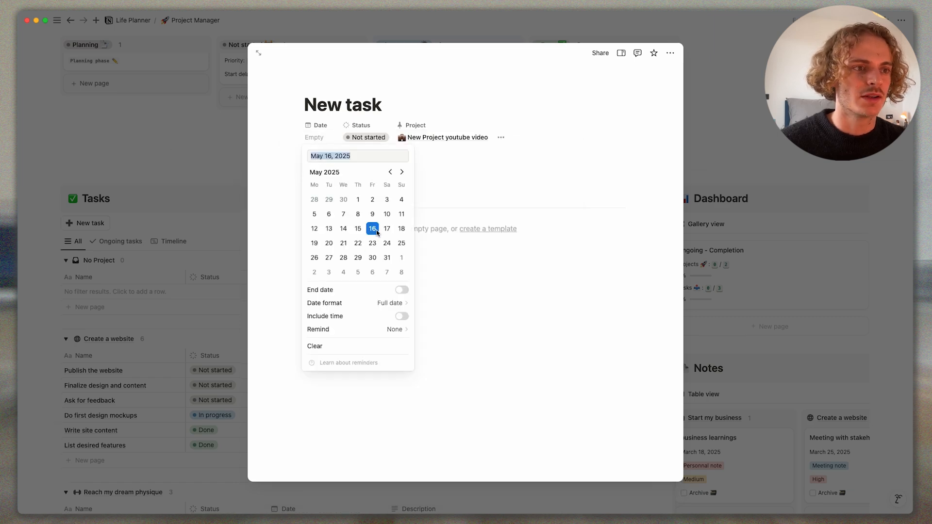
{"action": "left_click", "coordinate": [373, 228]}
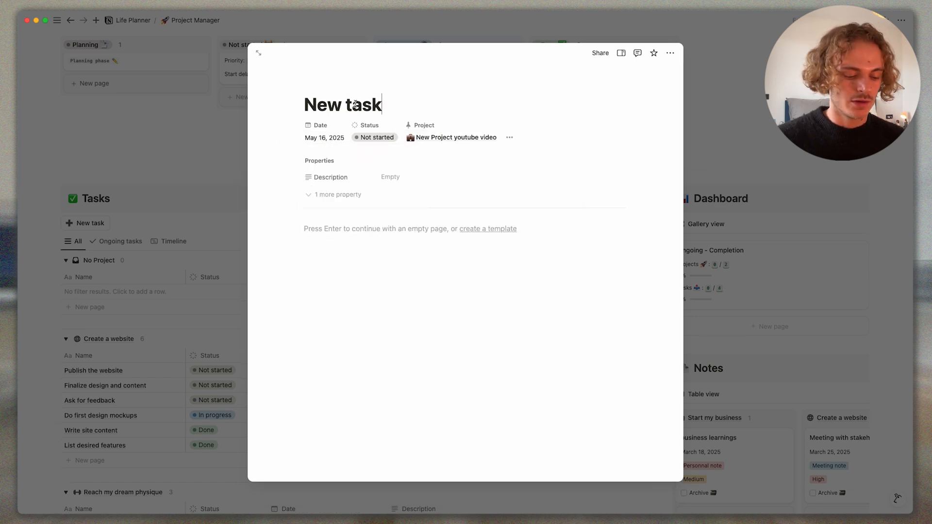
{"action": "type", "text": "Rec"}
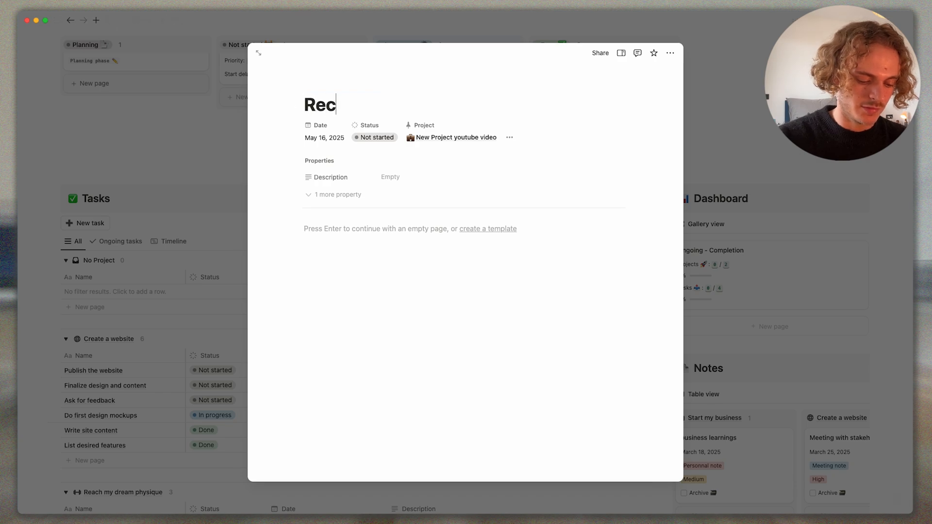
{"action": "type", "text": "ord a video"}
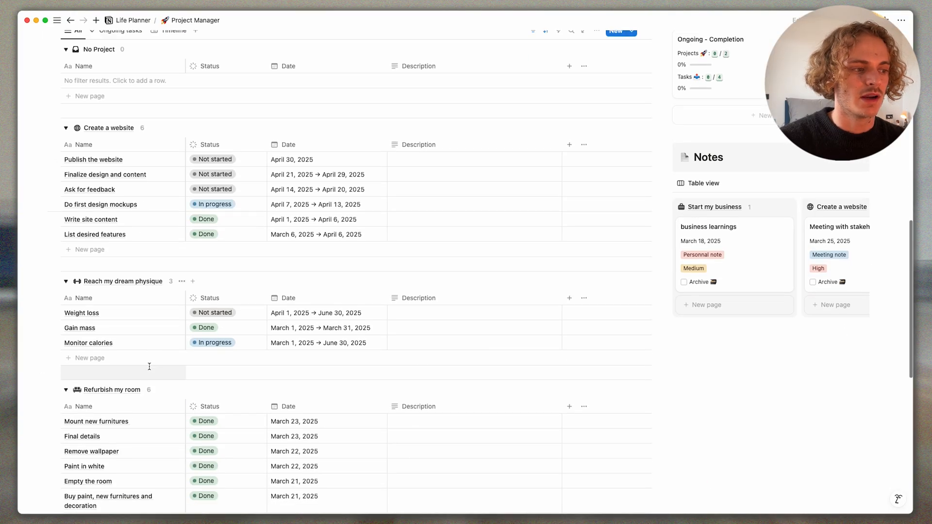
{"action": "scroll", "scroll_direction": "down", "scroll_amount": 3}
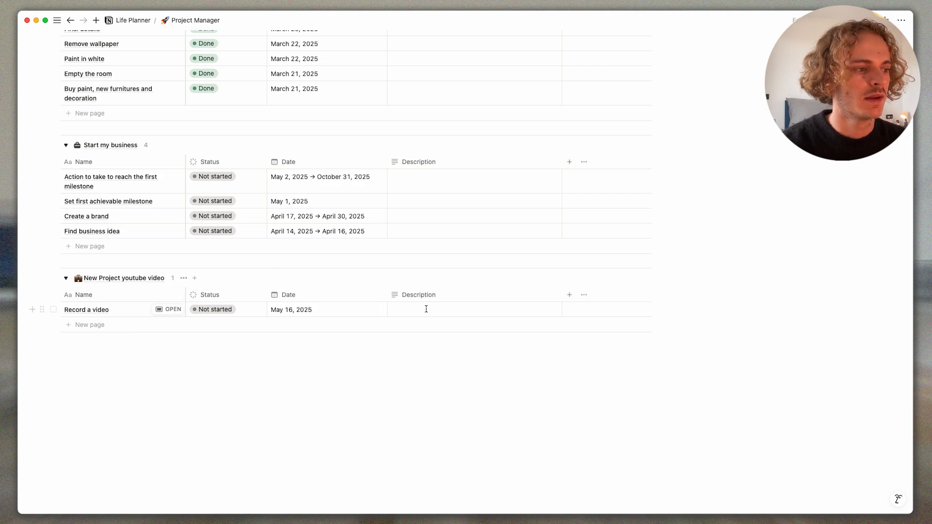
{"action": "scroll", "scroll_direction": "up", "scroll_amount": 3}
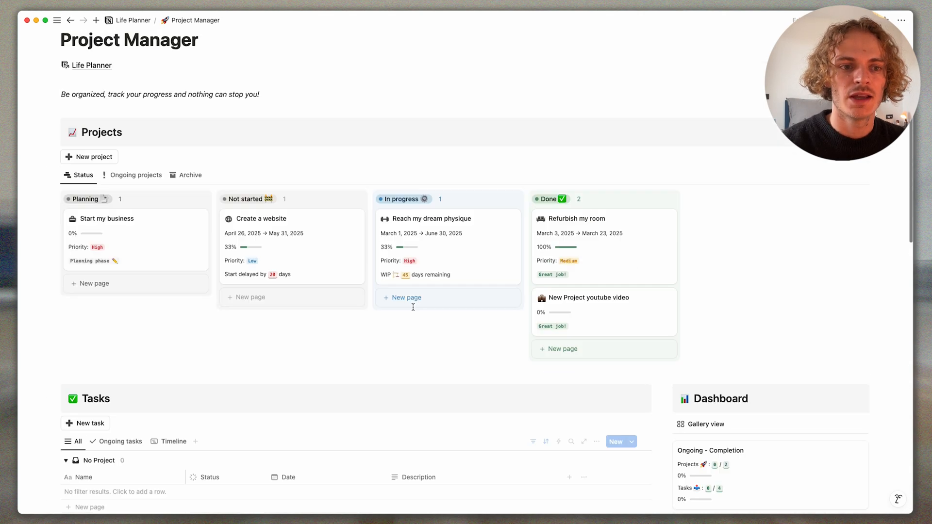
{"action": "left_click", "coordinate": [589, 298]}
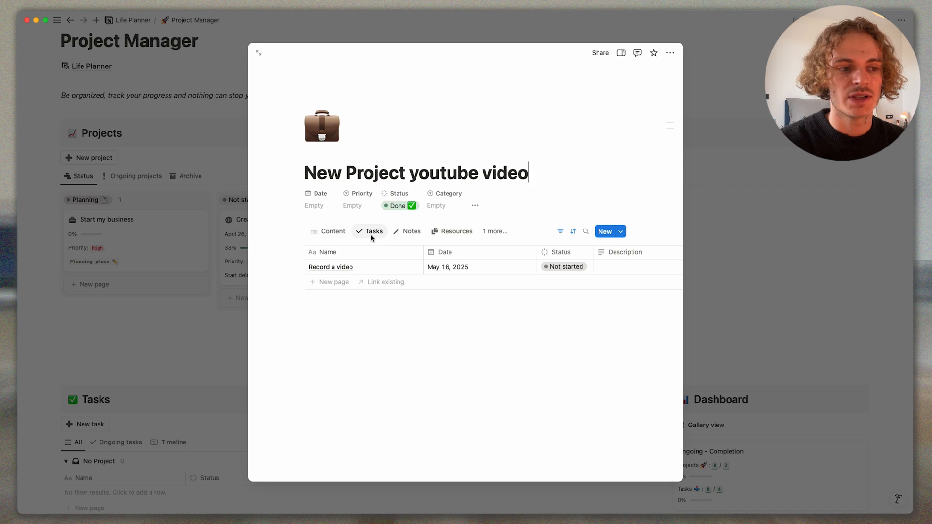
{"action": "mouse_move", "coordinate": [373, 231]}
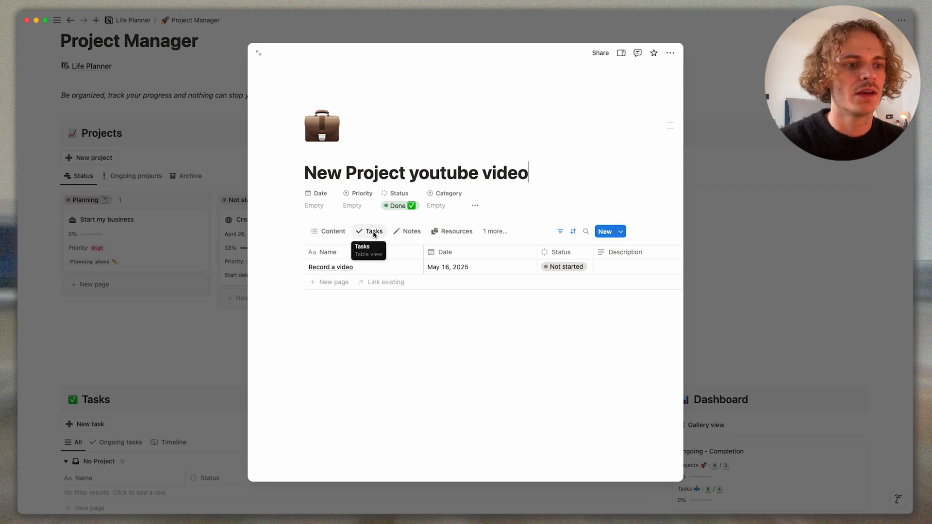
{"action": "left_click", "coordinate": [410, 231]}
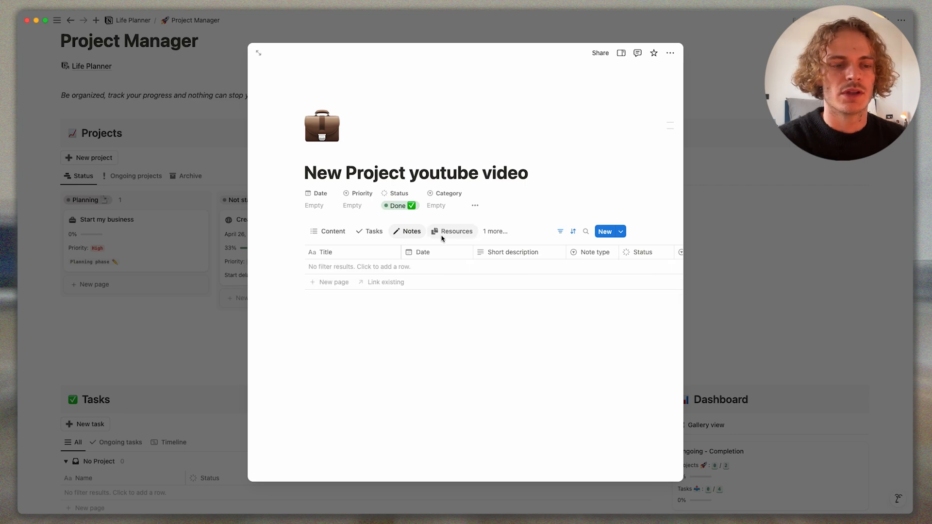
{"action": "mouse_move", "coordinate": [456, 231]}
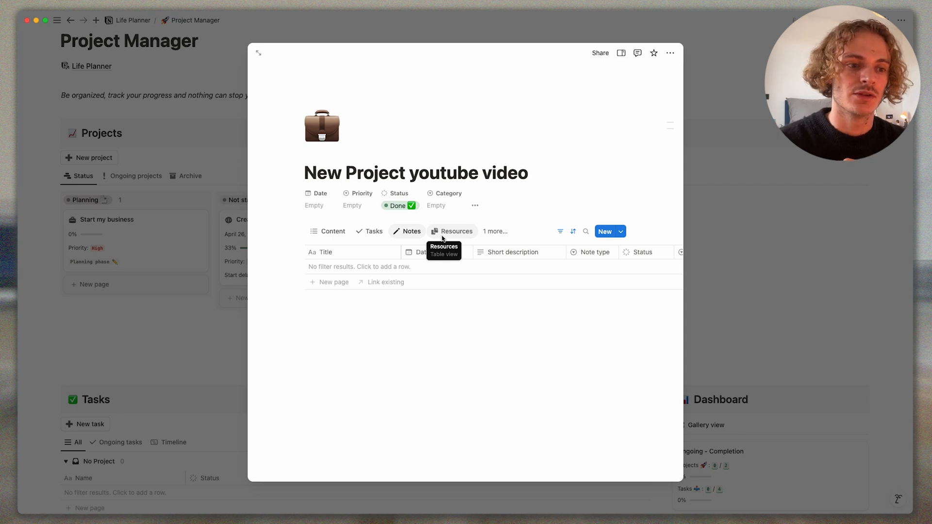
{"action": "left_click", "coordinate": [456, 231]}
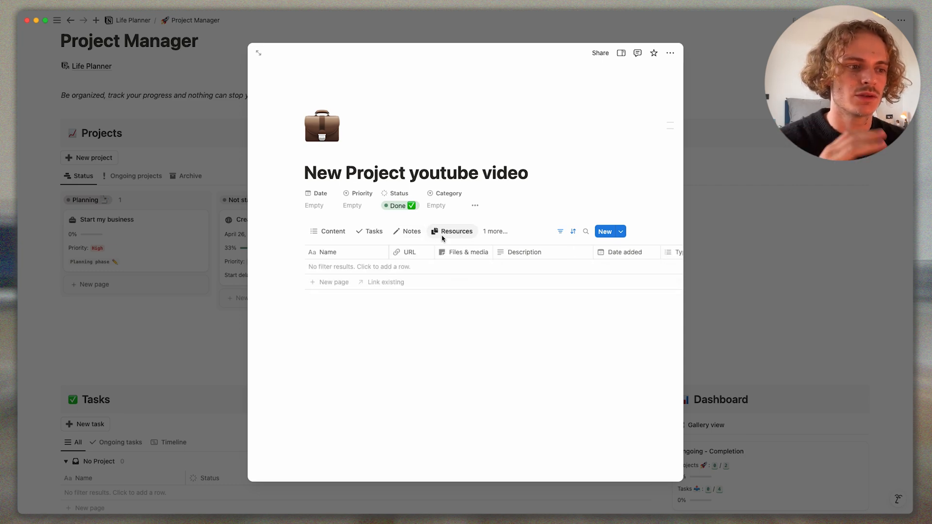
{"action": "left_click", "coordinate": [331, 231]}
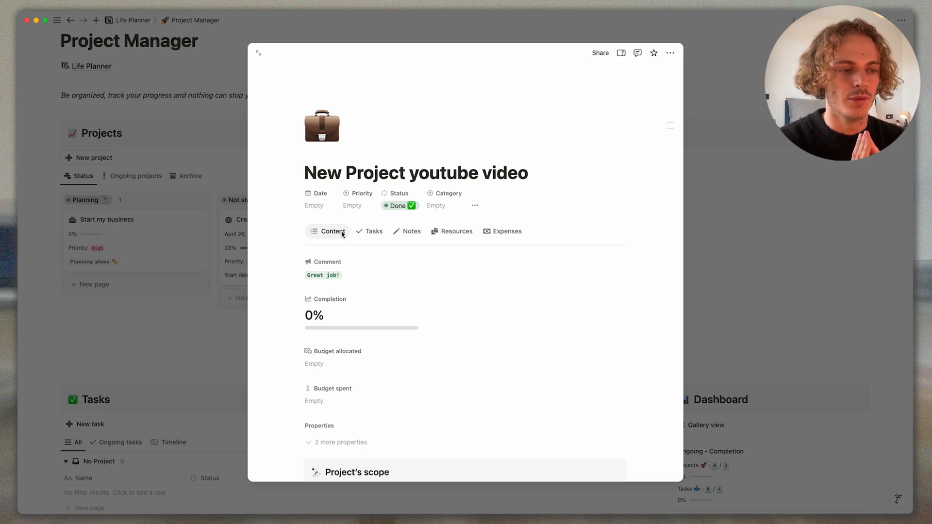
{"action": "mouse_move", "coordinate": [293, 259]}
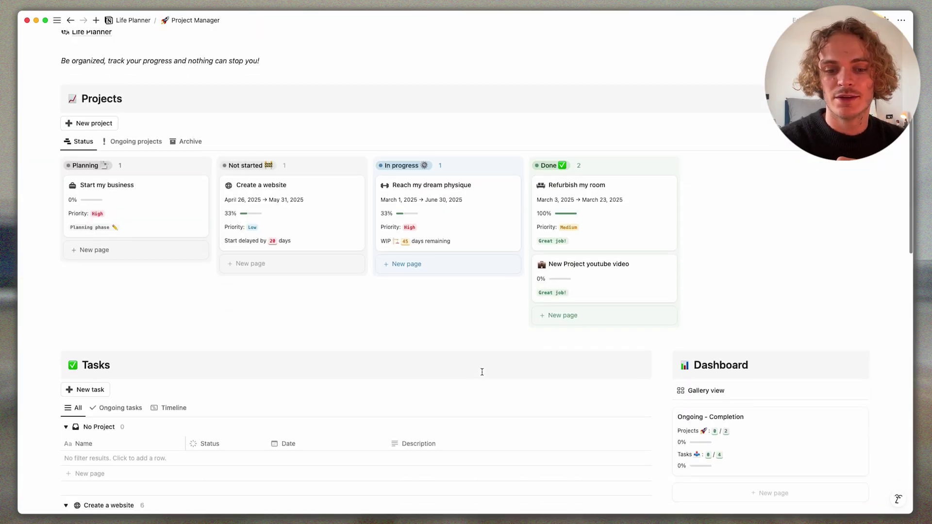
- Scroll through the project tasks, then return to Life Planner via the breadcrumb link
{"action": "scroll", "scroll_direction": "down", "scroll_amount": 3}
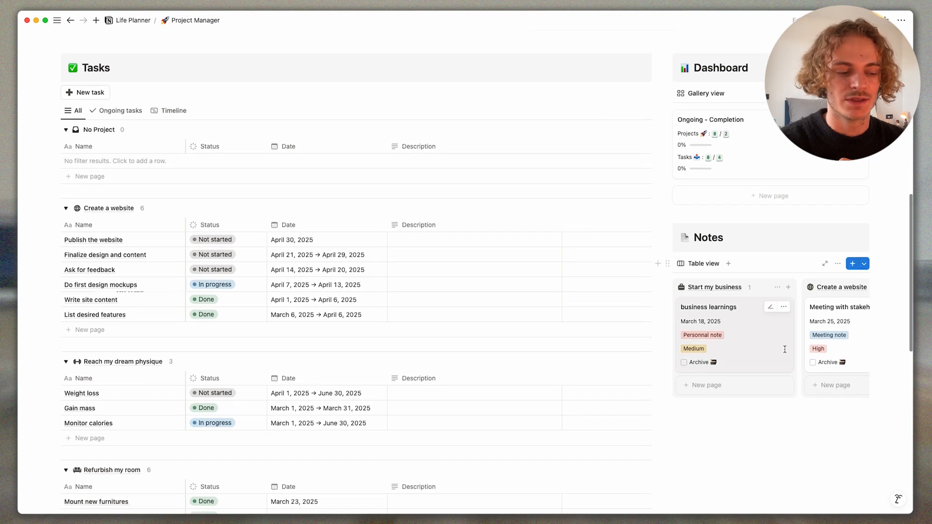
{"action": "scroll", "scroll_direction": "down", "scroll_amount": 3}
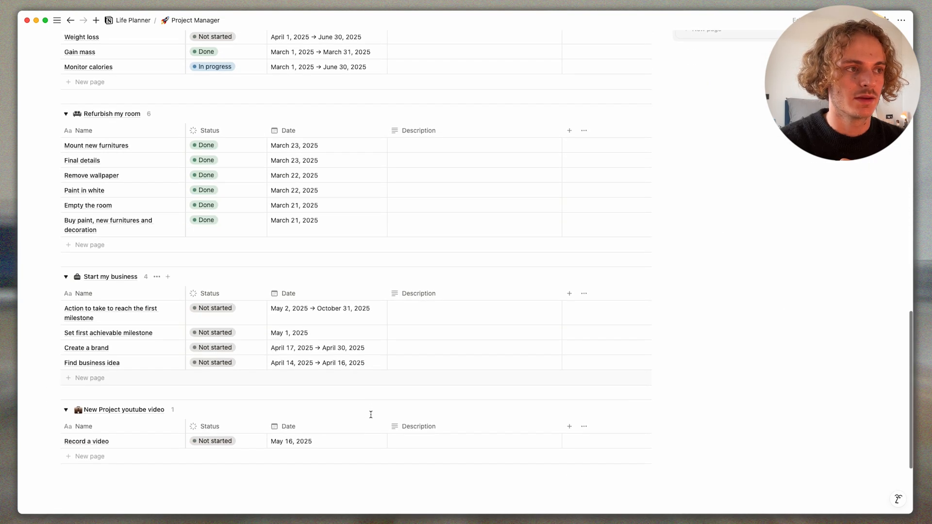
{"action": "scroll", "scroll_direction": "up", "scroll_amount": 3}
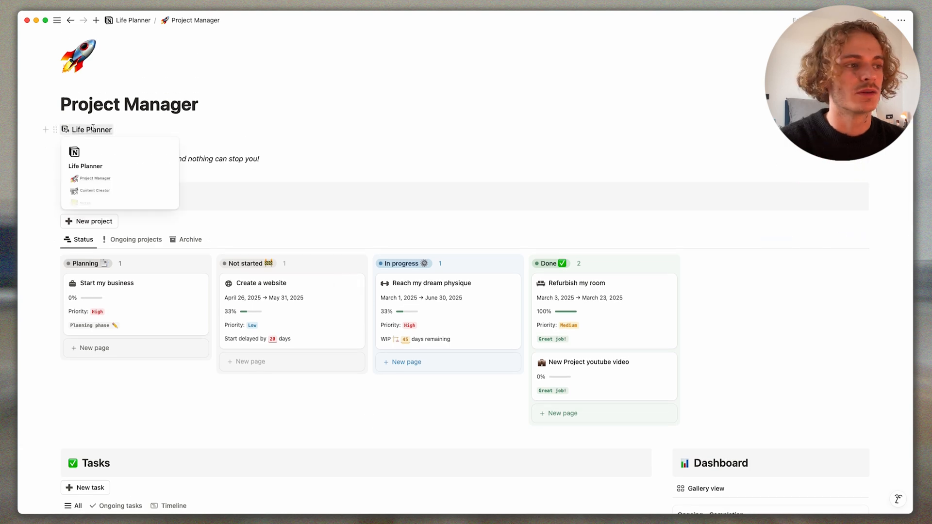
{"action": "left_click", "coordinate": [85, 166]}
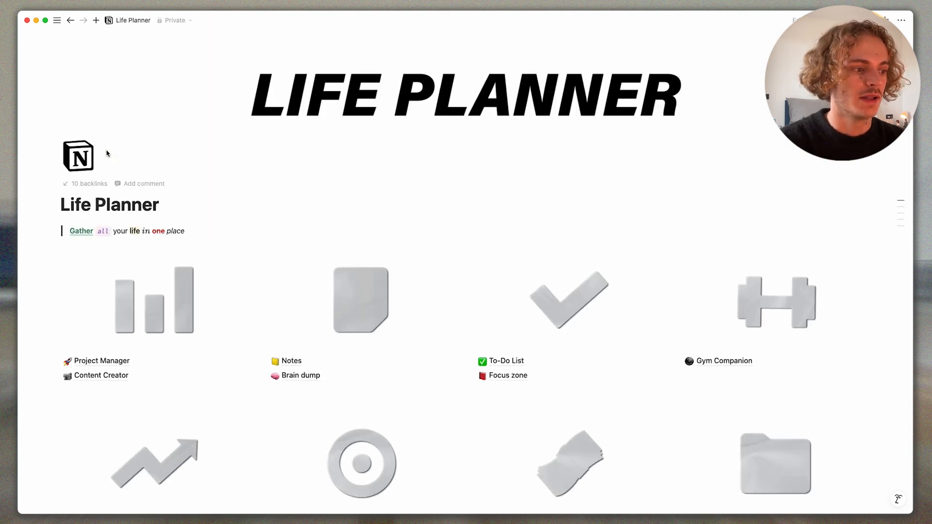
- On Content Creator, tick 'reach 10k followers on Instagram' and add strategy 'focus on short length content'
{"action": "left_click", "coordinate": [101, 375]}
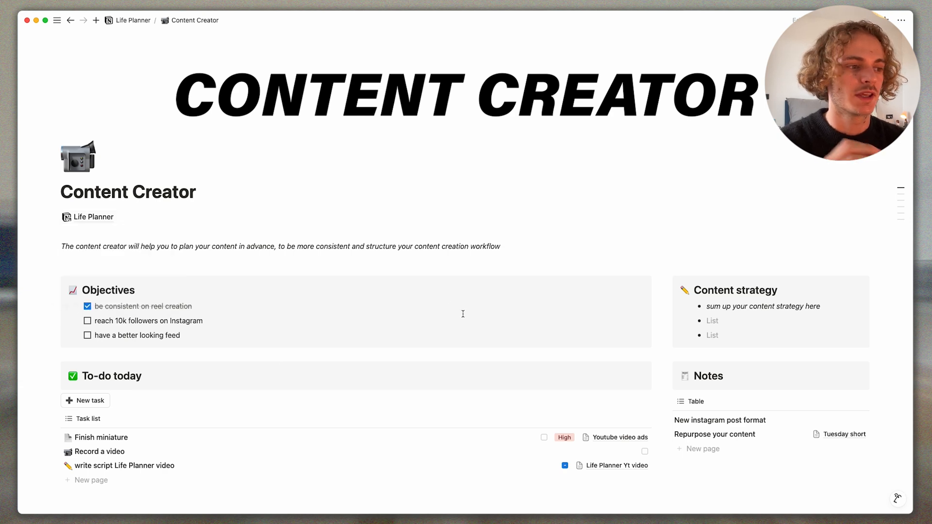
{"action": "scroll", "scroll_direction": "down", "scroll_amount": 3}
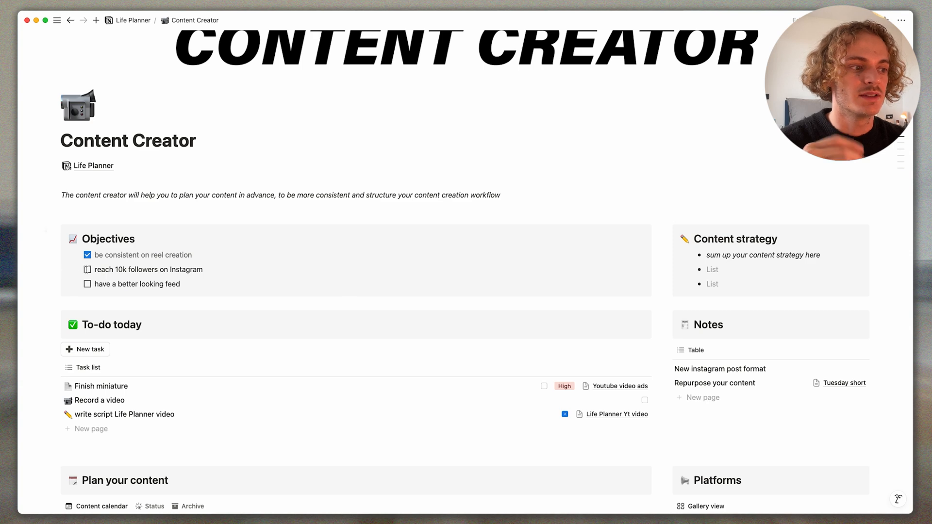
{"action": "left_click", "coordinate": [87, 270]}
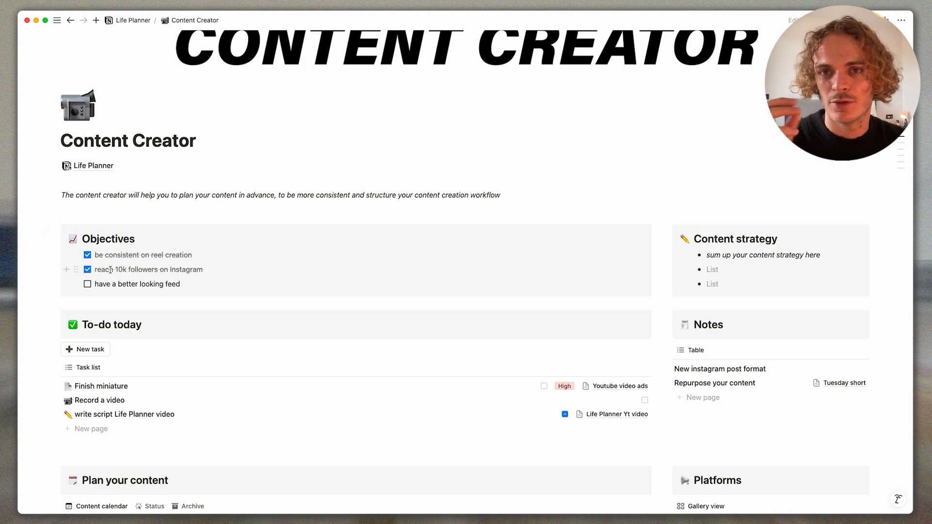
{"action": "mouse_move", "coordinate": [93, 166]}
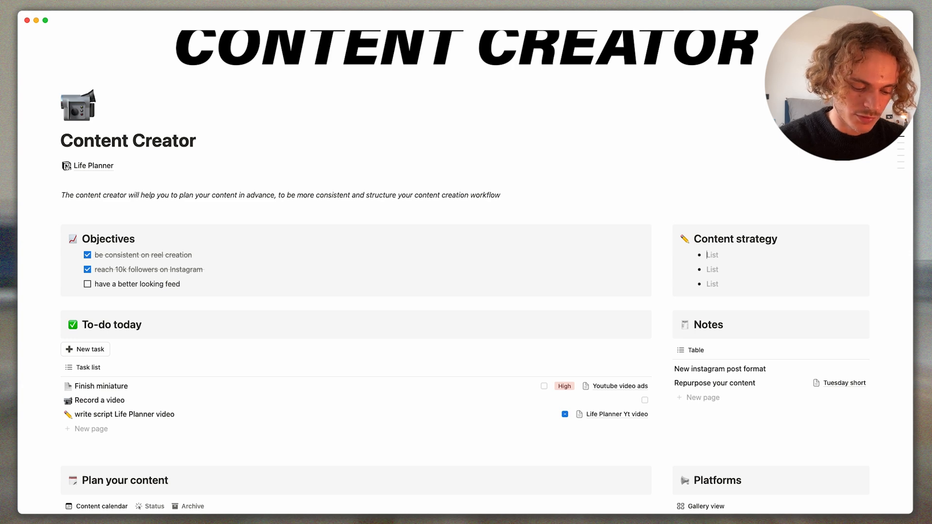
{"action": "type", "text": "focus on short length content"}
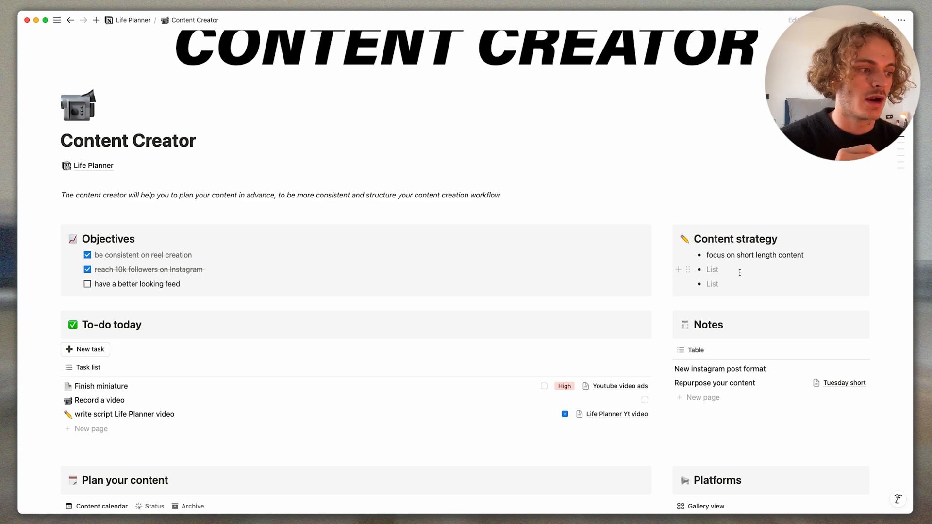
{"action": "scroll", "scroll_direction": "down", "scroll_amount": 3}
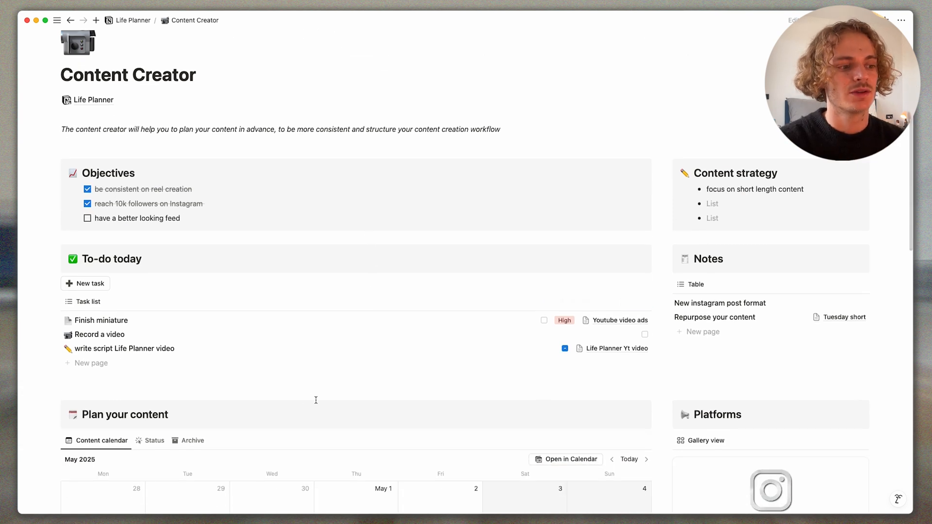
{"action": "mouse_move", "coordinate": [305, 389]}
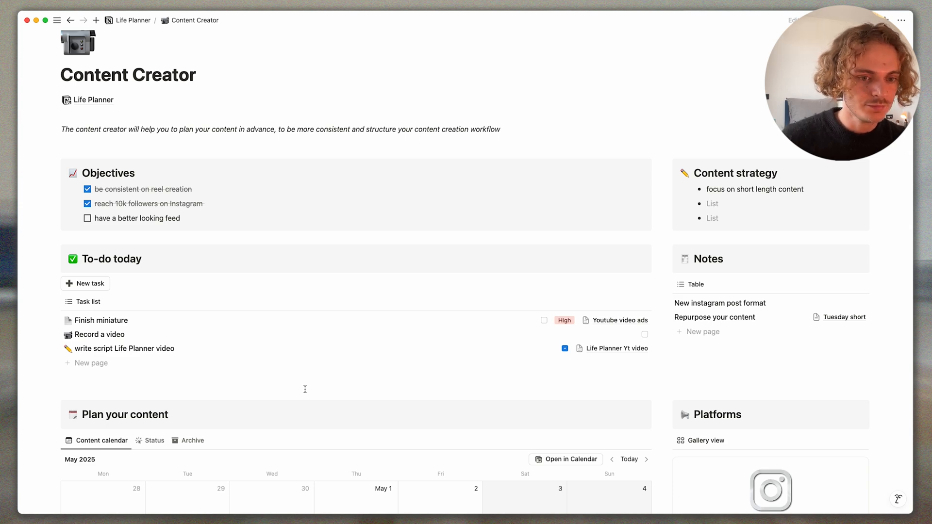
{"action": "scroll", "scroll_direction": "down", "scroll_amount": 3}
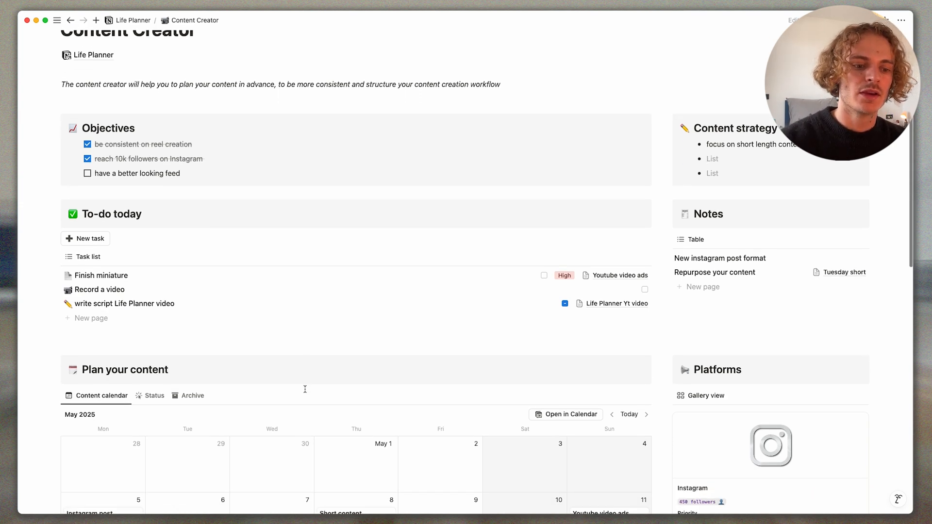
{"action": "scroll", "scroll_direction": "down", "scroll_amount": 3}
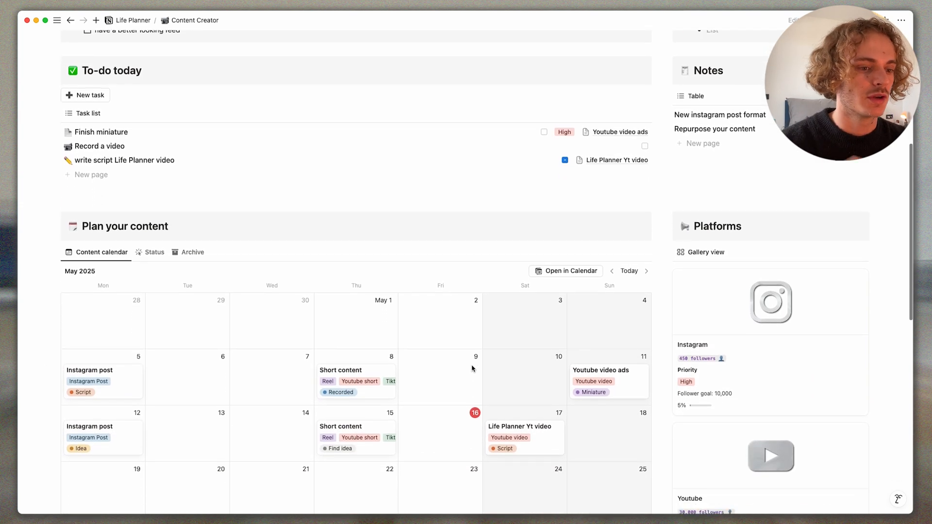
{"action": "scroll", "scroll_direction": "down", "scroll_amount": 3}
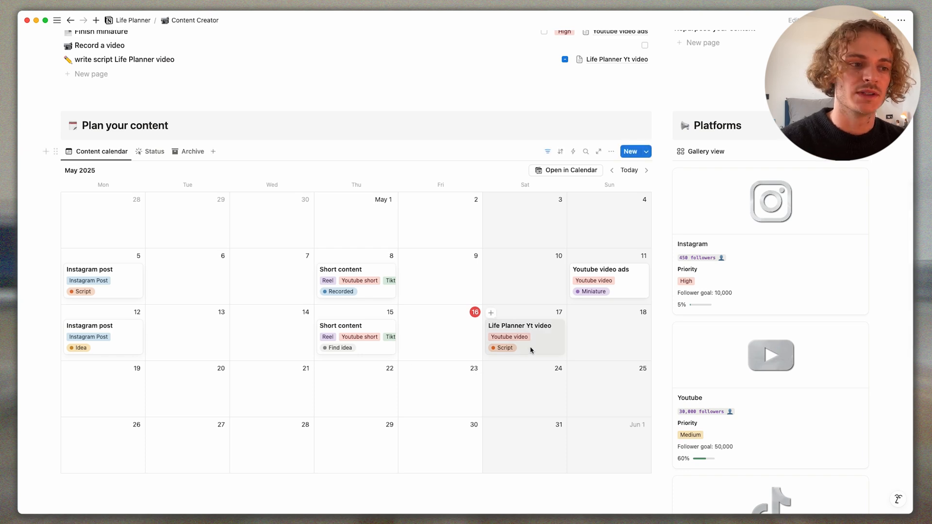
{"action": "left_click", "coordinate": [518, 326]}
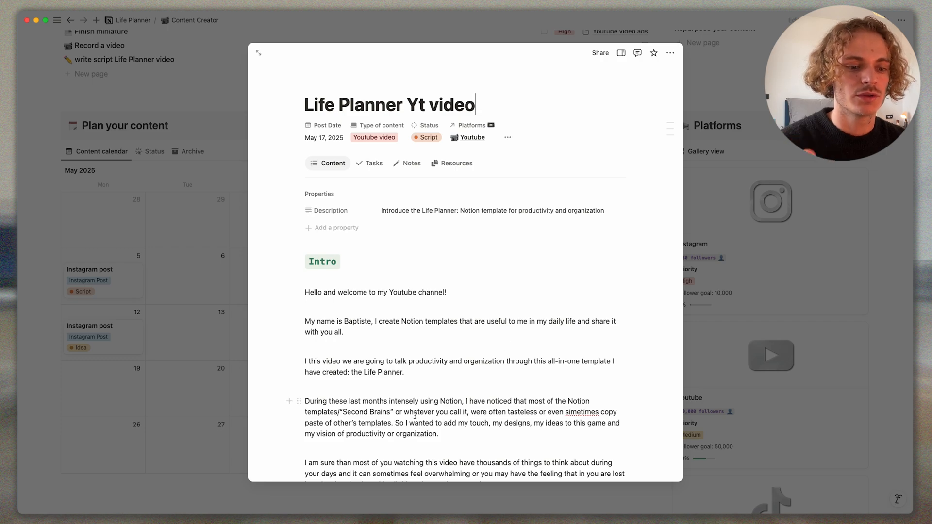
{"action": "scroll", "scroll_direction": "down", "scroll_amount": 3}
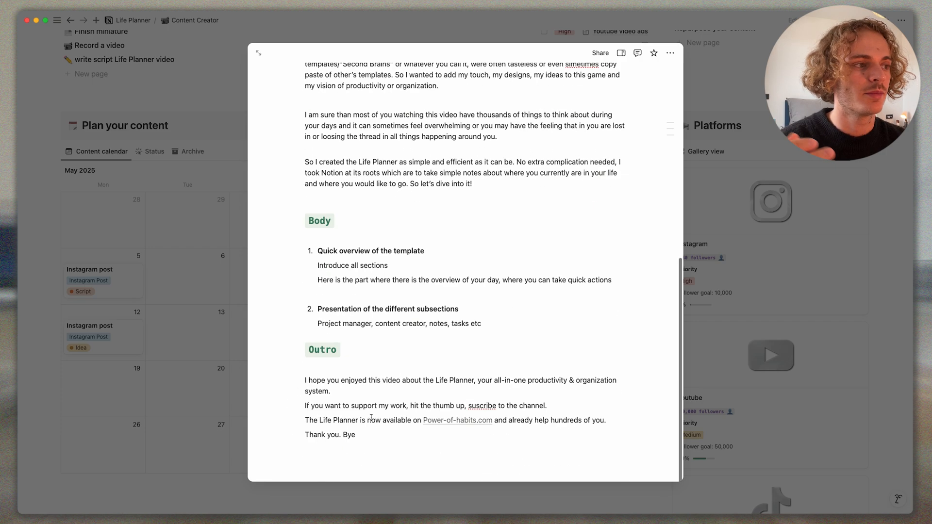
{"action": "scroll", "scroll_direction": "up", "scroll_amount": 3}
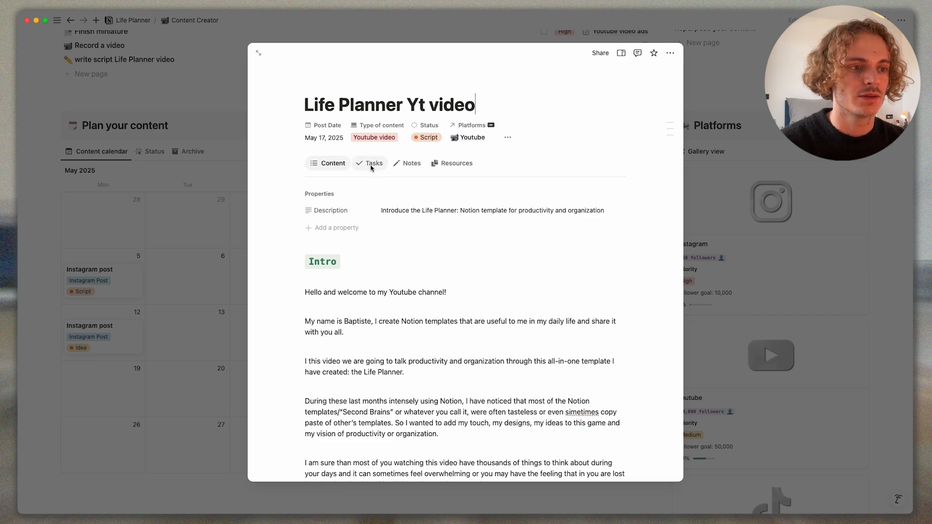
{"action": "left_click", "coordinate": [374, 163]}
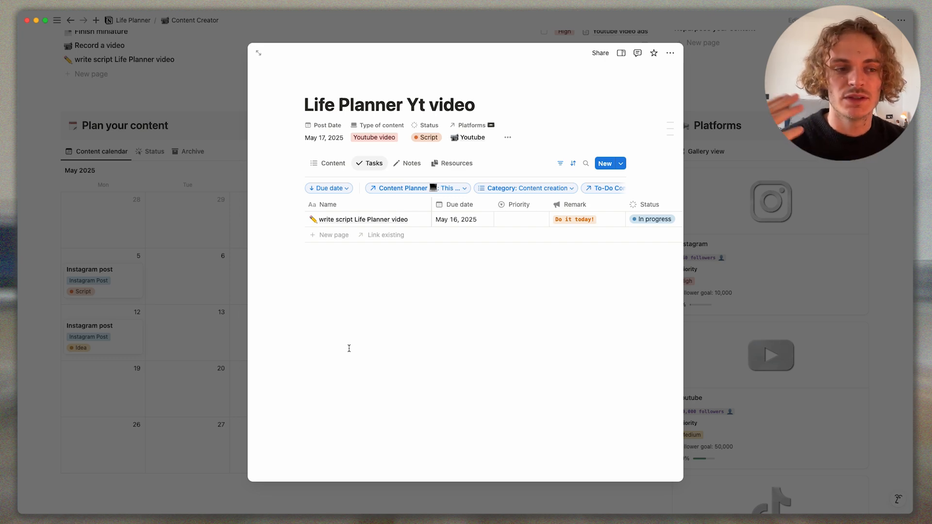
{"action": "mouse_move", "coordinate": [369, 306]}
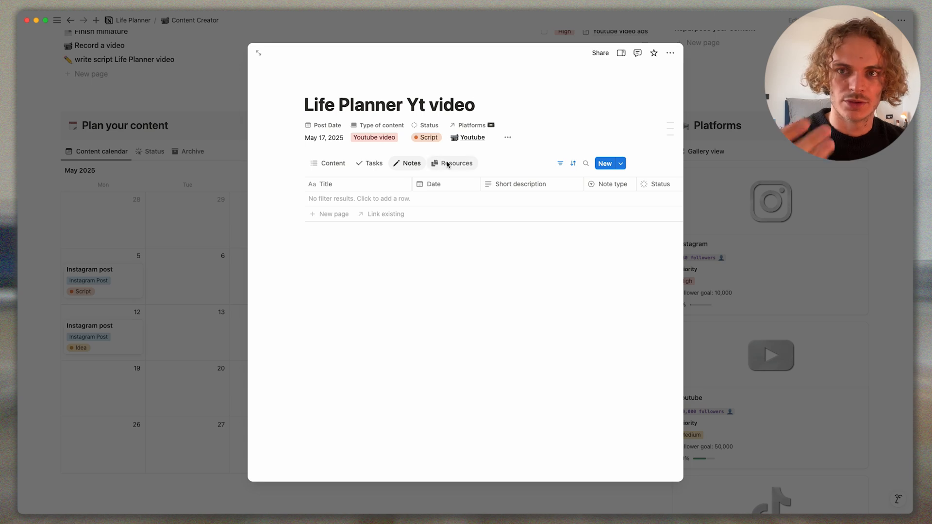
{"action": "left_click", "coordinate": [332, 163]}
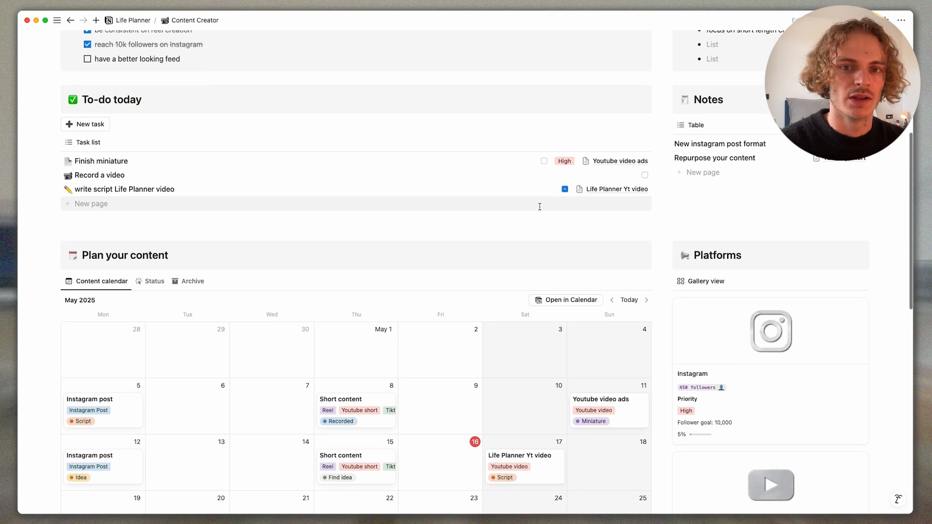
{"action": "mouse_move", "coordinate": [726, 175]}
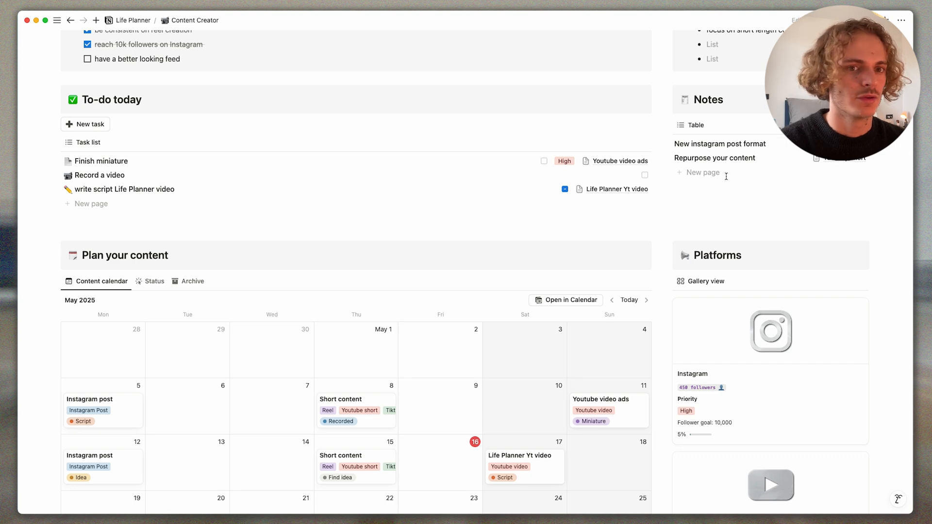
{"action": "mouse_move", "coordinate": [725, 219]}
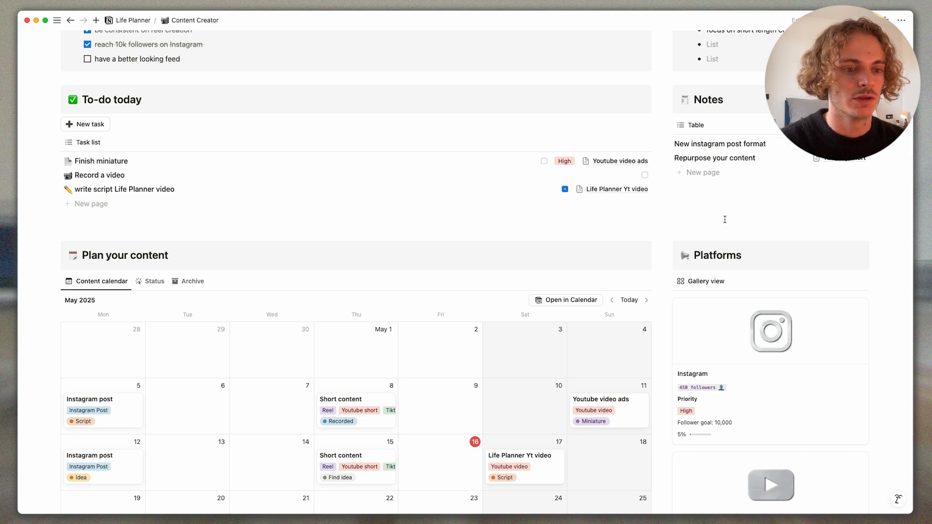
- Scroll down to the content calendar and the Instagram and YouTube Platforms gallery
{"action": "scroll", "scroll_direction": "down", "scroll_amount": 3}
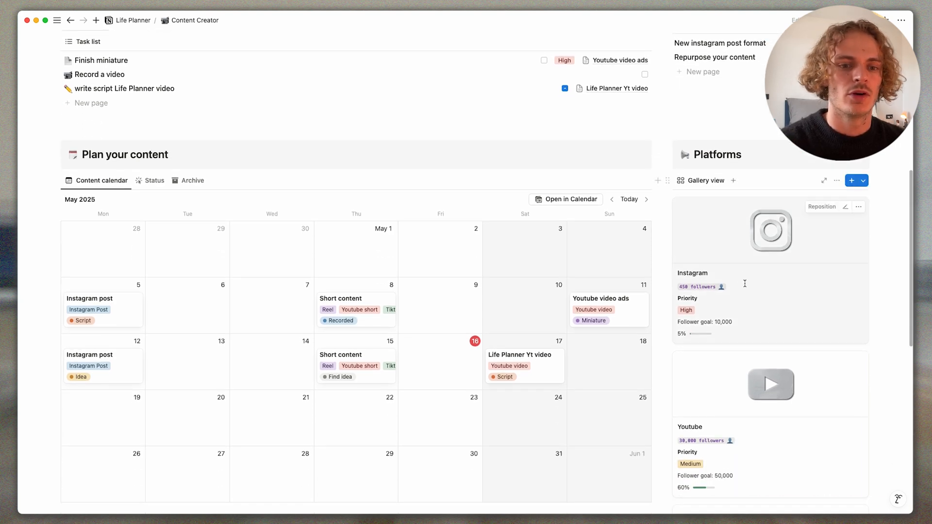
- Open and close the Instagram platform peek page, then scroll back to the top
{"action": "left_click", "coordinate": [692, 273]}
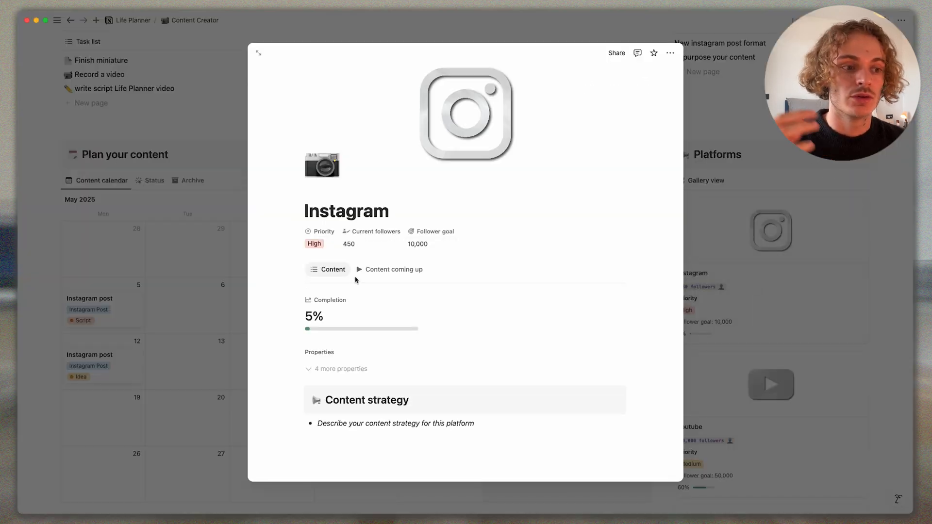
{"action": "mouse_move", "coordinate": [522, 252]}
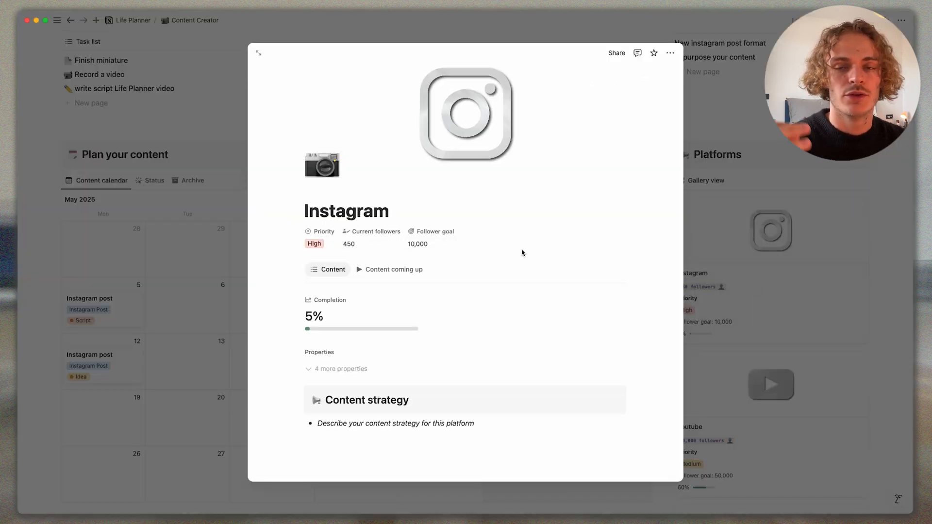
{"action": "left_click", "coordinate": [363, 243]}
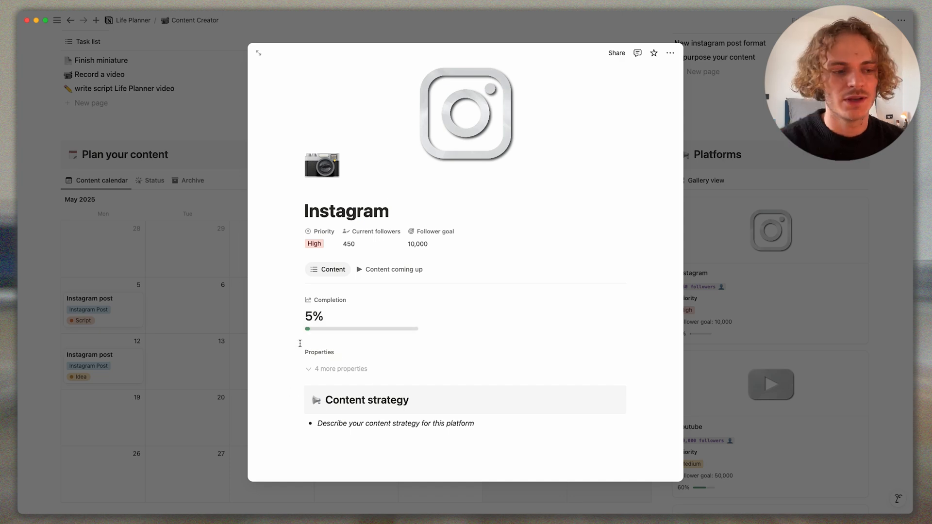
{"action": "mouse_move", "coordinate": [273, 345]}
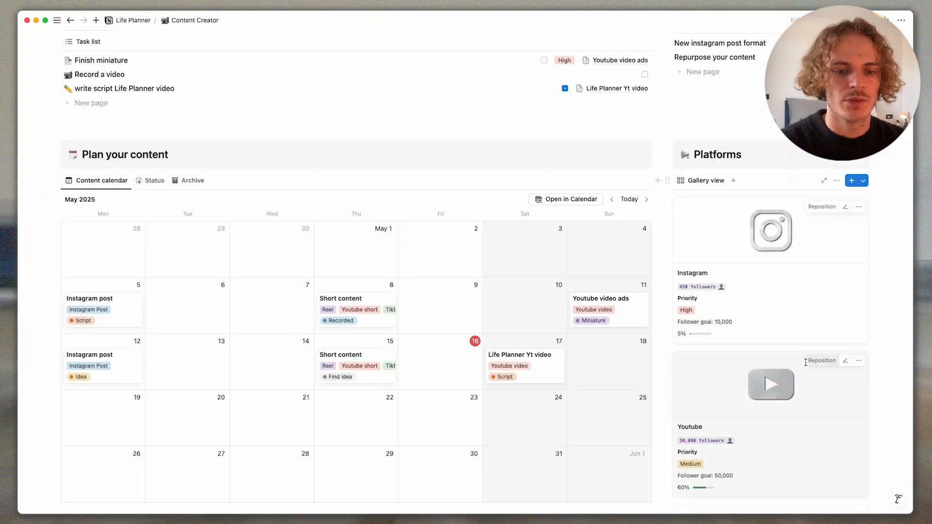
{"action": "scroll", "scroll_direction": "up", "scroll_amount": 3}
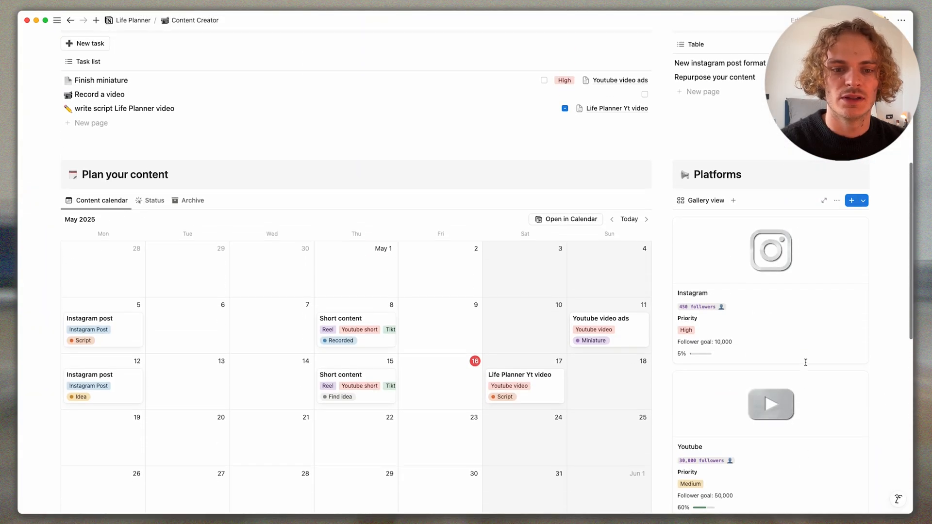
{"action": "scroll", "scroll_direction": "up", "scroll_amount": 3}
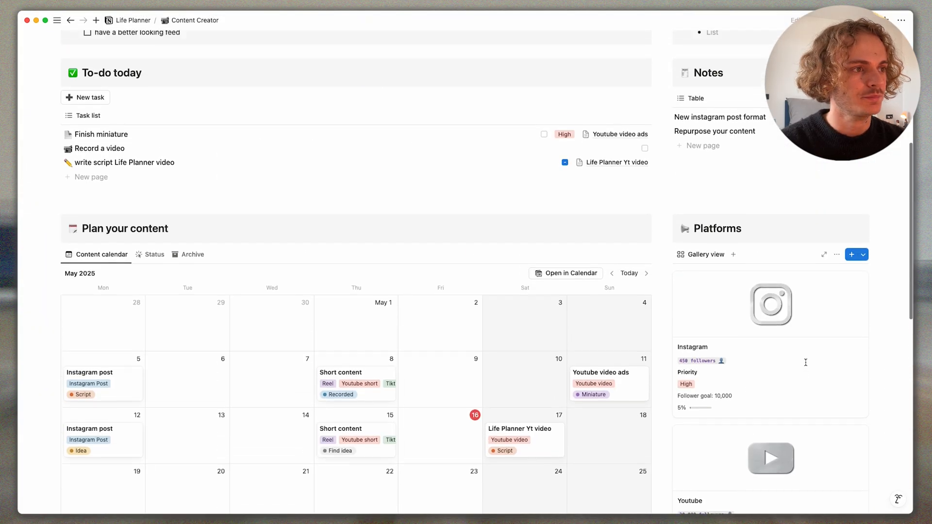
{"action": "scroll", "scroll_direction": "up", "scroll_amount": 3}
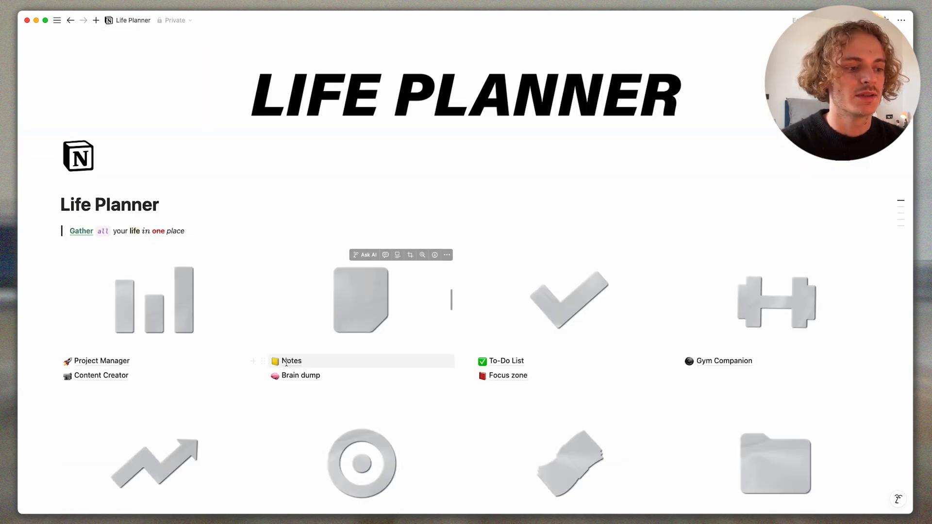
- Visit Brain dump, return through the Life Planner backlink, and open Notes
{"action": "left_click", "coordinate": [301, 375]}
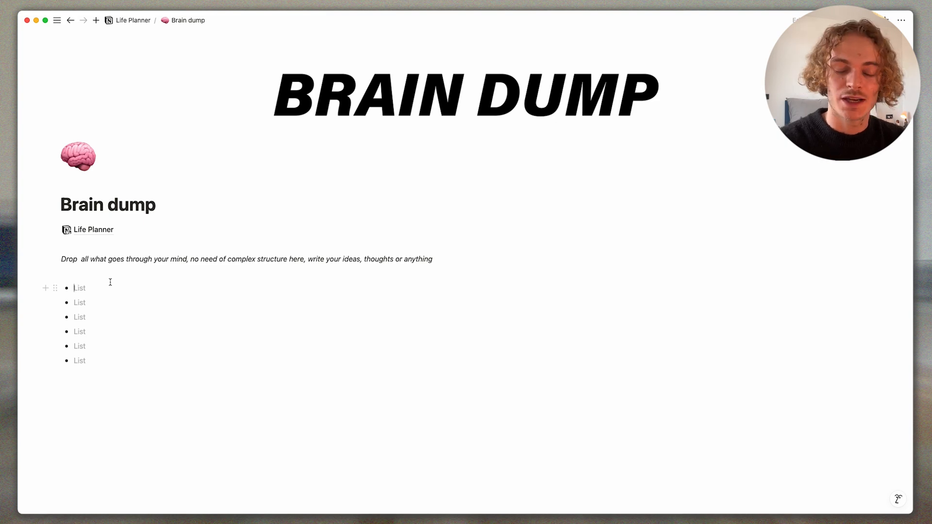
{"action": "mouse_move", "coordinate": [92, 230]}
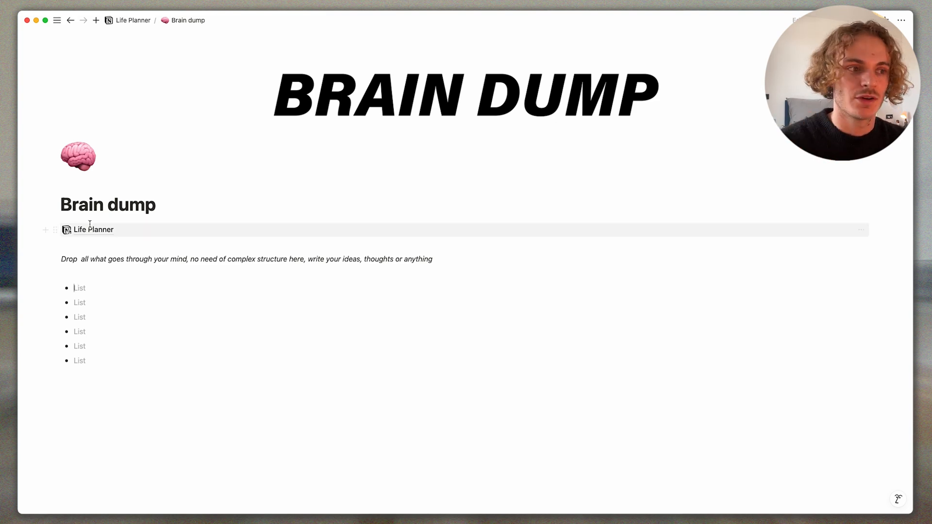
{"action": "left_click", "coordinate": [133, 19]}
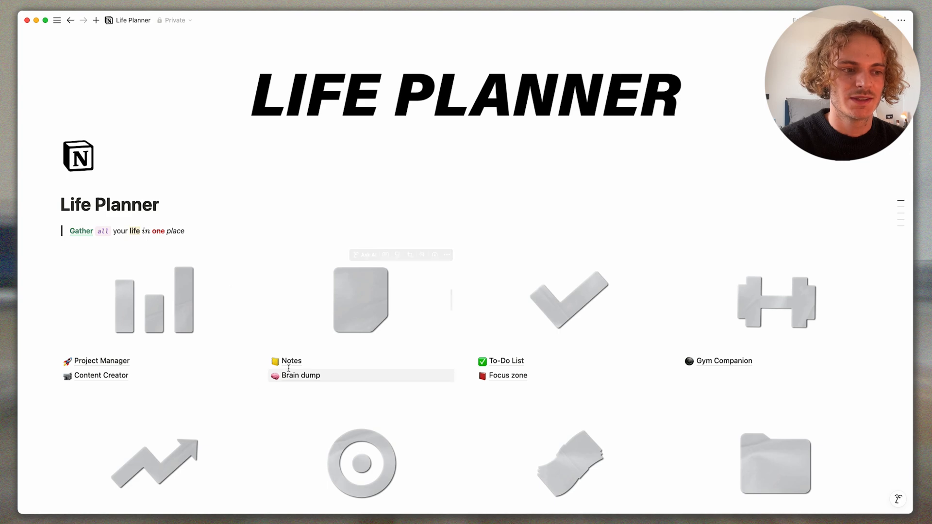
{"action": "left_click", "coordinate": [291, 361]}
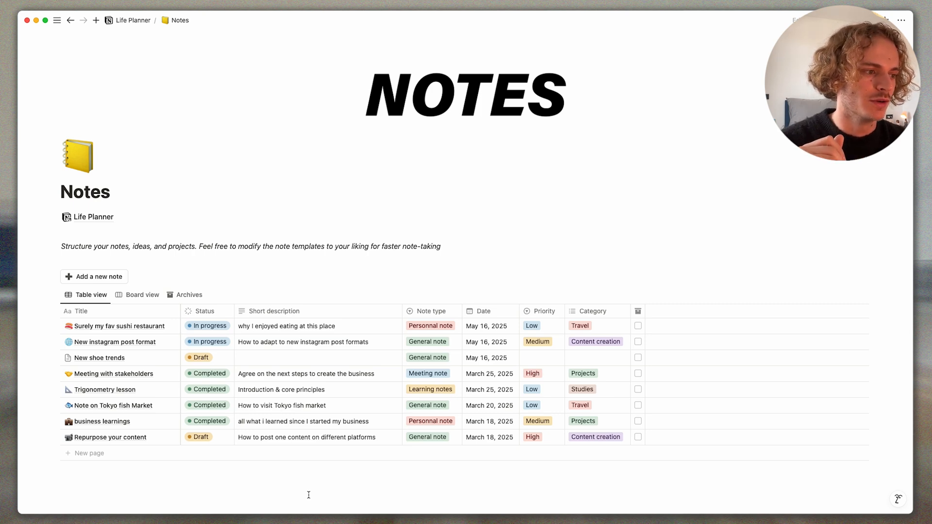
- Add a note titled 'today thoughts' and view the New dropdown's note templates
{"action": "left_click", "coordinate": [94, 276]}
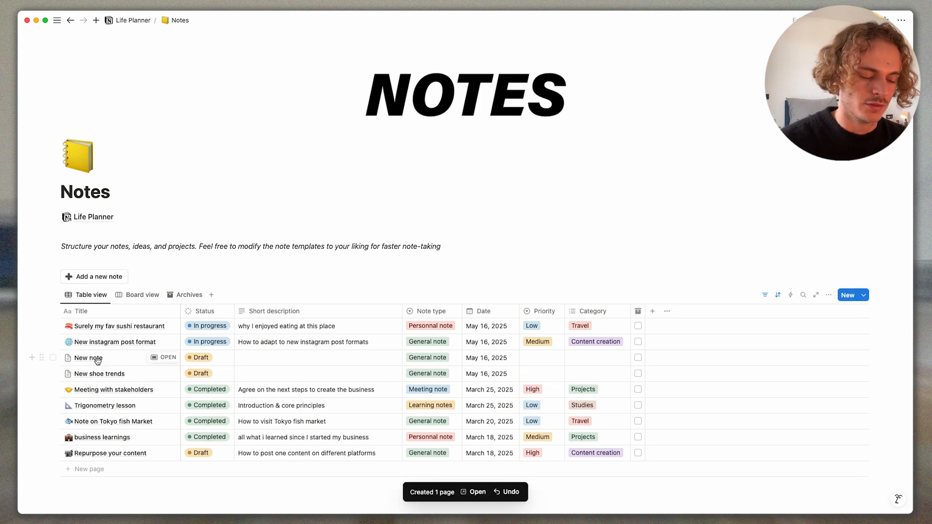
{"action": "left_click", "coordinate": [85, 357]}
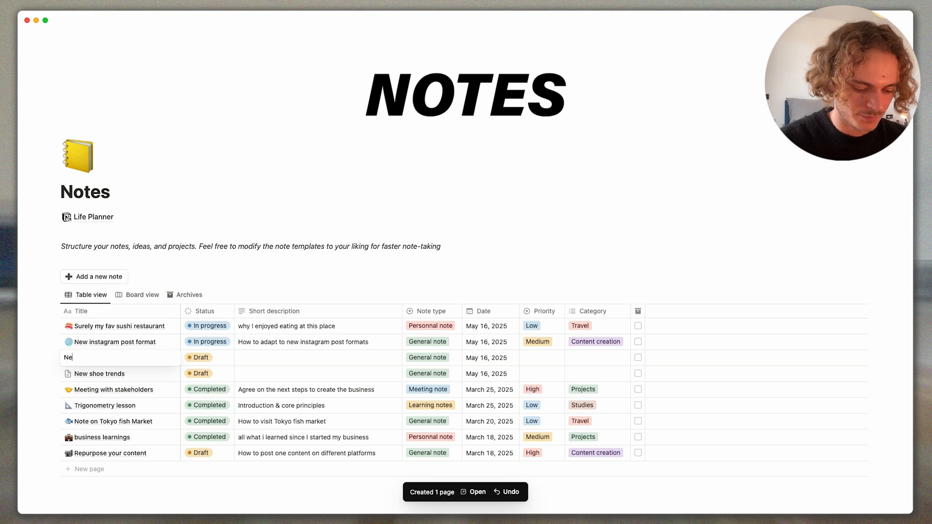
{"action": "type", "text": "today"}
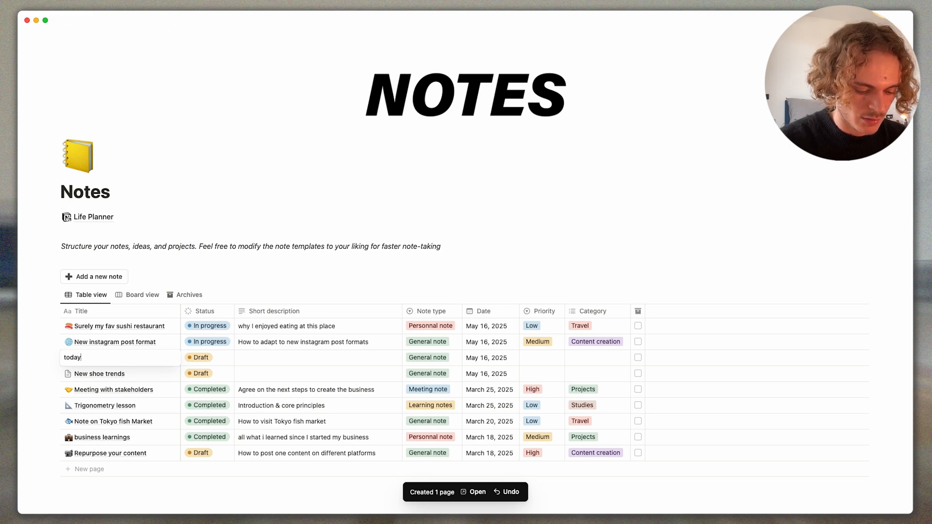
{"action": "type", "text": "thoughts"}
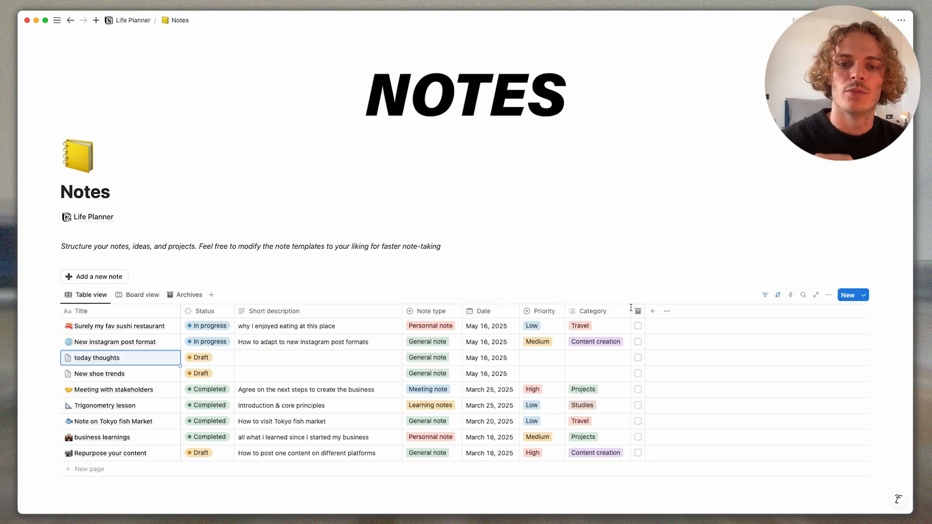
{"action": "left_click", "coordinate": [863, 295]}
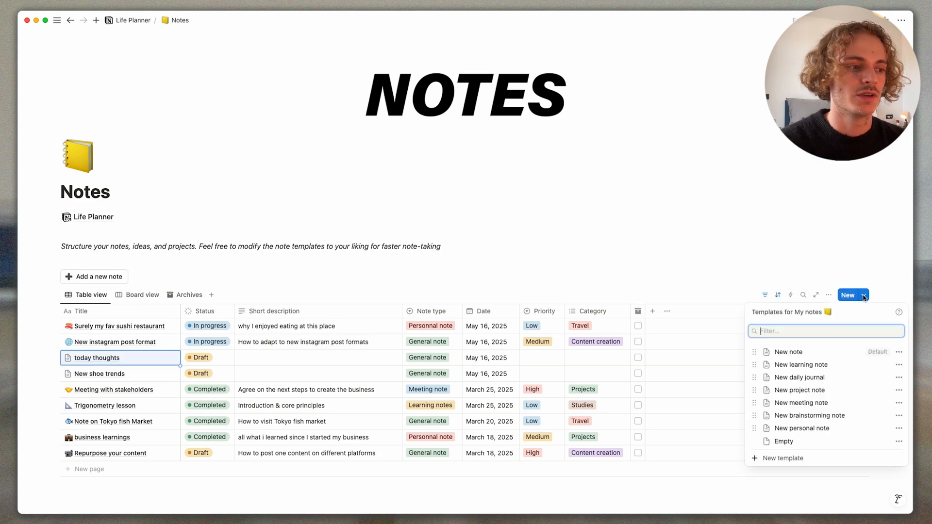
{"action": "mouse_move", "coordinate": [813, 357]}
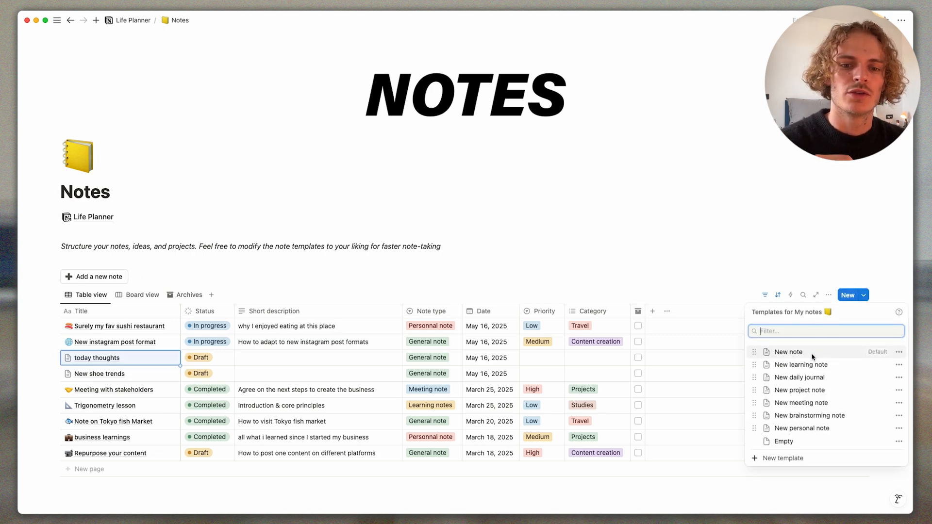
{"action": "mouse_move", "coordinate": [801, 364]}
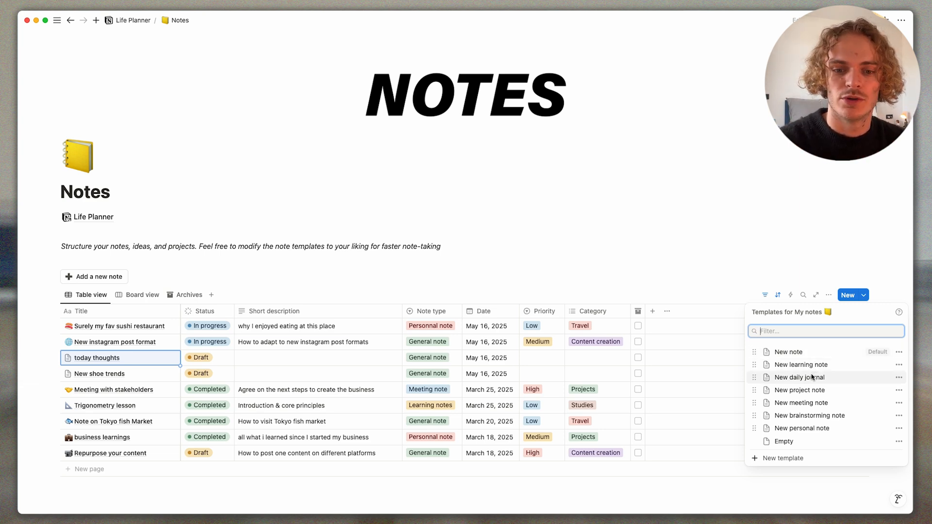
{"action": "mouse_move", "coordinate": [838, 378]}
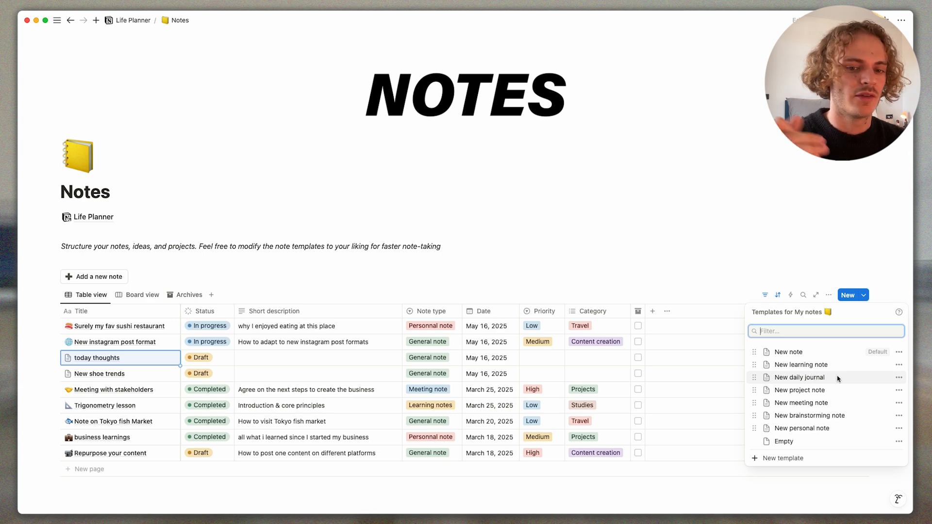
{"action": "mouse_move", "coordinate": [684, 292]}
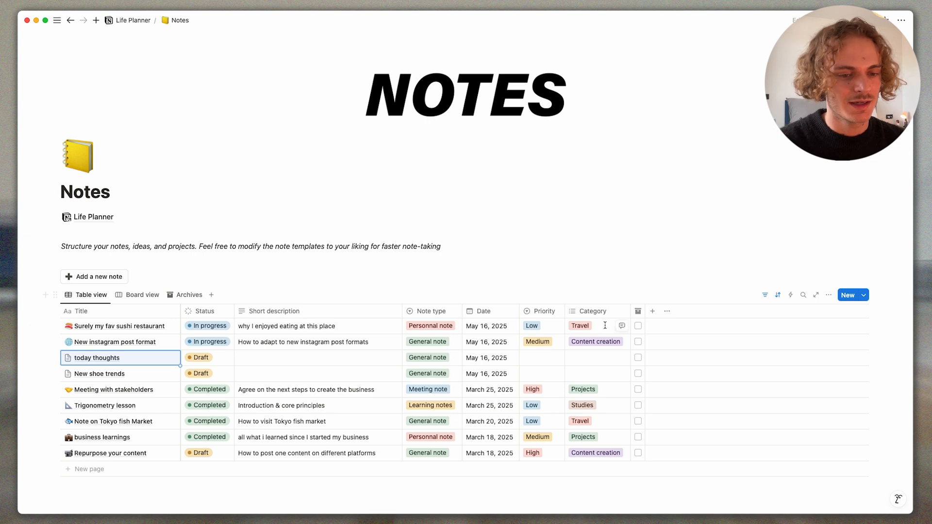
{"action": "mouse_move", "coordinate": [107, 326]}
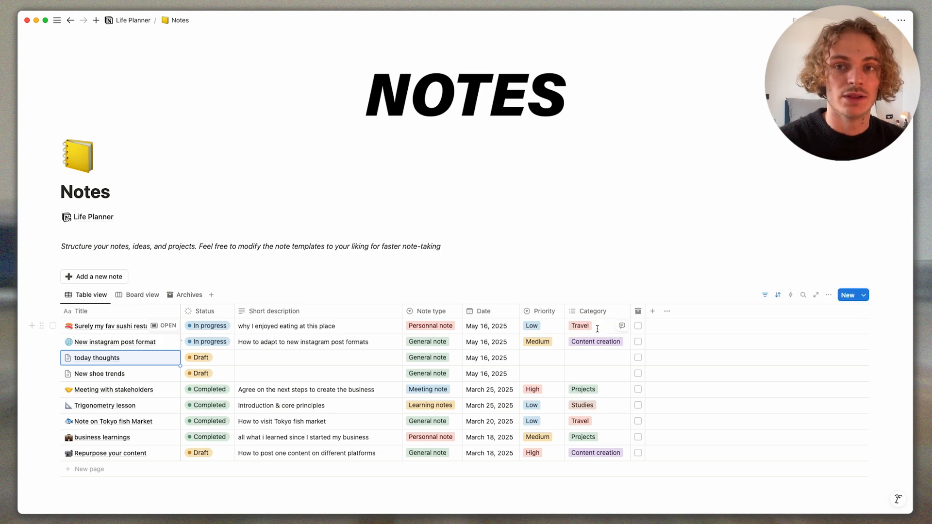
{"action": "mouse_move", "coordinate": [500, 286]}
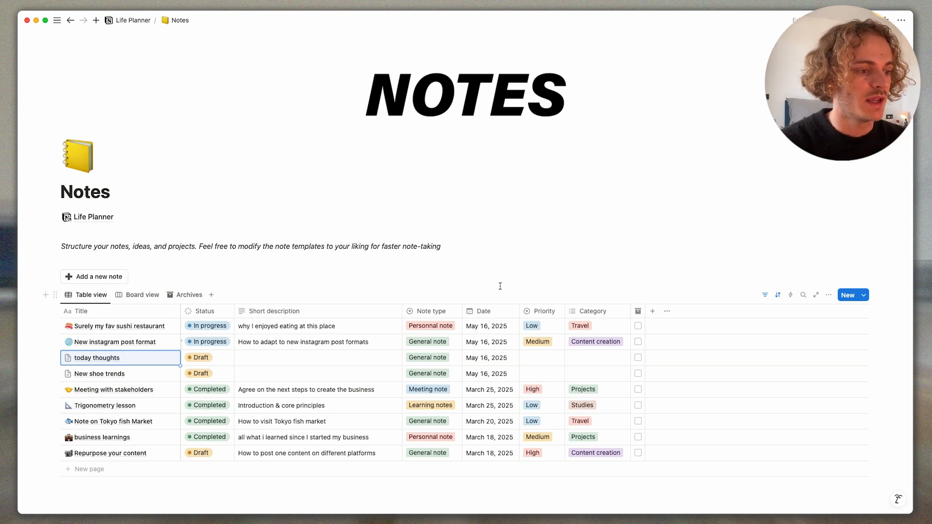
- Set today thoughts' status to In progress and preview the notes grouped by category
{"action": "left_click", "coordinate": [202, 358]}
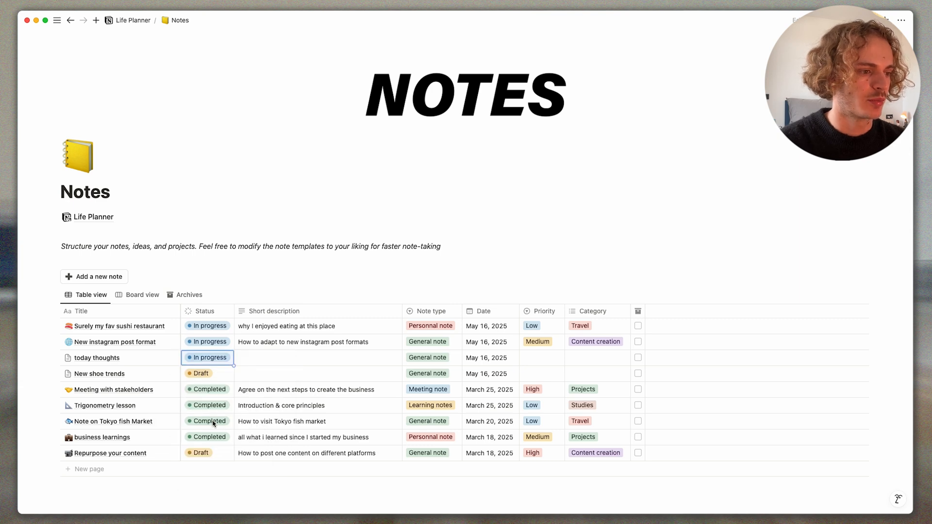
{"action": "left_click", "coordinate": [141, 295]}
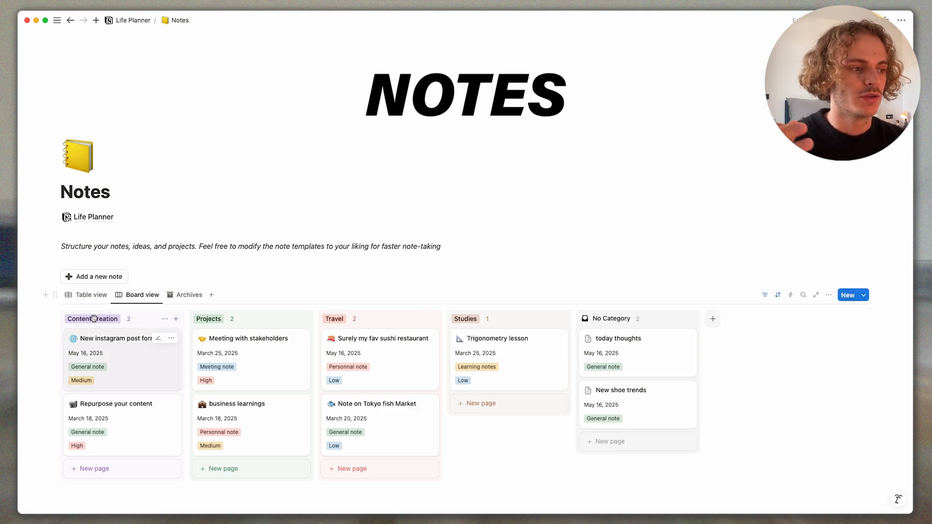
{"action": "left_click", "coordinate": [90, 294]}
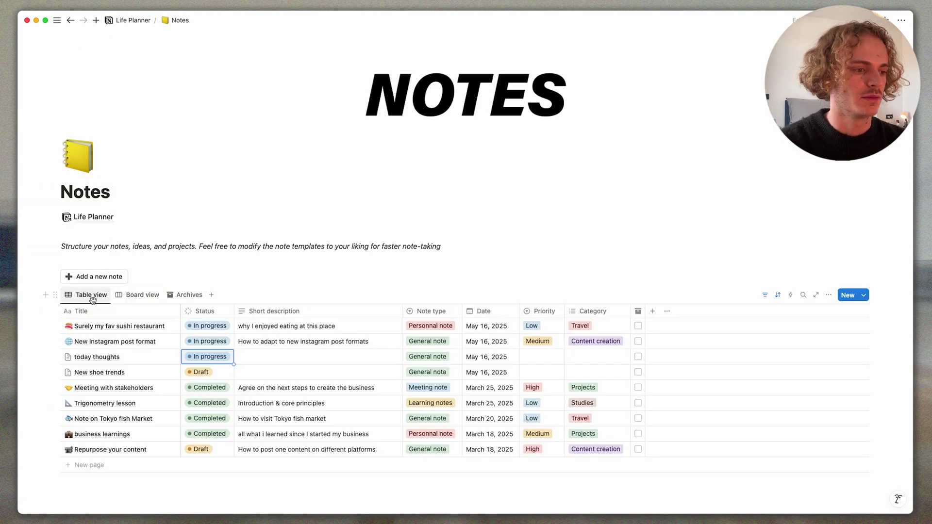
{"action": "mouse_move", "coordinate": [104, 356]}
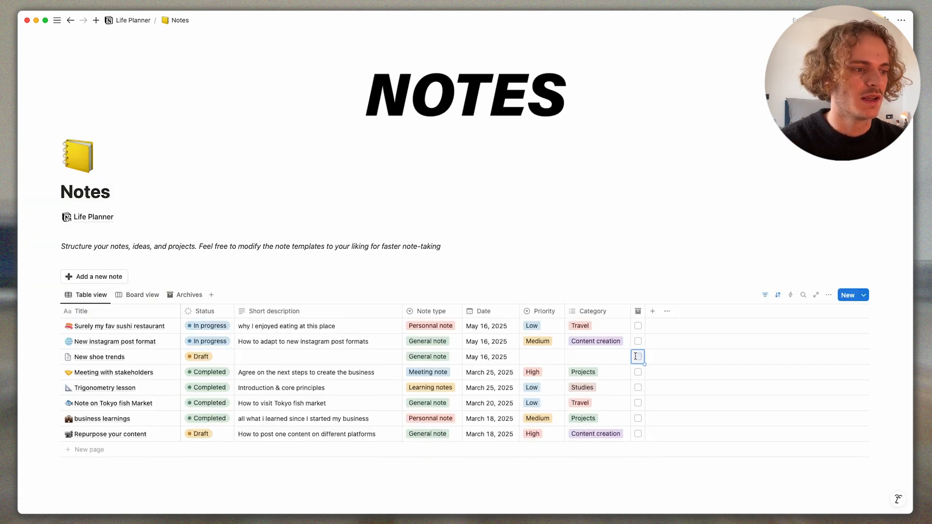
- Unarchive today thoughts in Archives, then open the To-Do List from the Life Planner dashboard
{"action": "left_click", "coordinate": [189, 295]}
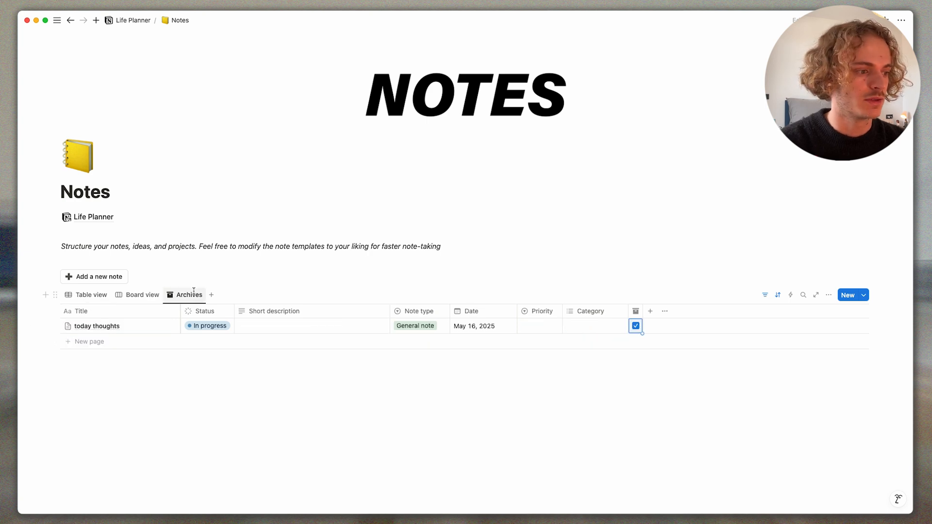
{"action": "mouse_move", "coordinate": [82, 325]}
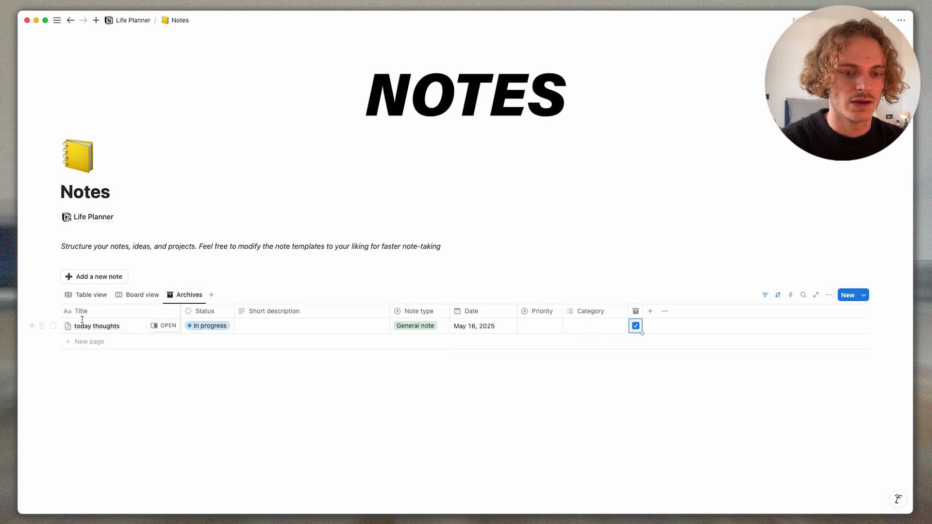
{"action": "left_click", "coordinate": [635, 325]}
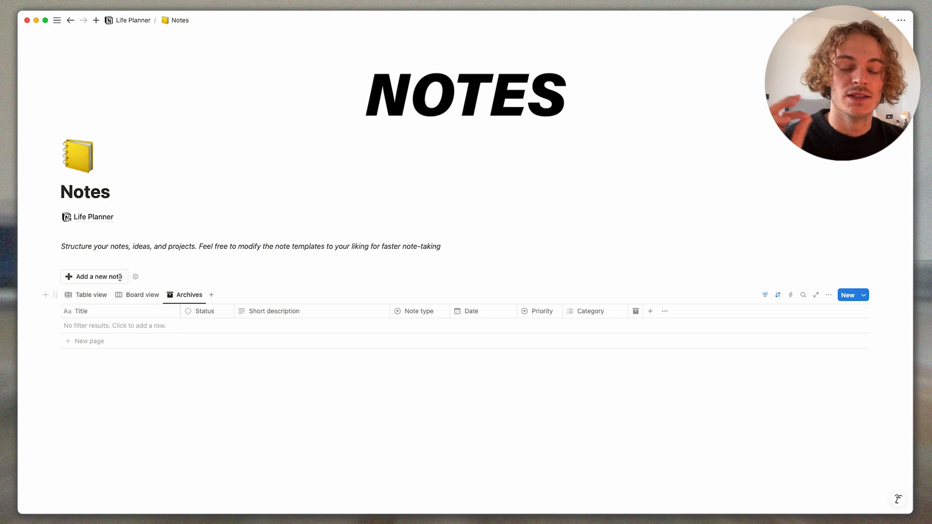
{"action": "left_click", "coordinate": [91, 294]}
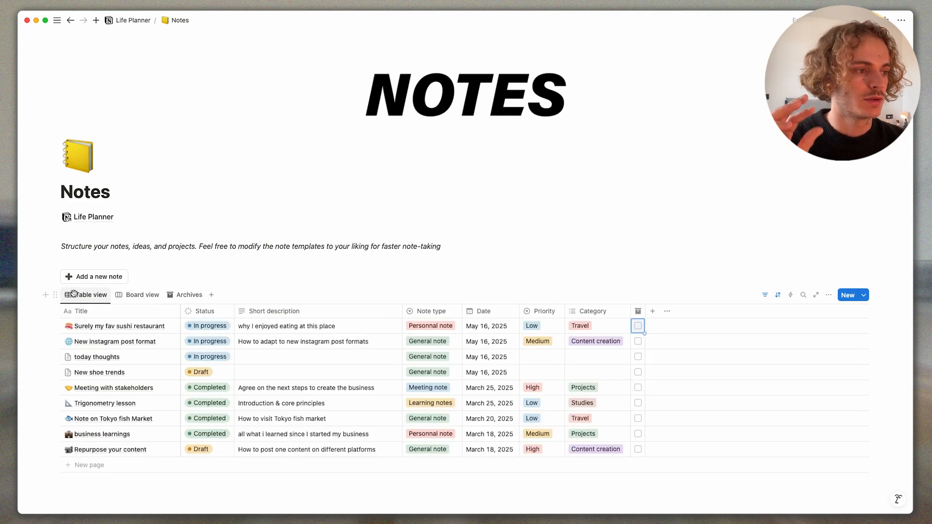
{"action": "left_click", "coordinate": [133, 20]}
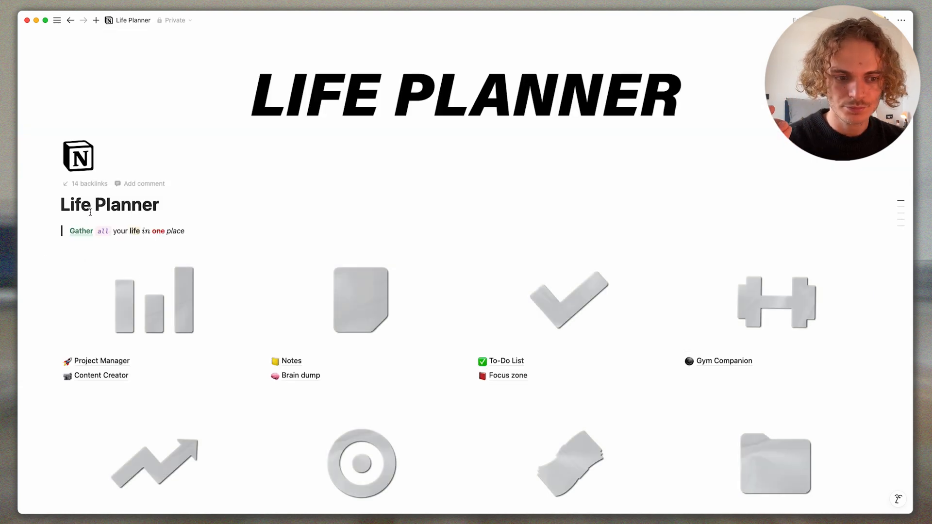
{"action": "left_click", "coordinate": [505, 361]}
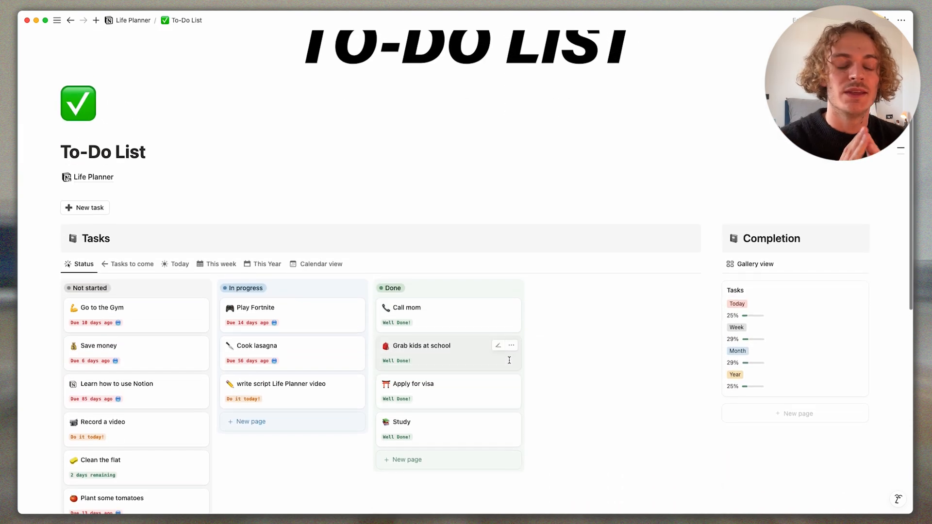
- Check 'Tasks to come', switch the Tasks database to Today, and select Finish miniature
{"action": "scroll", "scroll_direction": "up", "scroll_amount": 3}
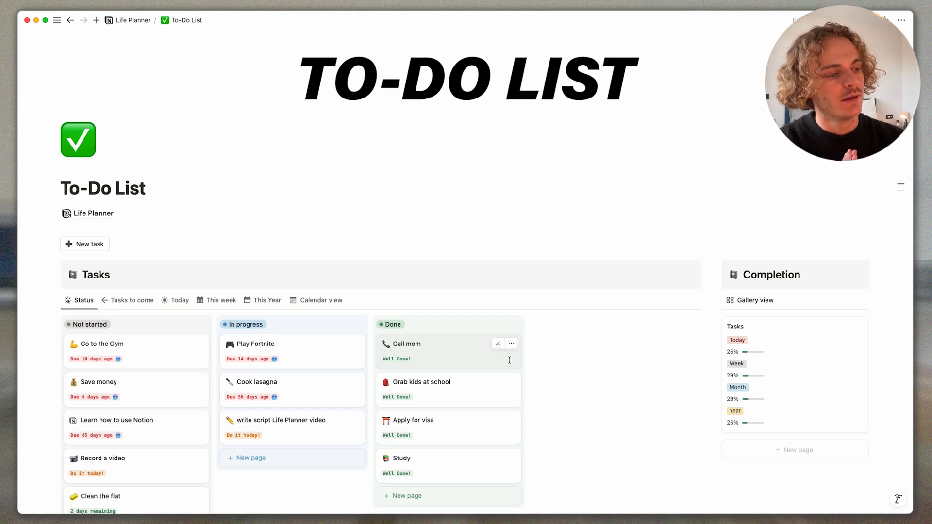
{"action": "left_click", "coordinate": [407, 344]}
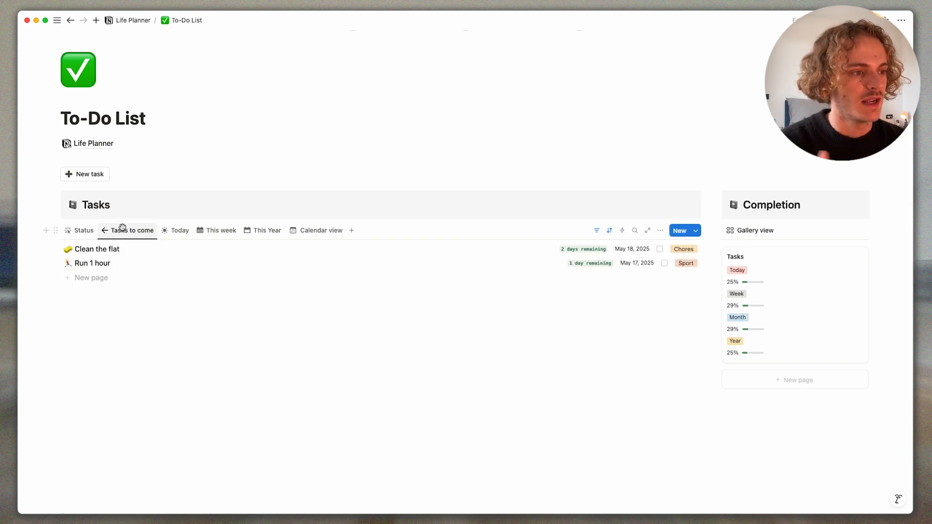
{"action": "left_click", "coordinate": [180, 231]}
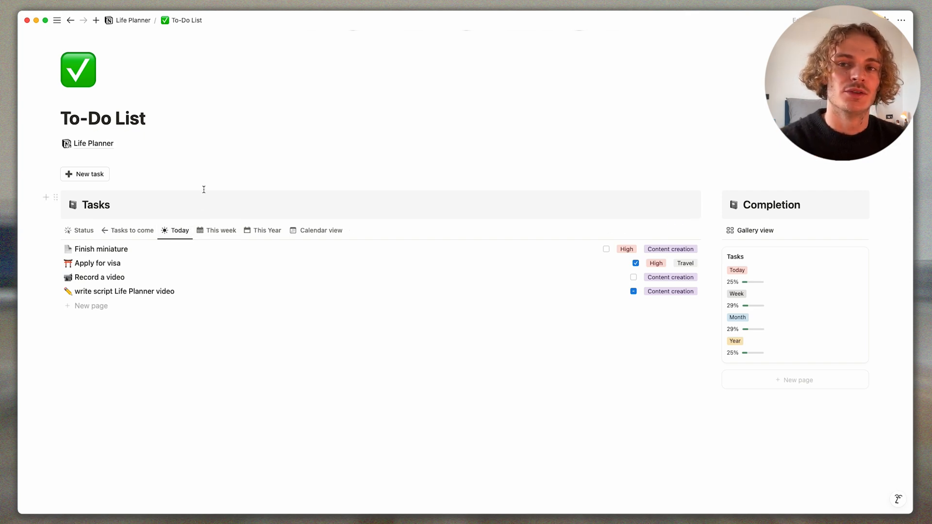
{"action": "mouse_move", "coordinate": [204, 188]}
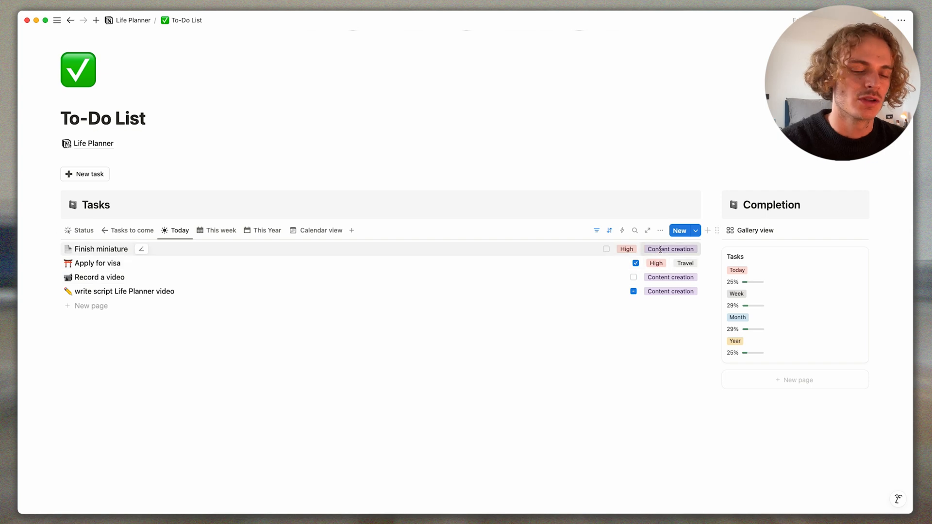
{"action": "left_click", "coordinate": [670, 249]}
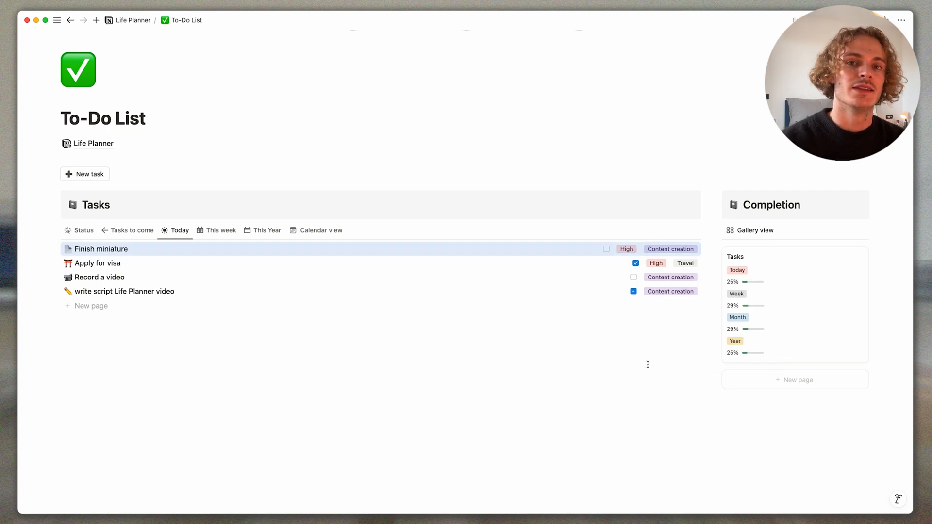
{"action": "mouse_move", "coordinate": [630, 411]}
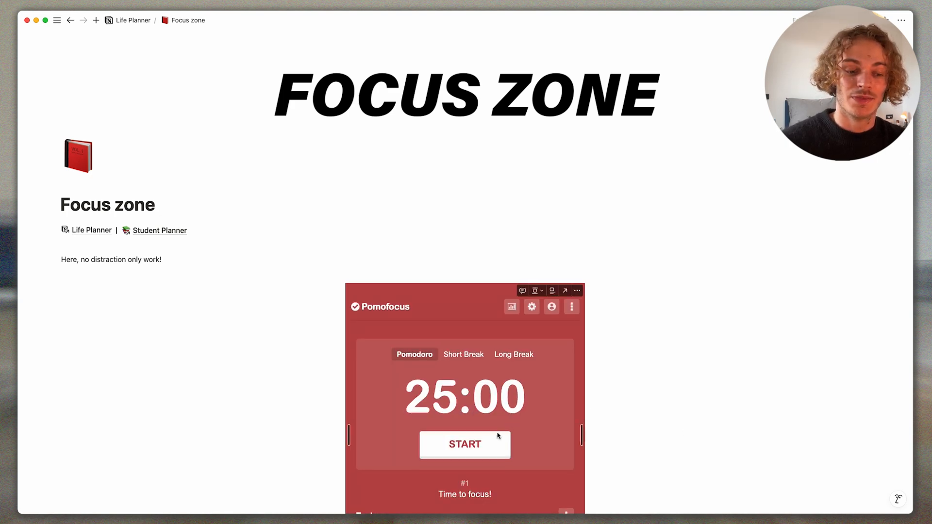
- Run the Pomofocus focus timer, pause it at 24:43, and return to the Life Planner dashboard
{"action": "left_click", "coordinate": [464, 445]}
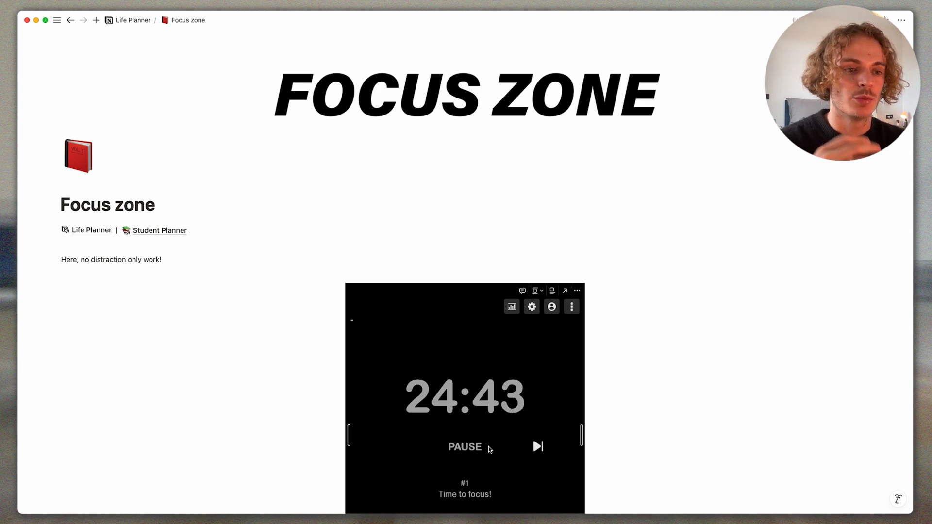
{"action": "left_click", "coordinate": [464, 447]}
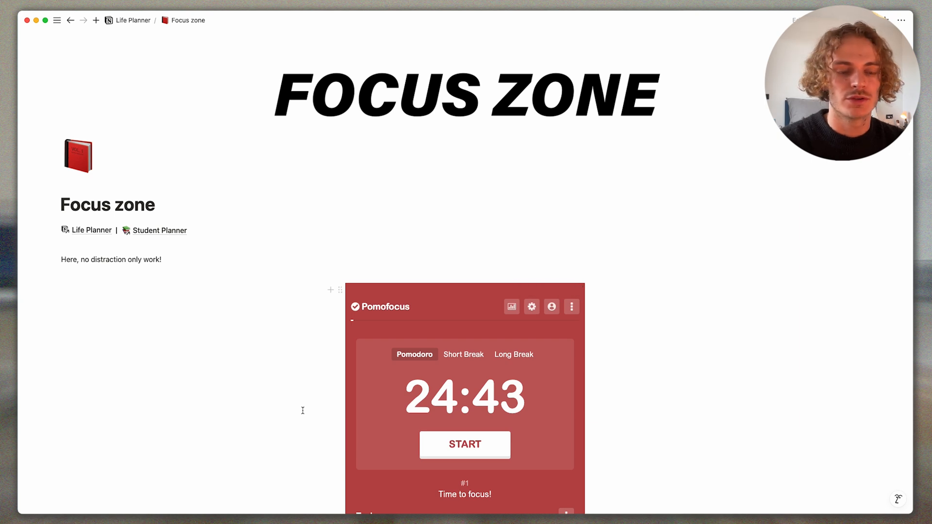
{"action": "mouse_move", "coordinate": [231, 360]}
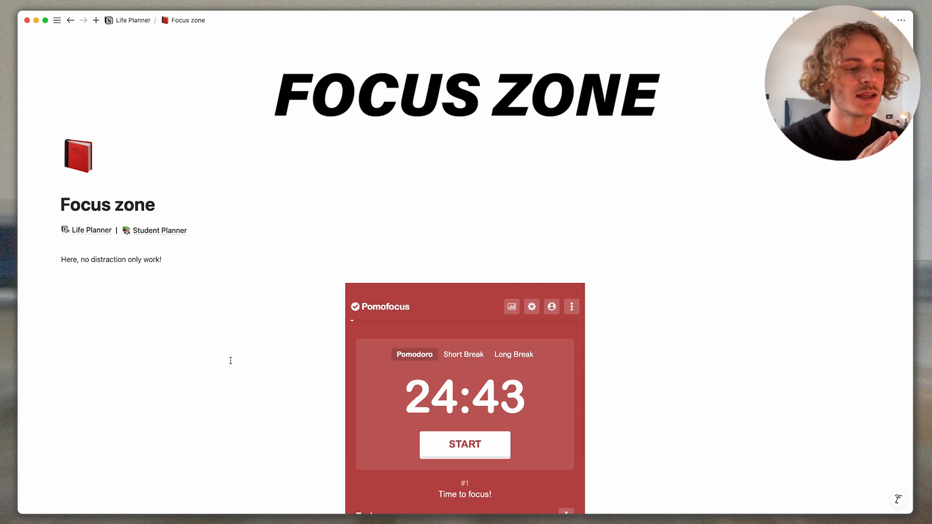
{"action": "mouse_move", "coordinate": [233, 368]}
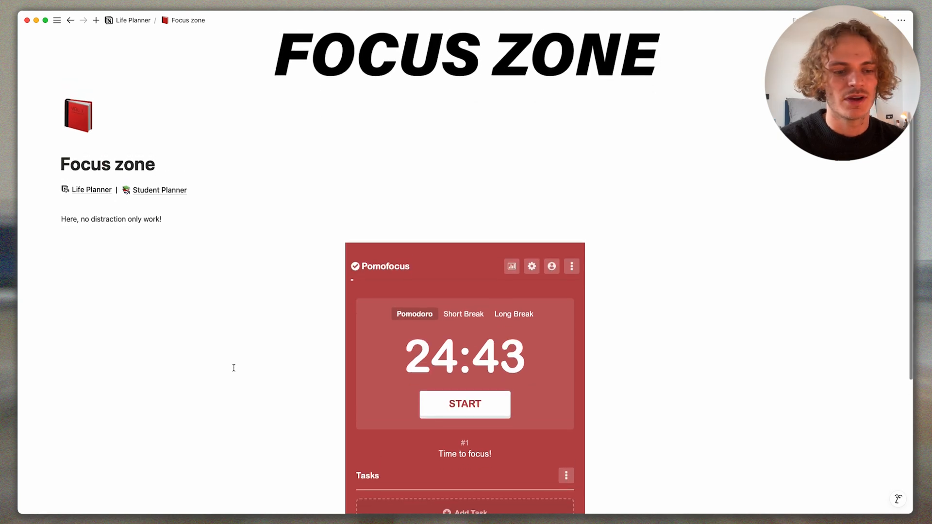
{"action": "scroll", "scroll_direction": "up", "scroll_amount": 3}
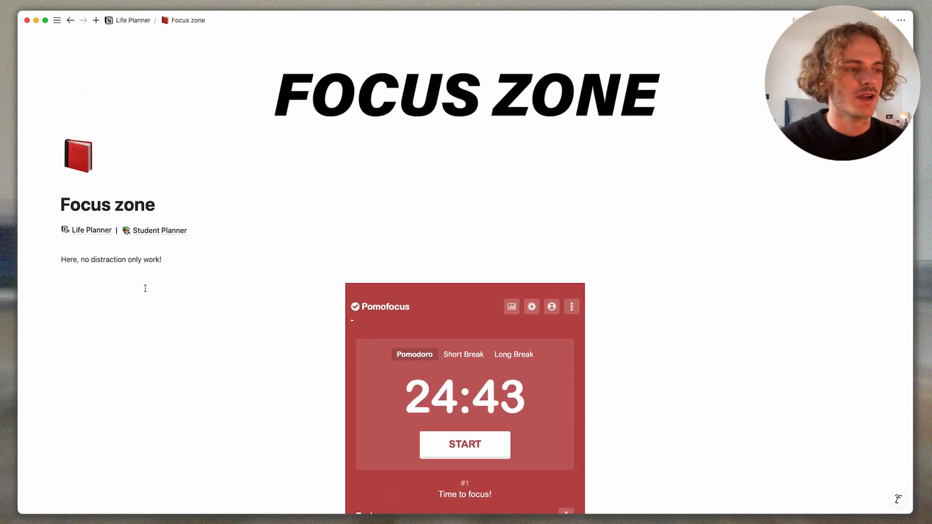
{"action": "mouse_move", "coordinate": [177, 402]}
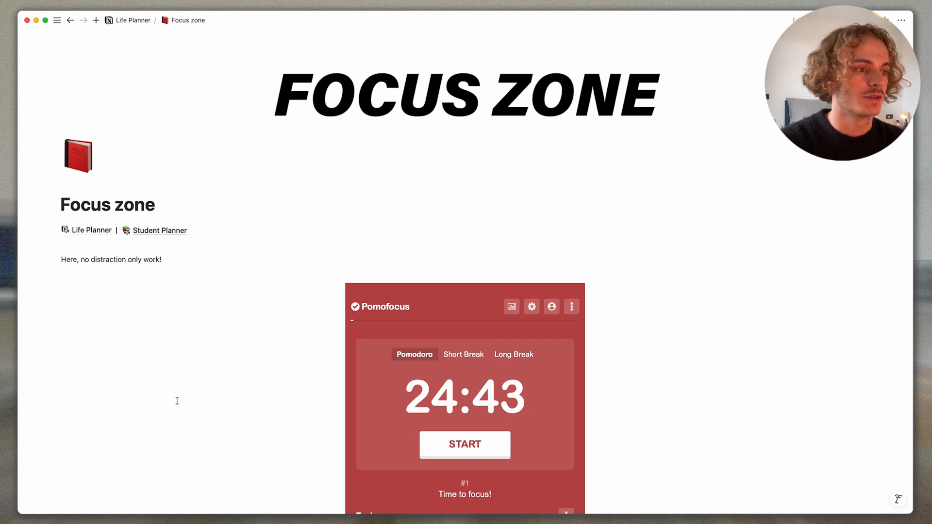
{"action": "mouse_move", "coordinate": [97, 232]}
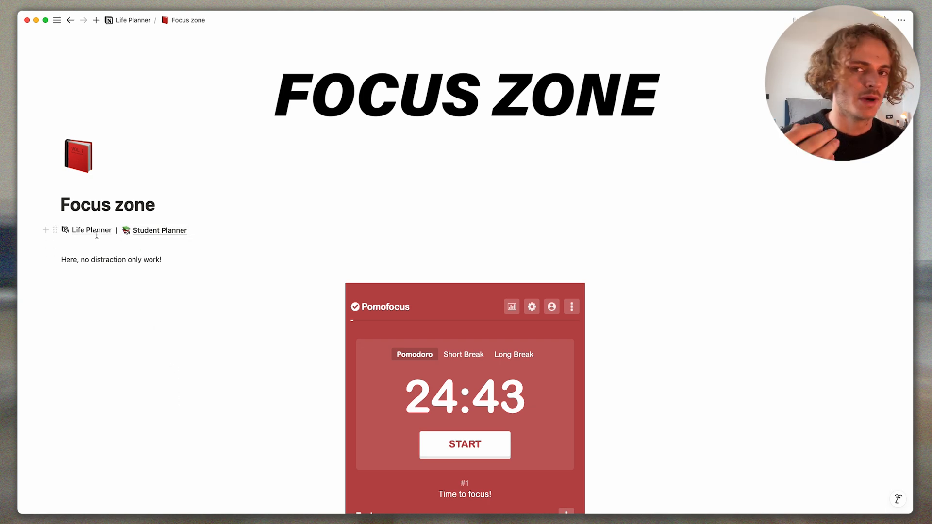
{"action": "left_click", "coordinate": [133, 20]}
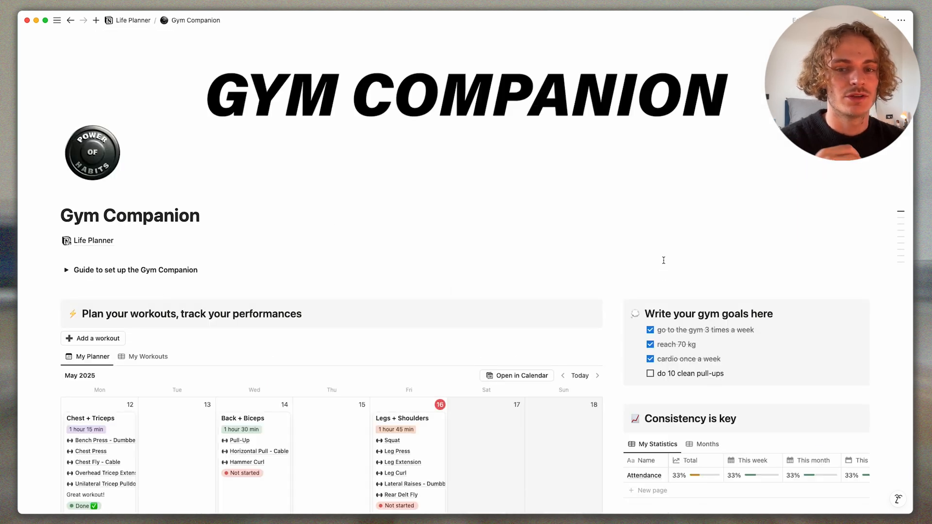
- Scroll through Gym Companion, then open Habit Tracker from the Life Planner dashboard
{"action": "scroll", "scroll_direction": "down", "scroll_amount": 3}
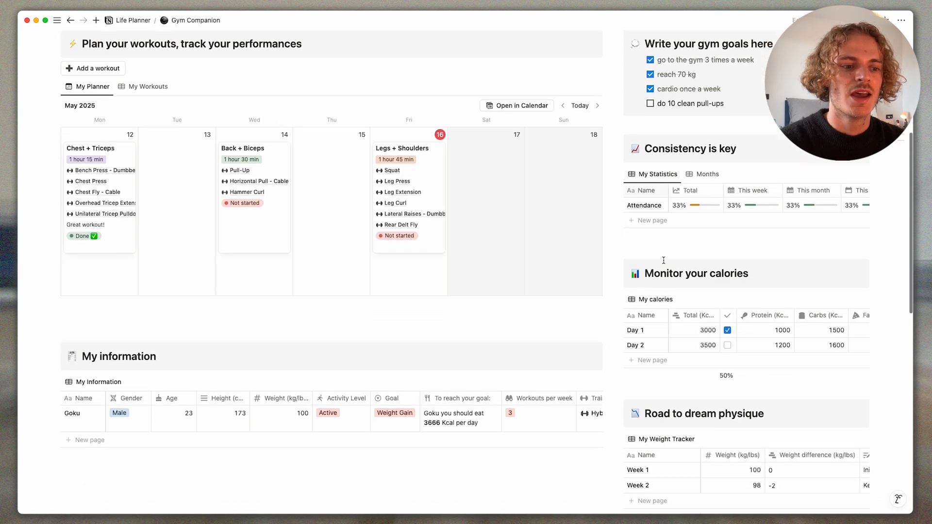
{"action": "scroll", "scroll_direction": "down", "scroll_amount": 3}
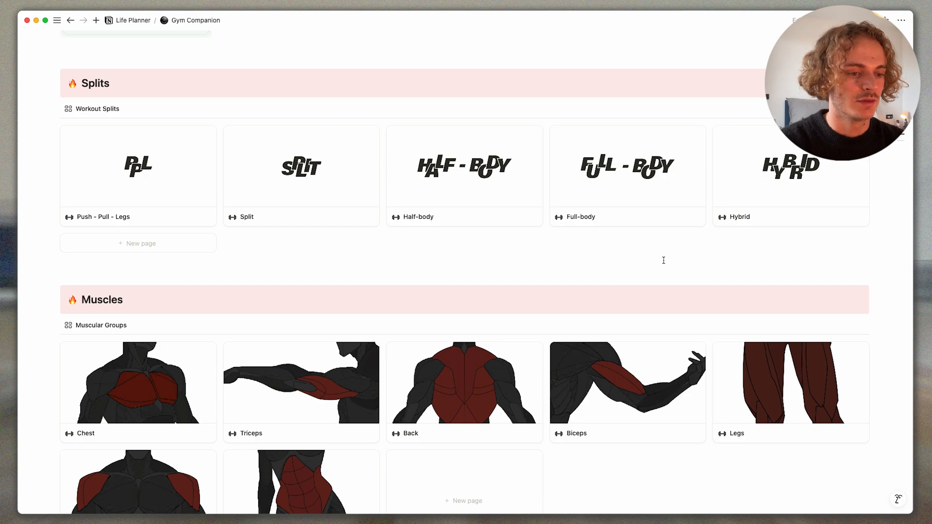
{"action": "scroll", "scroll_direction": "down", "scroll_amount": 3}
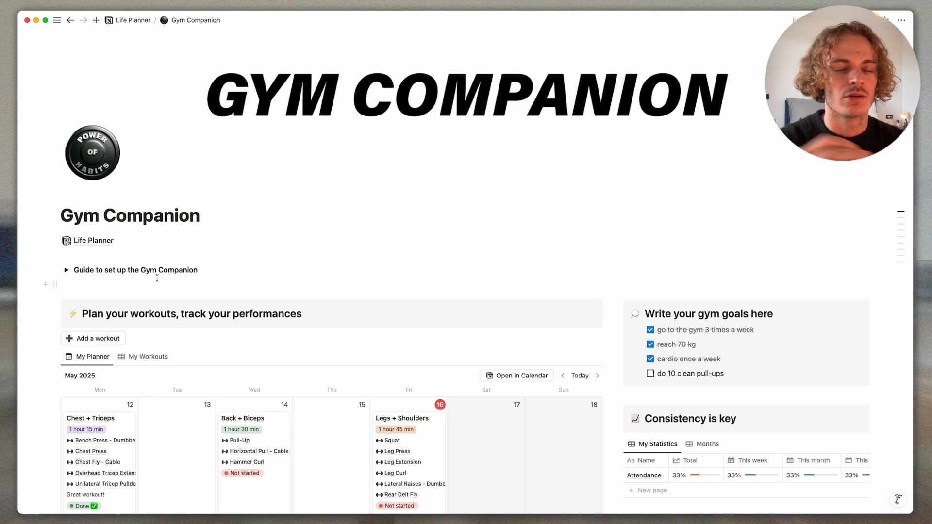
{"action": "left_click", "coordinate": [133, 19]}
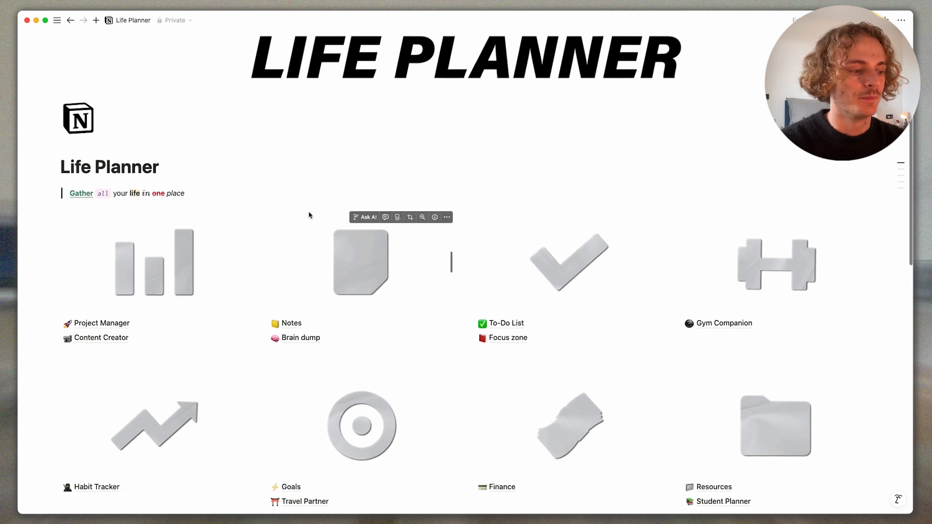
{"action": "left_click", "coordinate": [96, 487]}
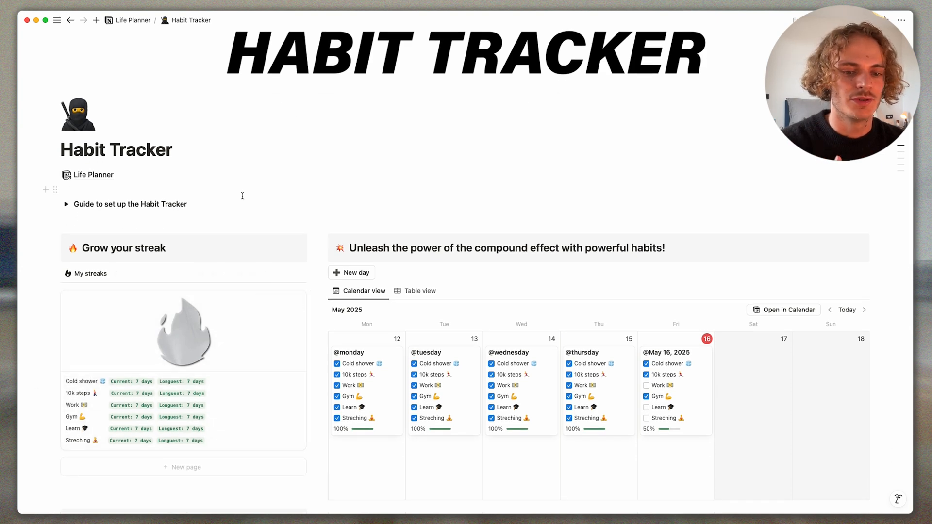
- Untick the May 16 habit and Tuesday's 10k steps, then scroll down the tracker
{"action": "left_click", "coordinate": [646, 374]}
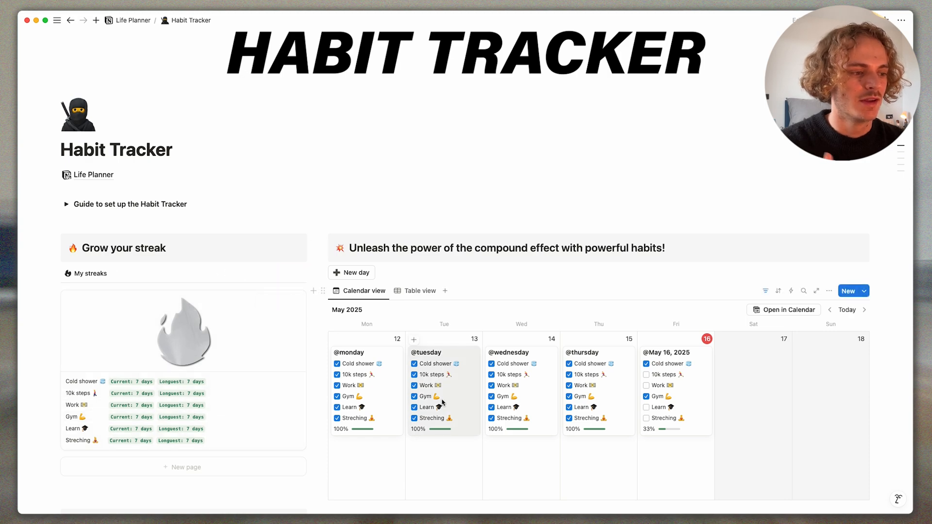
{"action": "left_click", "coordinate": [426, 352]}
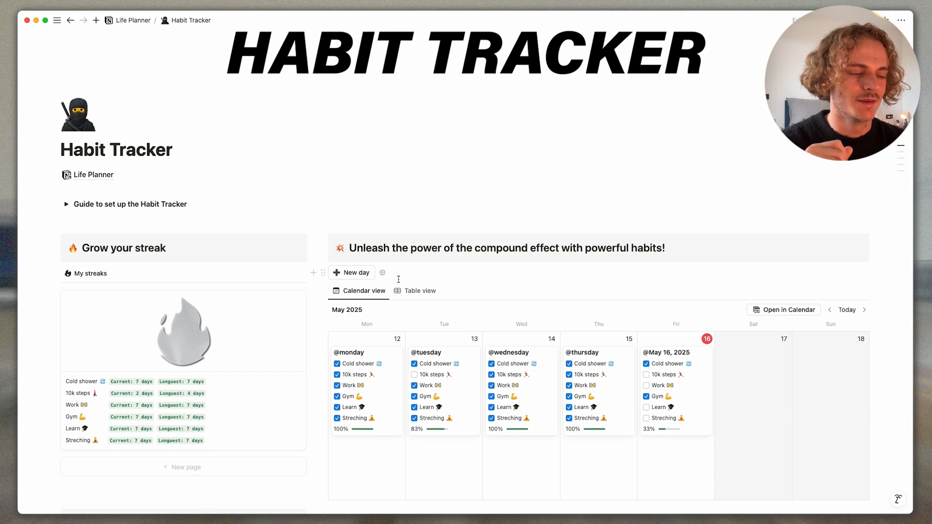
{"action": "scroll", "scroll_direction": "down", "scroll_amount": 3}
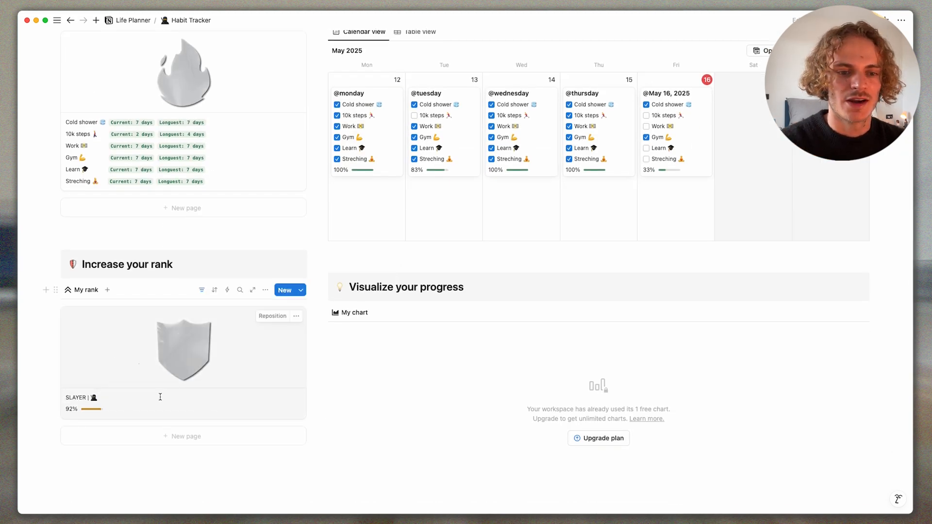
{"action": "scroll", "scroll_direction": "down", "scroll_amount": 3}
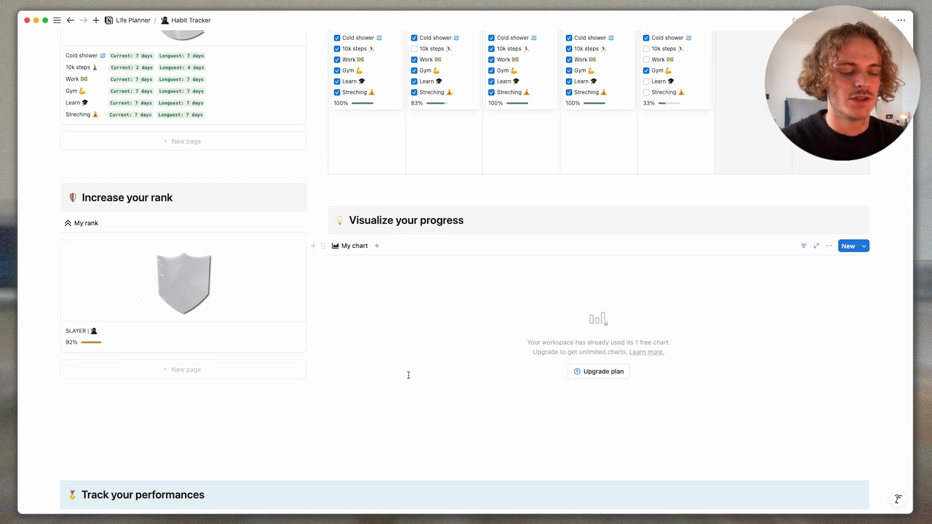
{"action": "scroll", "scroll_direction": "down", "scroll_amount": 3}
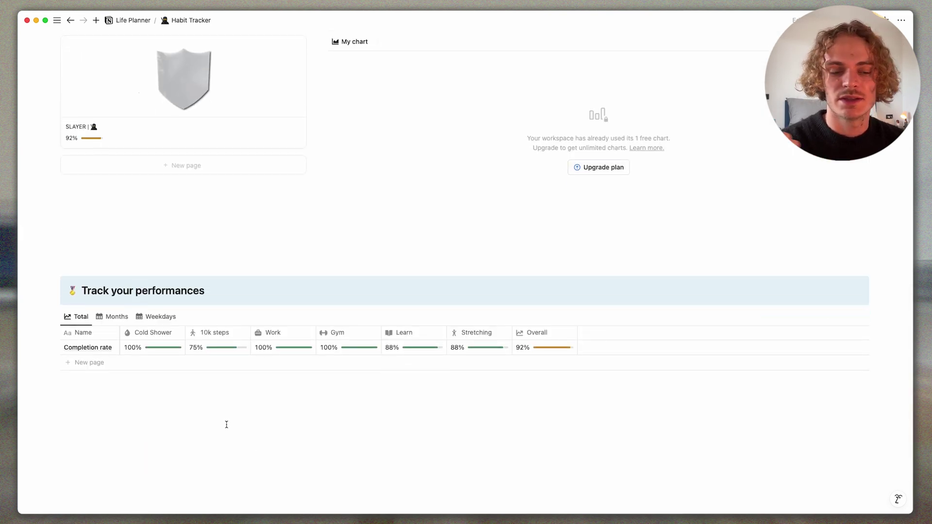
{"action": "mouse_move", "coordinate": [215, 468]}
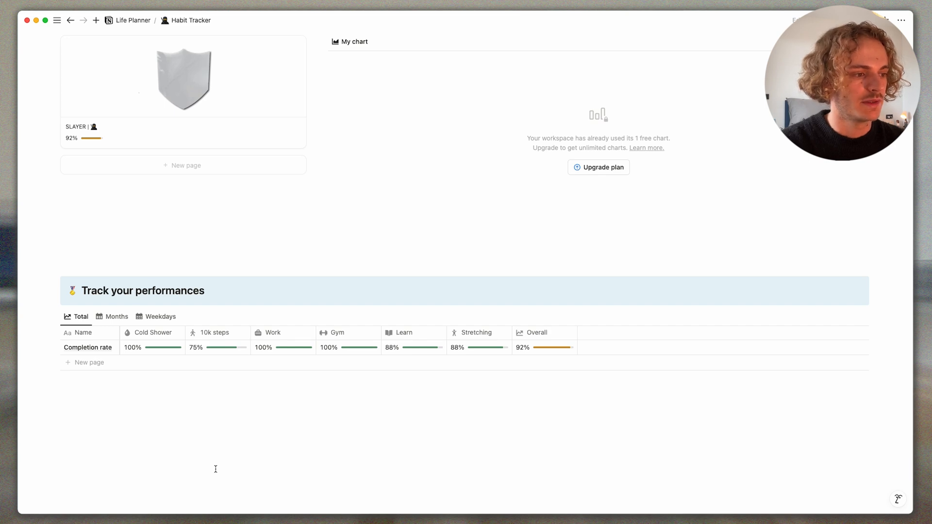
- Review habit performance broken down by month and by weekday
{"action": "left_click", "coordinate": [116, 316]}
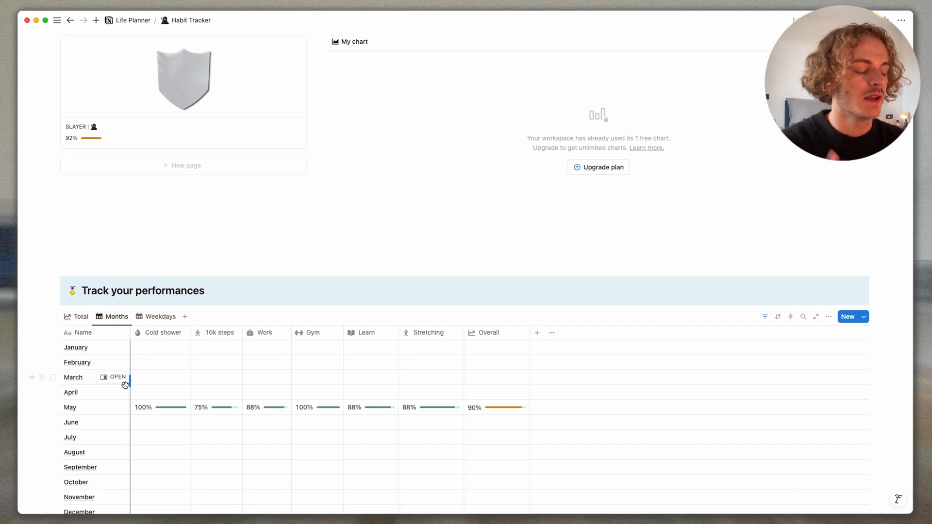
{"action": "scroll", "scroll_direction": "down", "scroll_amount": 3}
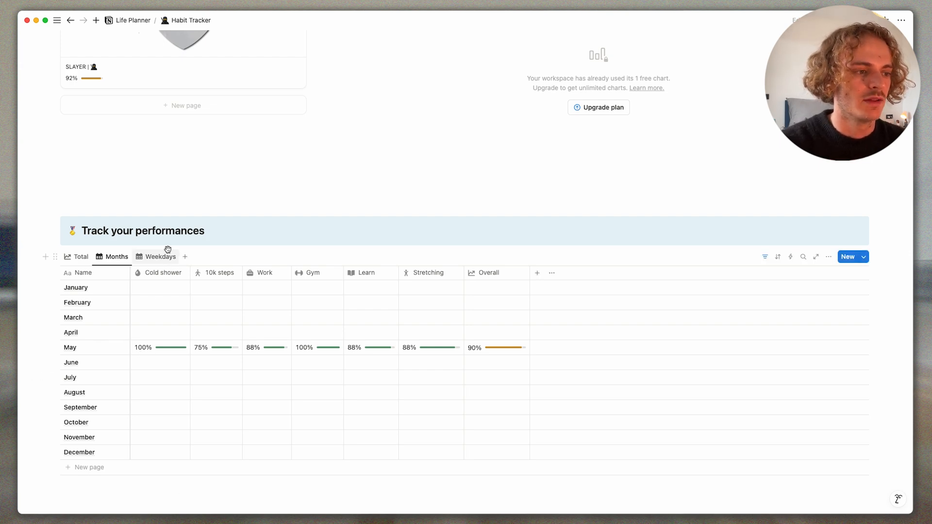
{"action": "left_click", "coordinate": [160, 256]}
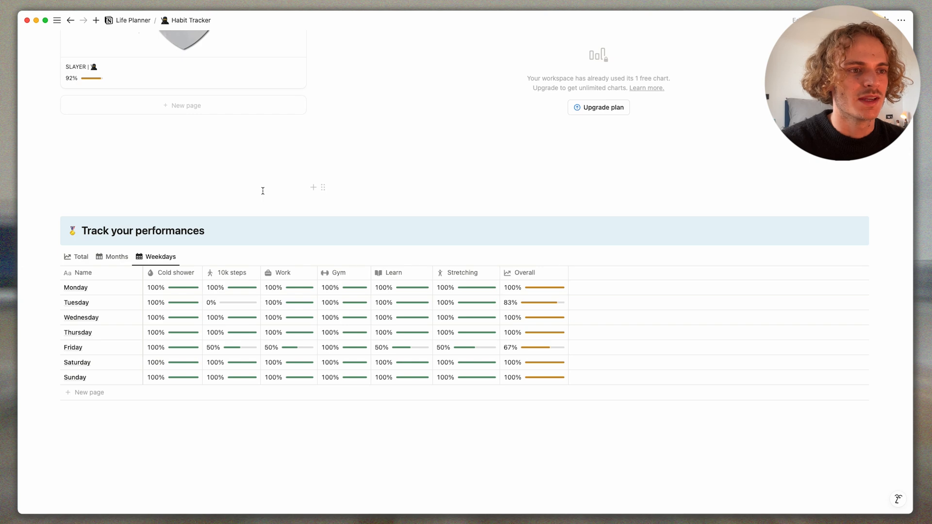
{"action": "scroll", "scroll_direction": "up", "scroll_amount": 3}
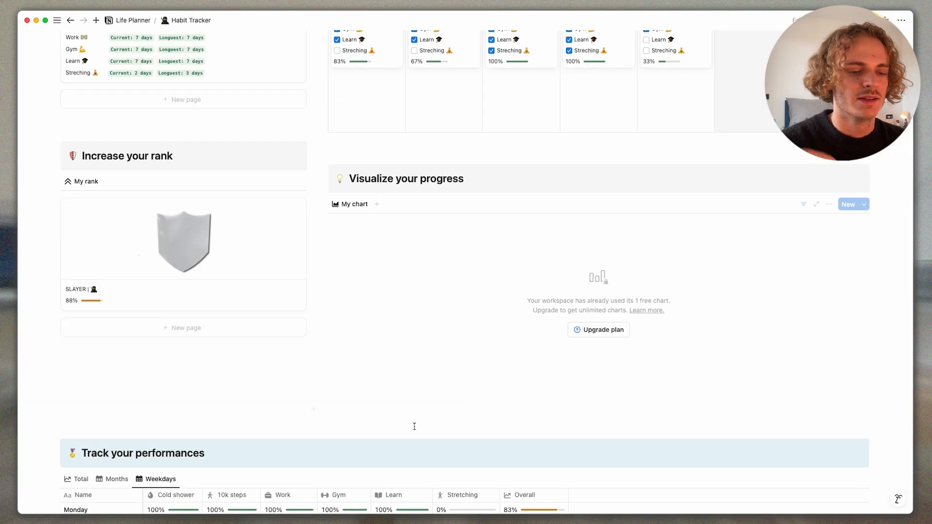
{"action": "scroll", "scroll_direction": "down", "scroll_amount": 3}
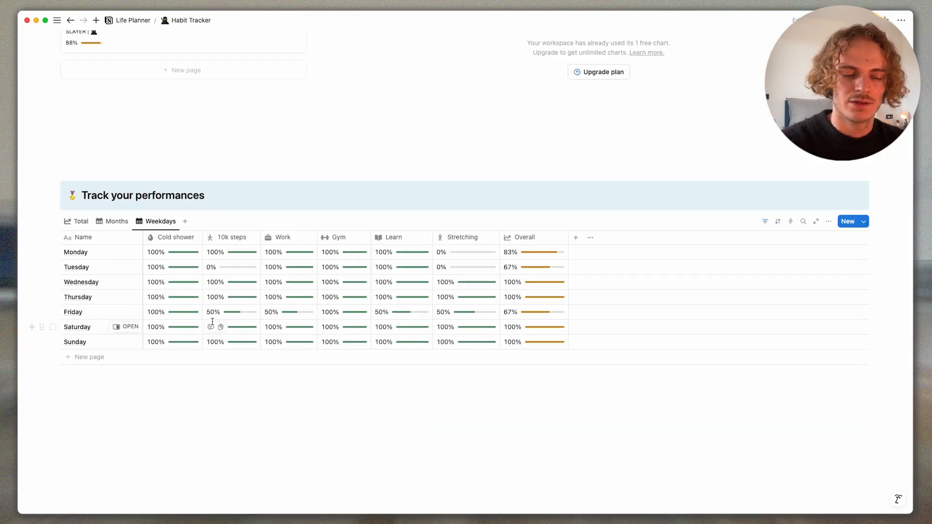
{"action": "mouse_move", "coordinate": [535, 311]}
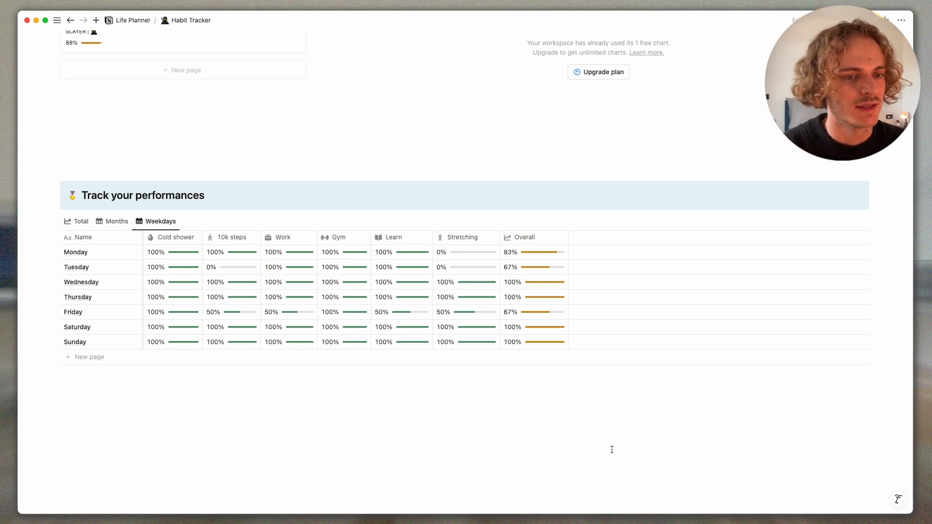
{"action": "scroll", "scroll_direction": "up", "scroll_amount": 3}
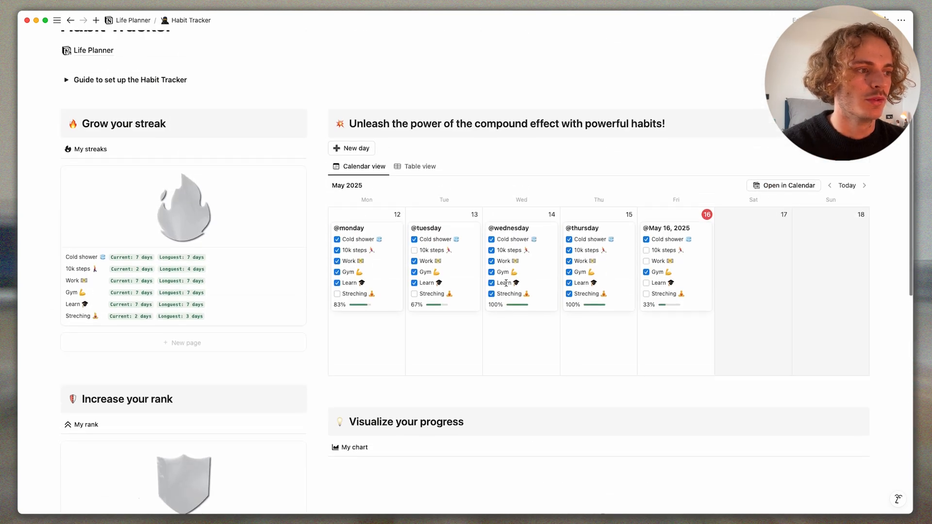
{"action": "scroll", "scroll_direction": "up", "scroll_amount": 3}
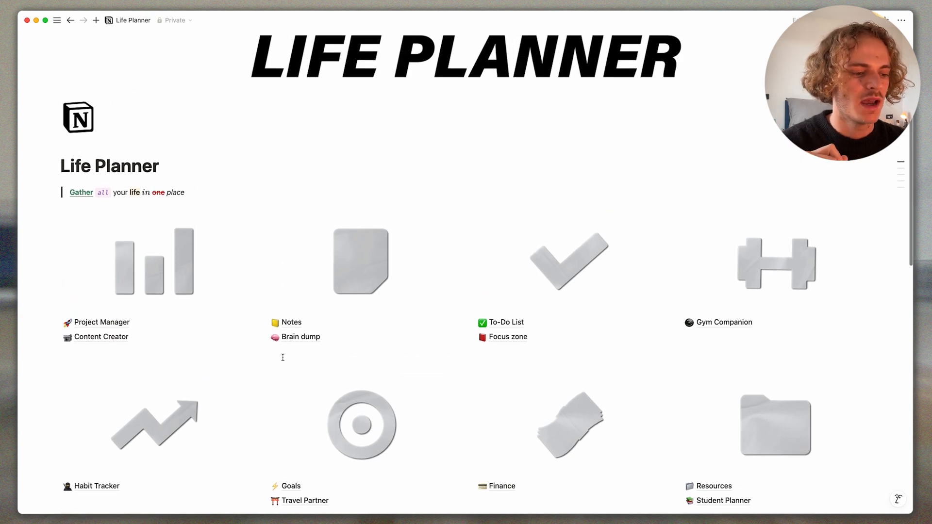
{"action": "left_click", "coordinate": [290, 487]}
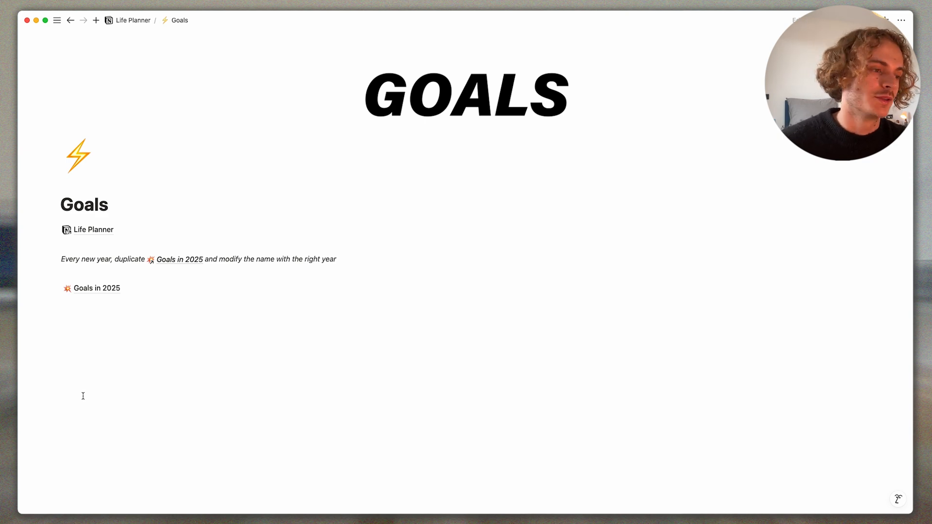
{"action": "mouse_move", "coordinate": [92, 344]}
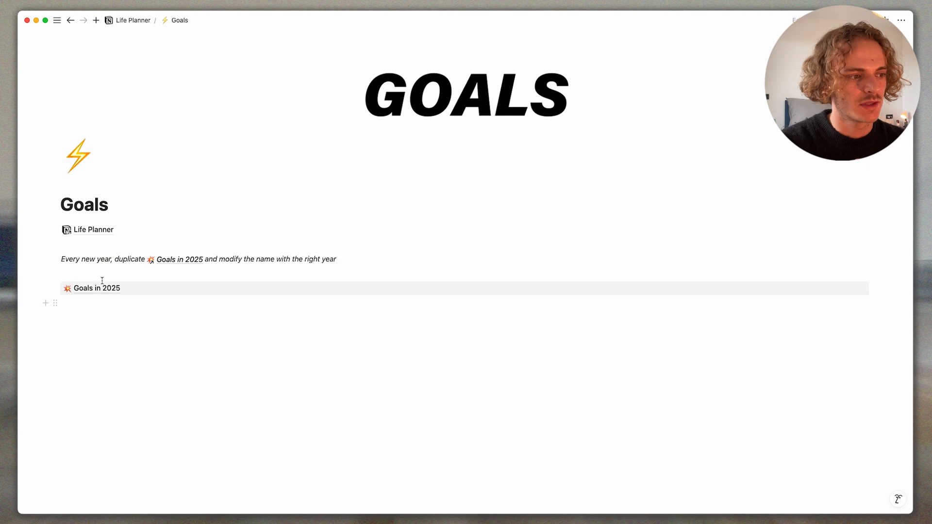
{"action": "left_click", "coordinate": [96, 288]}
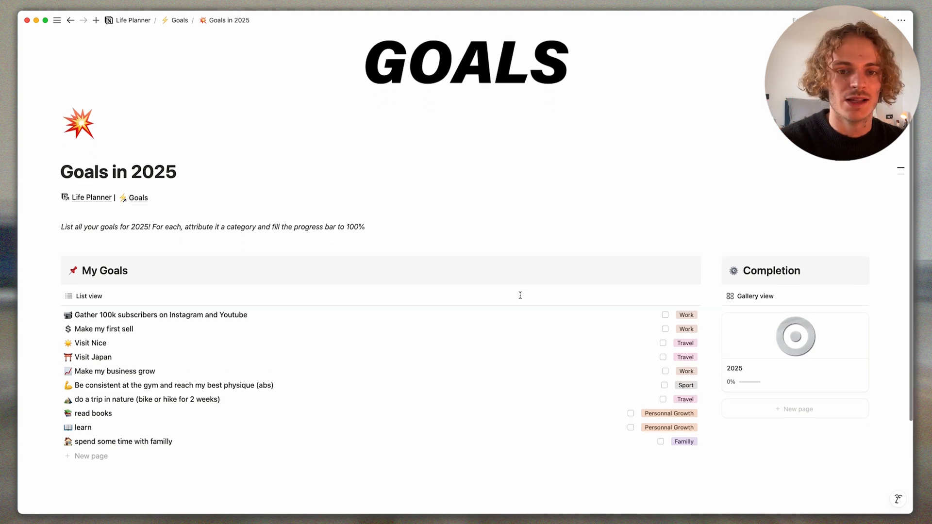
{"action": "scroll", "scroll_direction": "down", "scroll_amount": 3}
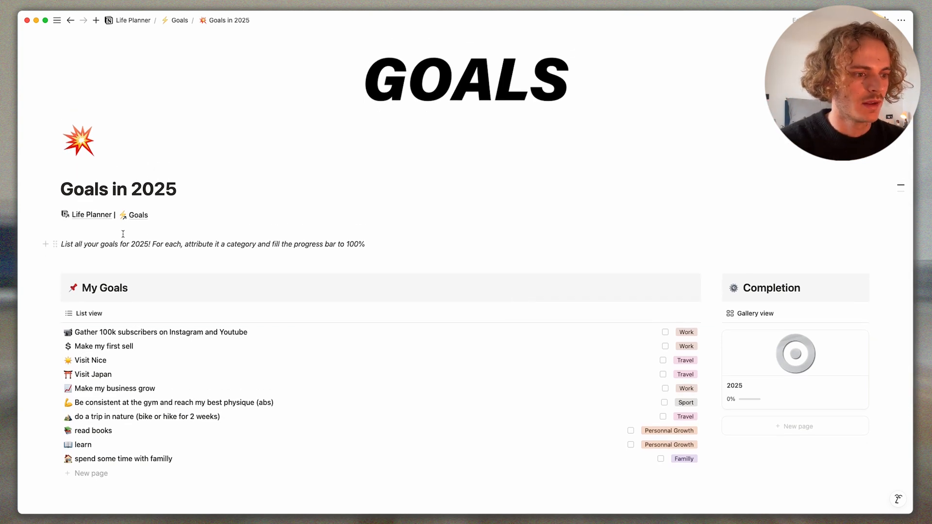
{"action": "left_click", "coordinate": [132, 19]}
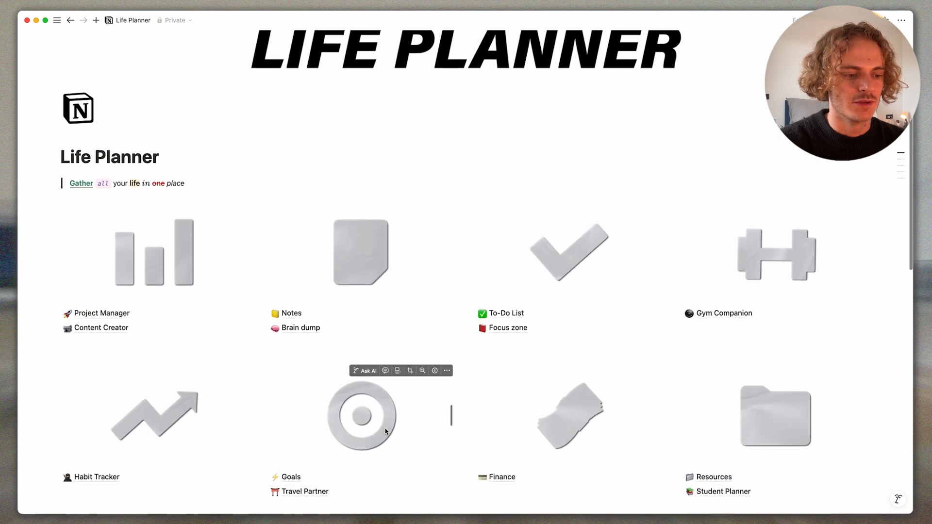
- Open Travel Partner and browse its trip board, bookings, transportation and packing list
{"action": "left_click", "coordinate": [305, 492]}
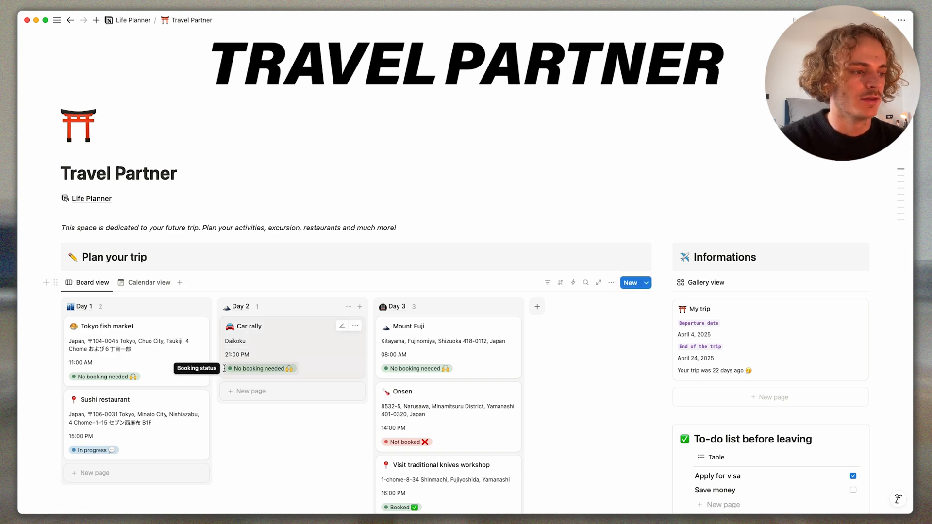
{"action": "mouse_move", "coordinate": [218, 437]}
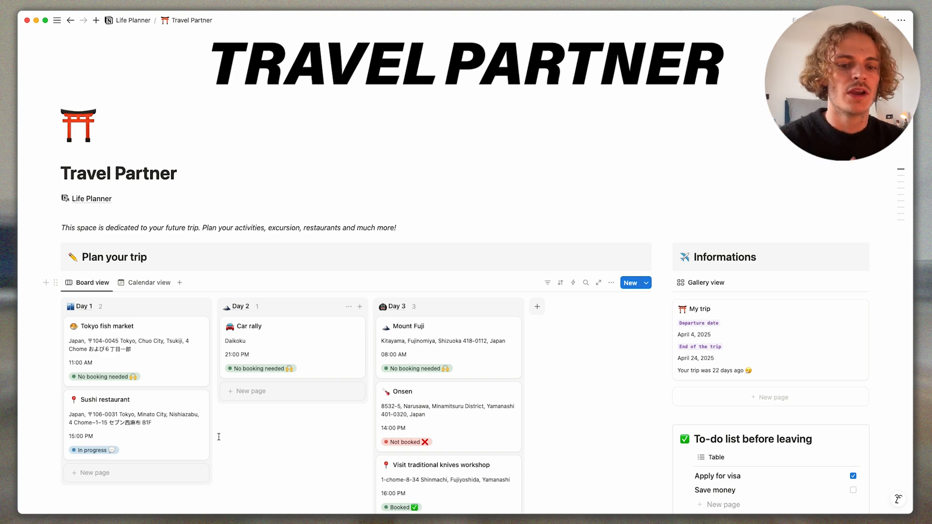
{"action": "scroll", "scroll_direction": "down", "scroll_amount": 3}
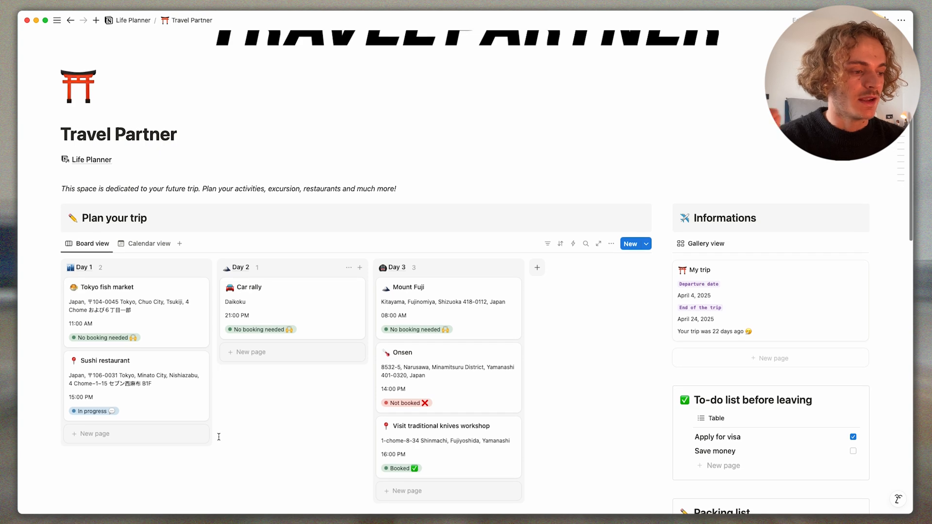
{"action": "scroll", "scroll_direction": "down", "scroll_amount": 3}
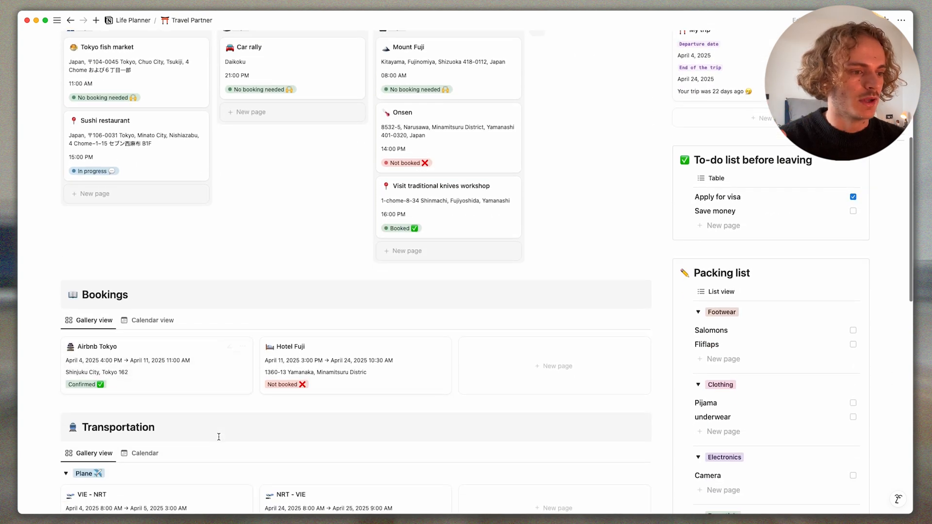
{"action": "scroll", "scroll_direction": "down", "scroll_amount": 3}
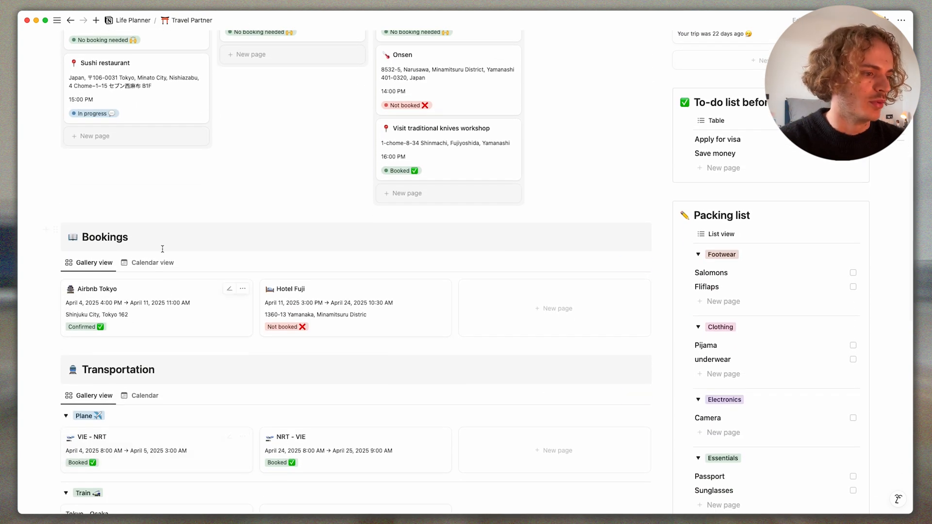
{"action": "scroll", "scroll_direction": "down", "scroll_amount": 3}
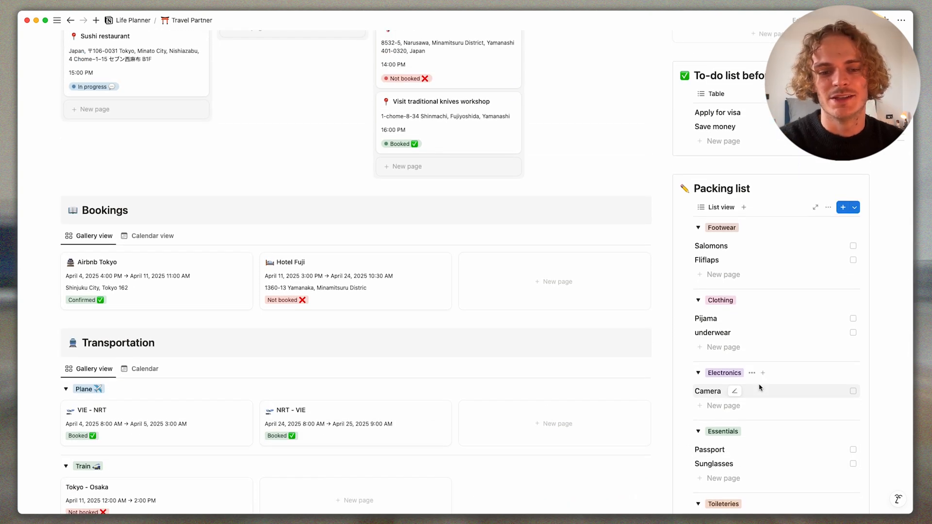
{"action": "mouse_move", "coordinate": [795, 260]}
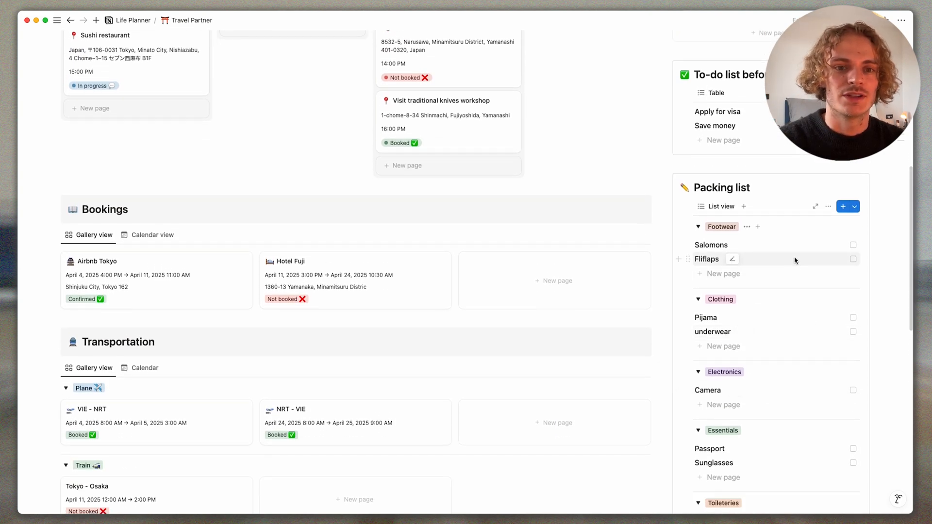
{"action": "mouse_move", "coordinate": [868, 296]}
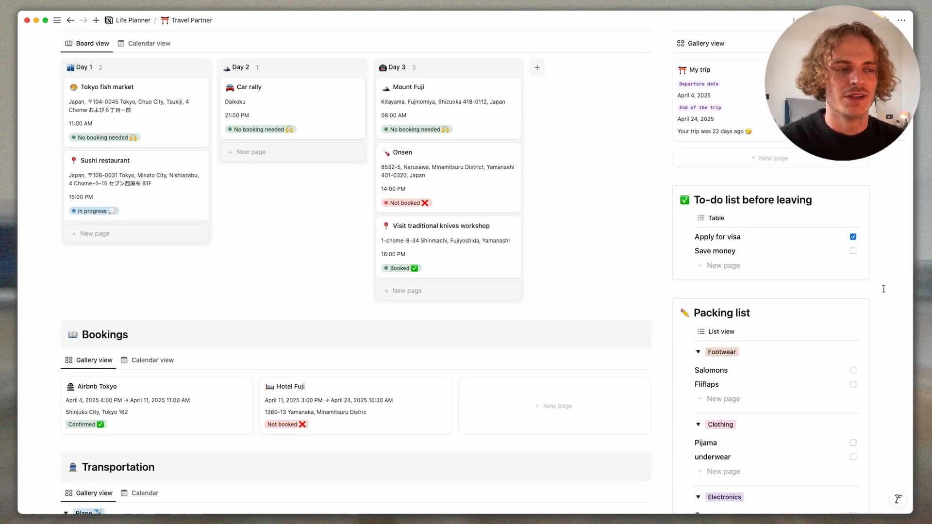
{"action": "scroll", "scroll_direction": "up", "scroll_amount": 3}
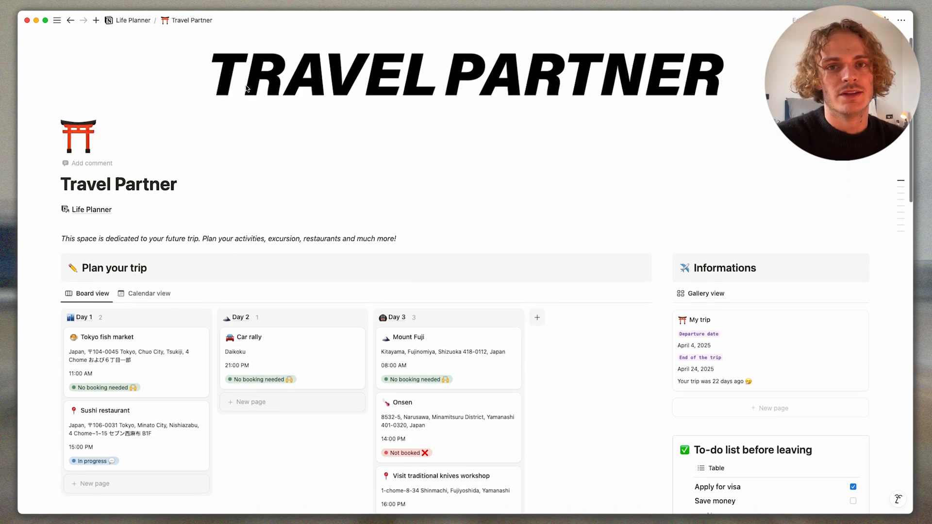
{"action": "scroll", "scroll_direction": "down", "scroll_amount": 3}
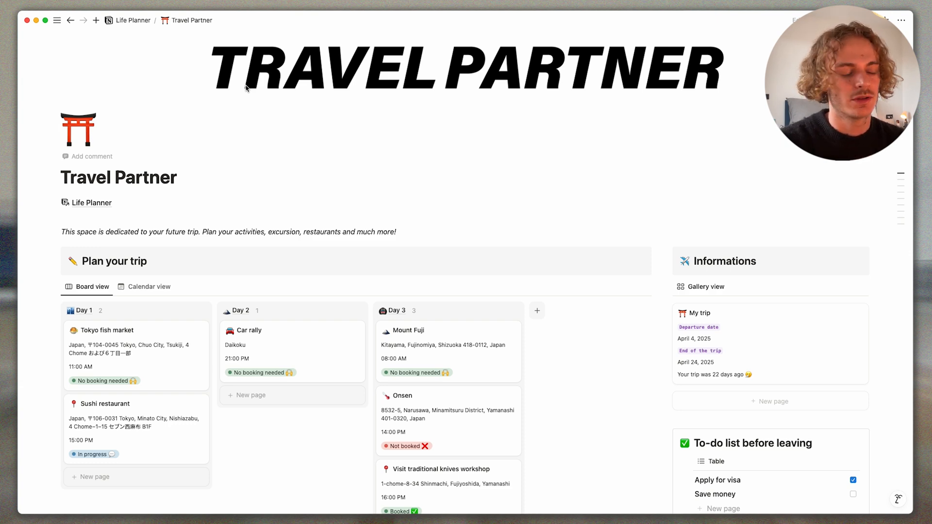
{"action": "mouse_move", "coordinate": [63, 146]}
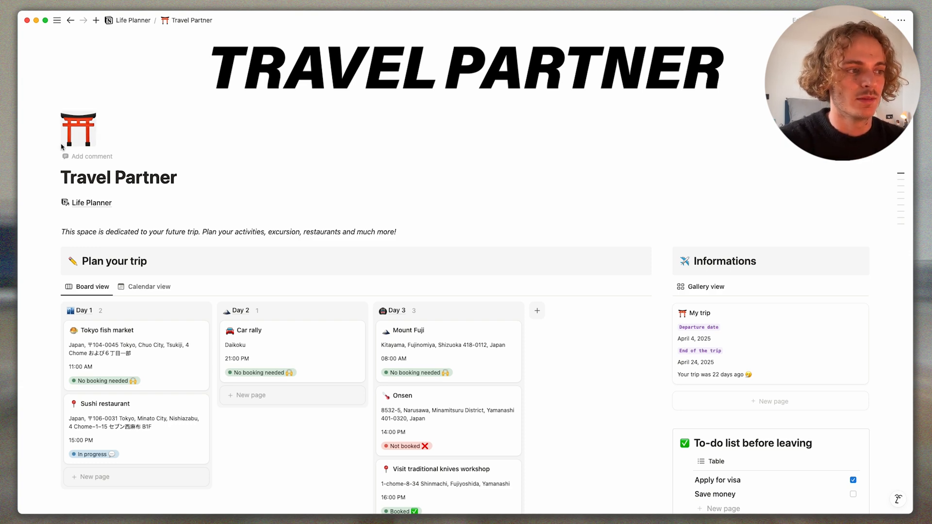
- Return via the Life Planner breadcrumb and open the Finance page from the dashboard
{"action": "left_click", "coordinate": [132, 19]}
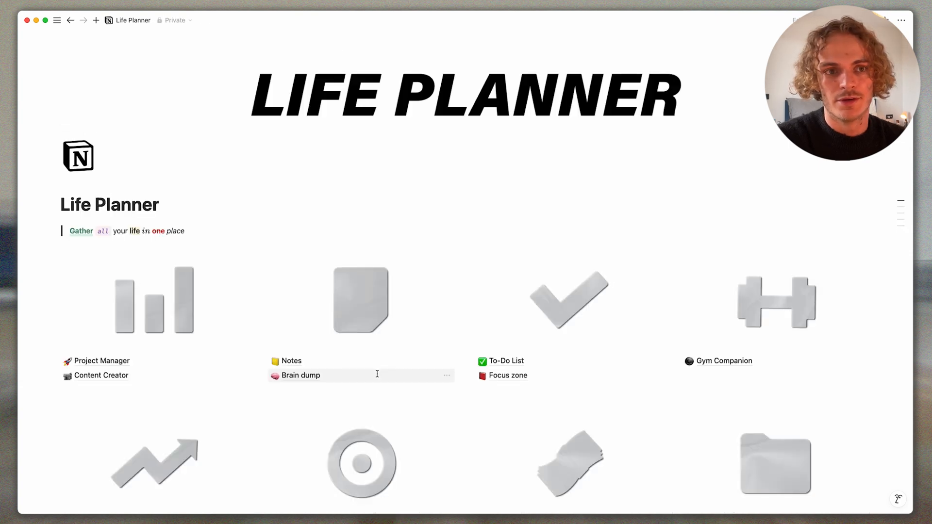
{"action": "scroll", "scroll_direction": "down", "scroll_amount": 3}
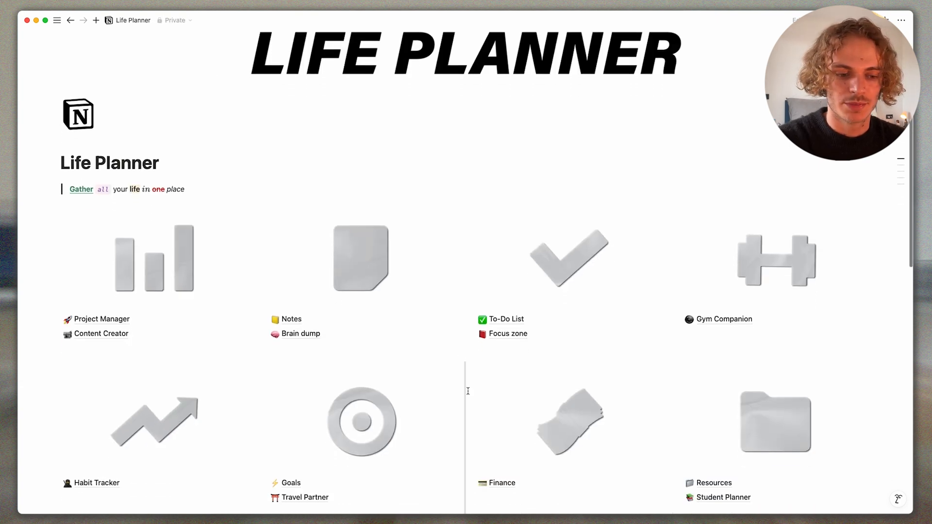
{"action": "left_click", "coordinate": [502, 482]}
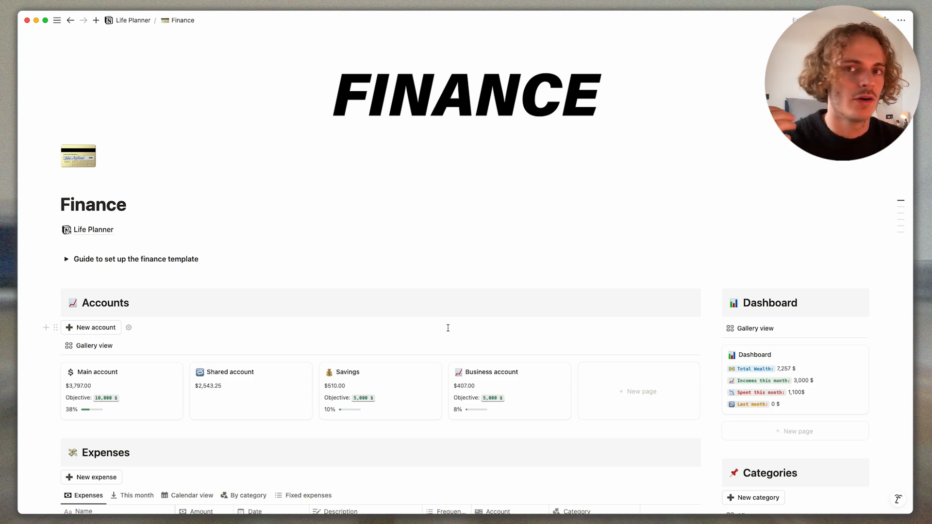
- Scroll to the Expenses table and add a blank New expense row dated May 16, 2025
{"action": "scroll", "scroll_direction": "down", "scroll_amount": 3}
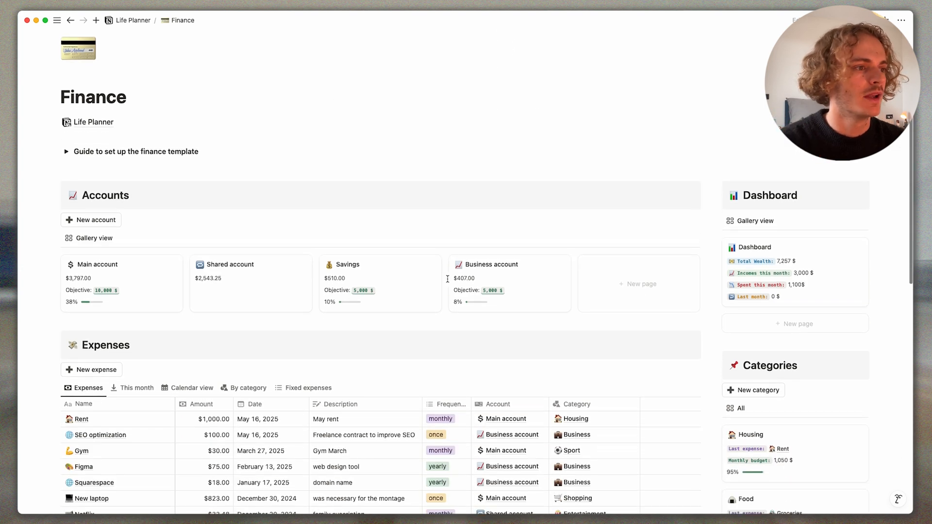
{"action": "scroll", "scroll_direction": "down", "scroll_amount": 3}
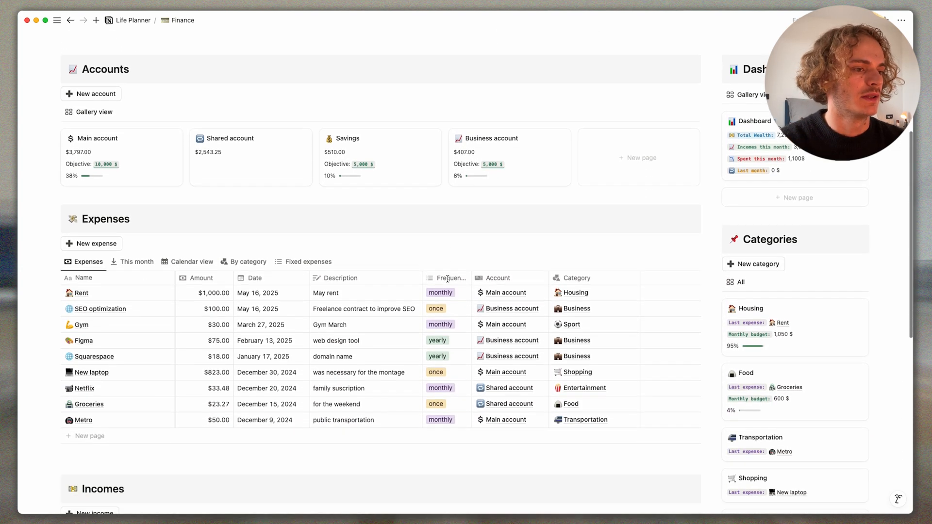
{"action": "scroll", "scroll_direction": "down", "scroll_amount": 3}
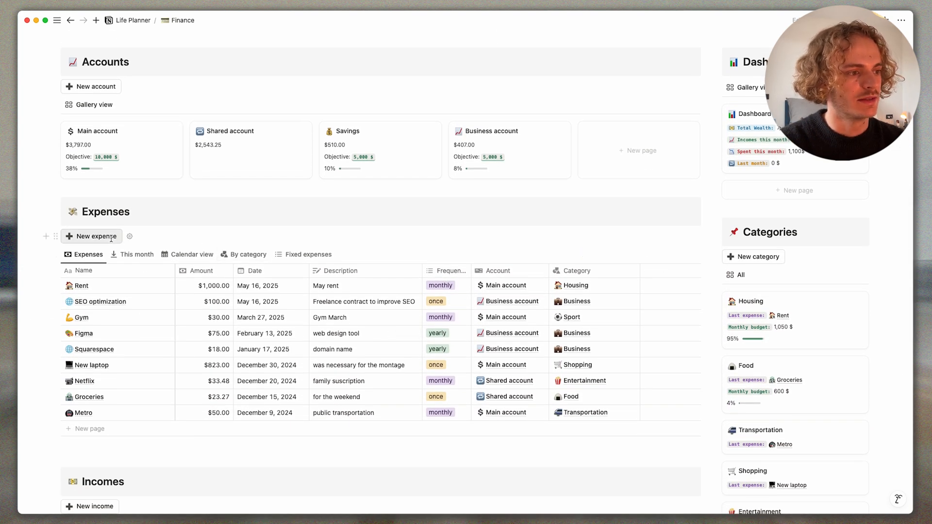
{"action": "left_click", "coordinate": [90, 236]}
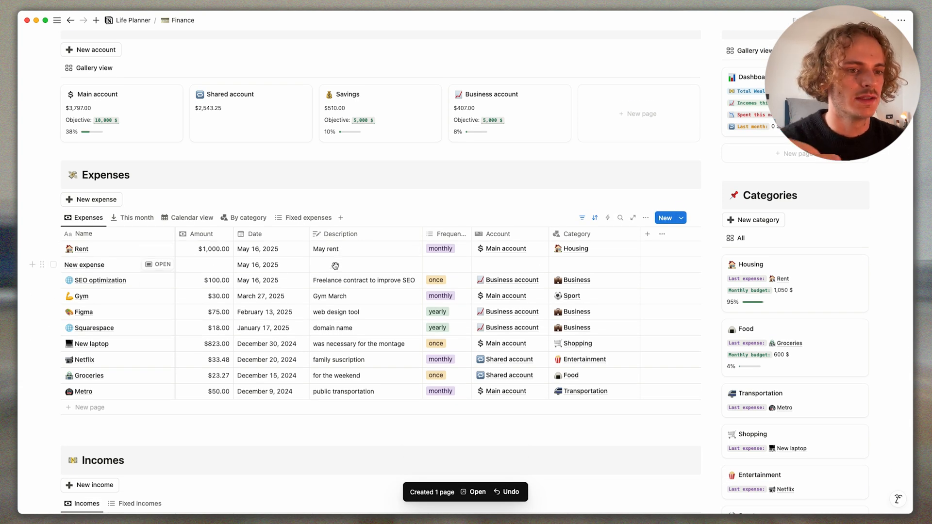
{"action": "mouse_move", "coordinate": [500, 265]}
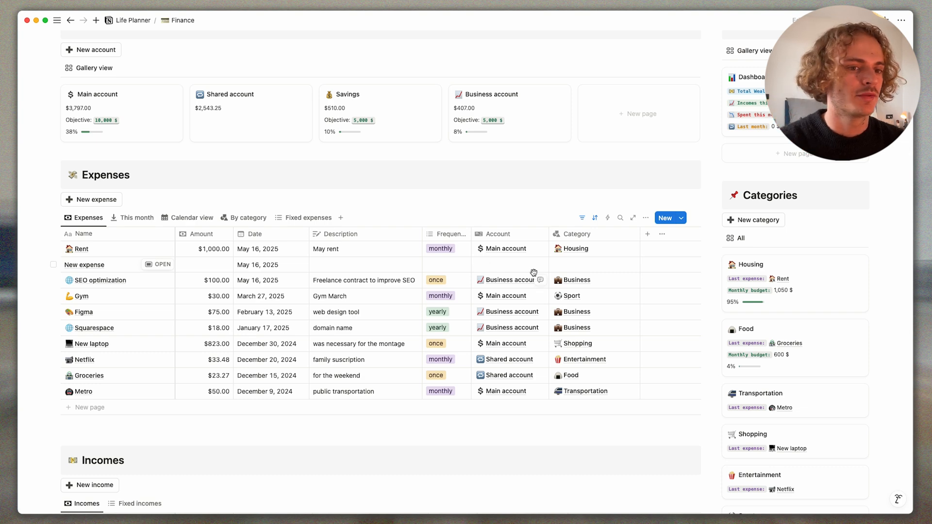
{"action": "mouse_move", "coordinate": [568, 270]}
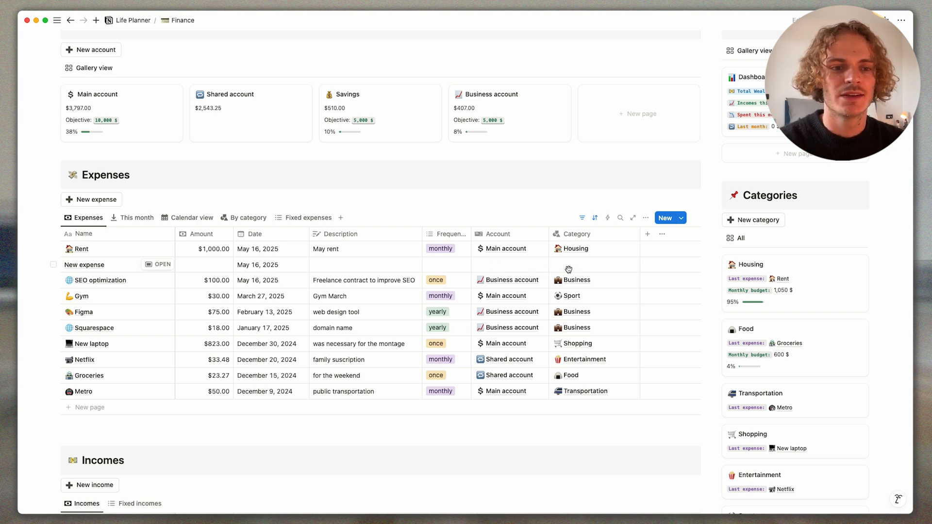
{"action": "mouse_move", "coordinate": [591, 259]}
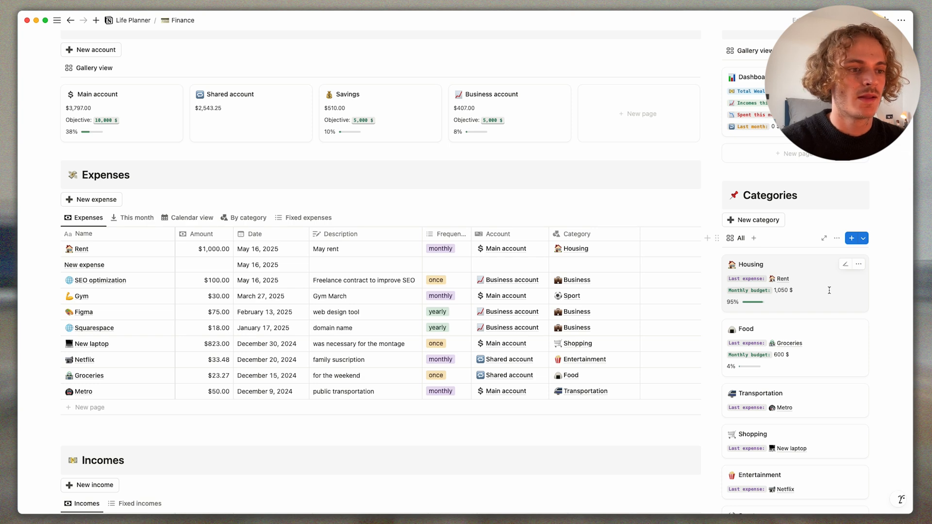
{"action": "left_click", "coordinate": [751, 264]}
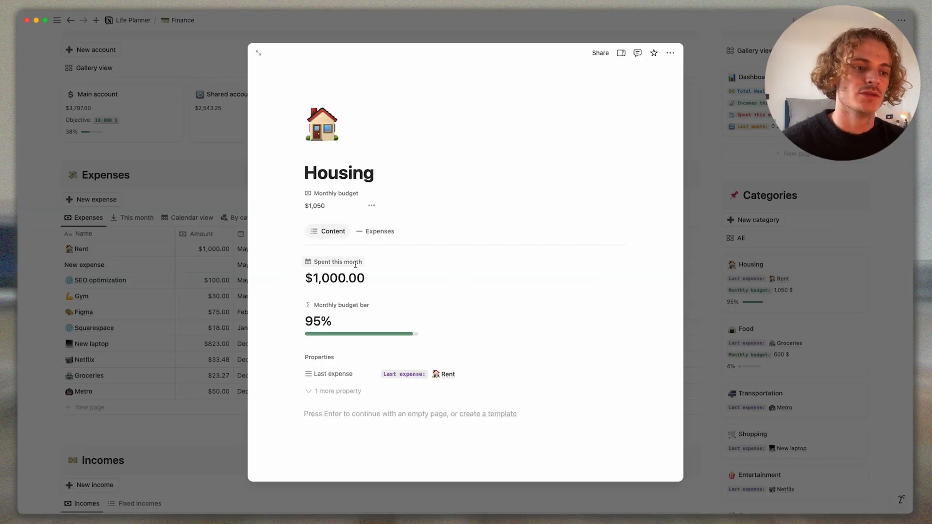
{"action": "mouse_move", "coordinate": [397, 331]}
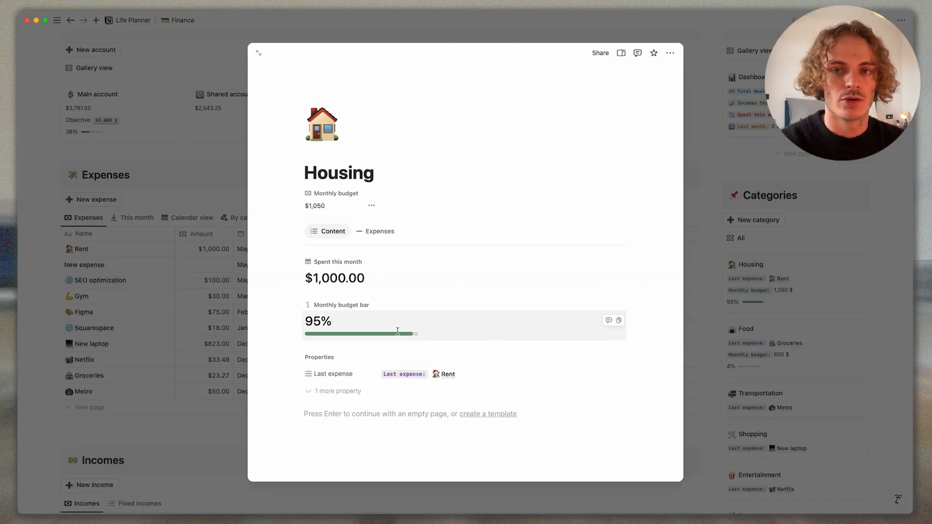
{"action": "mouse_move", "coordinate": [282, 337]}
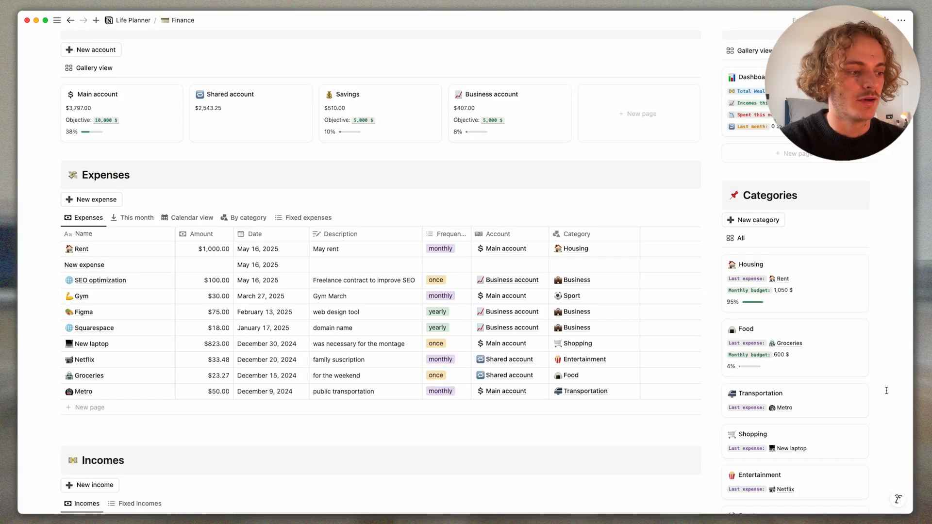
- Browse the Finance page, then return to the Life Planner dashboard
{"action": "scroll", "scroll_direction": "down", "scroll_amount": 3}
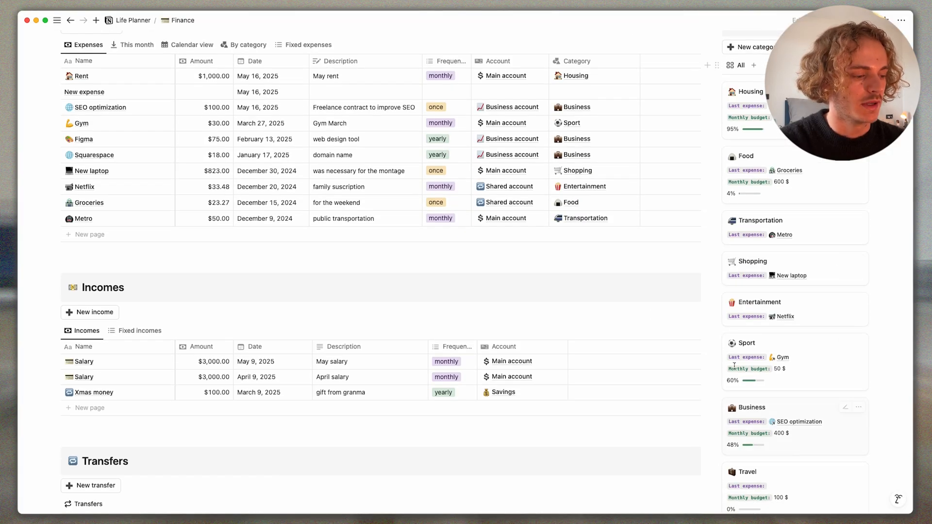
{"action": "scroll", "scroll_direction": "down", "scroll_amount": 3}
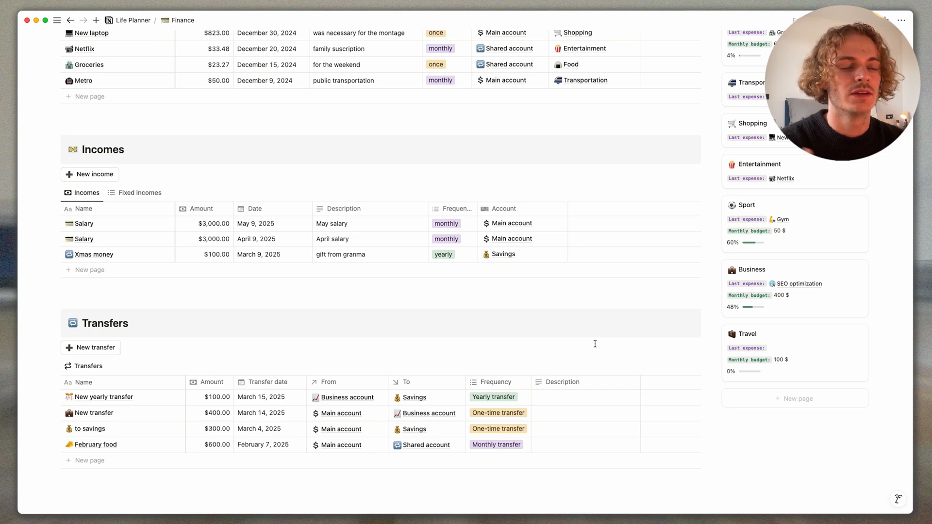
{"action": "scroll", "scroll_direction": "up", "scroll_amount": 3}
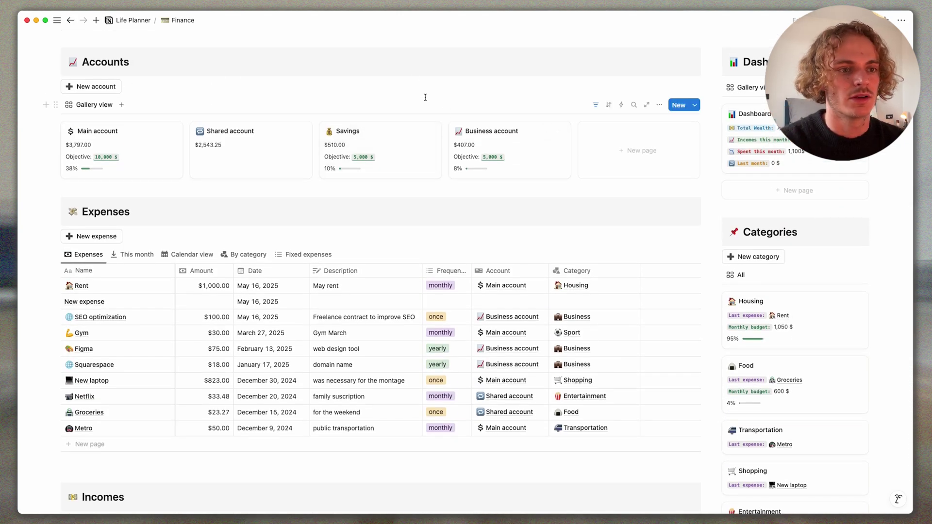
{"action": "scroll", "scroll_direction": "up", "scroll_amount": 3}
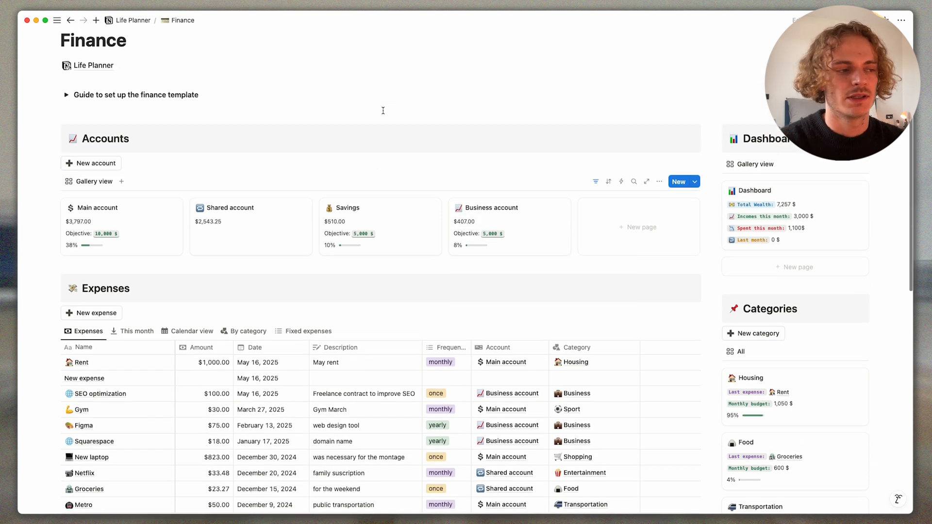
{"action": "scroll", "scroll_direction": "up", "scroll_amount": 3}
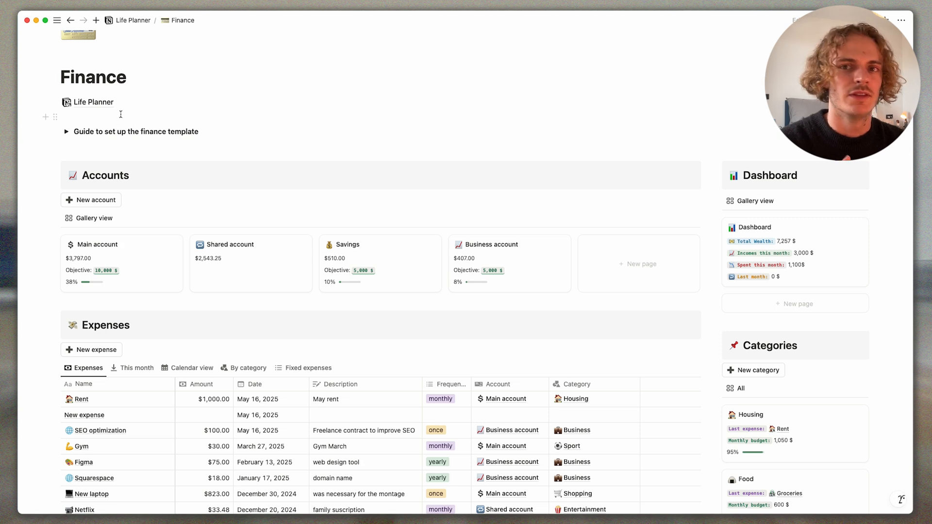
{"action": "mouse_move", "coordinate": [93, 101]}
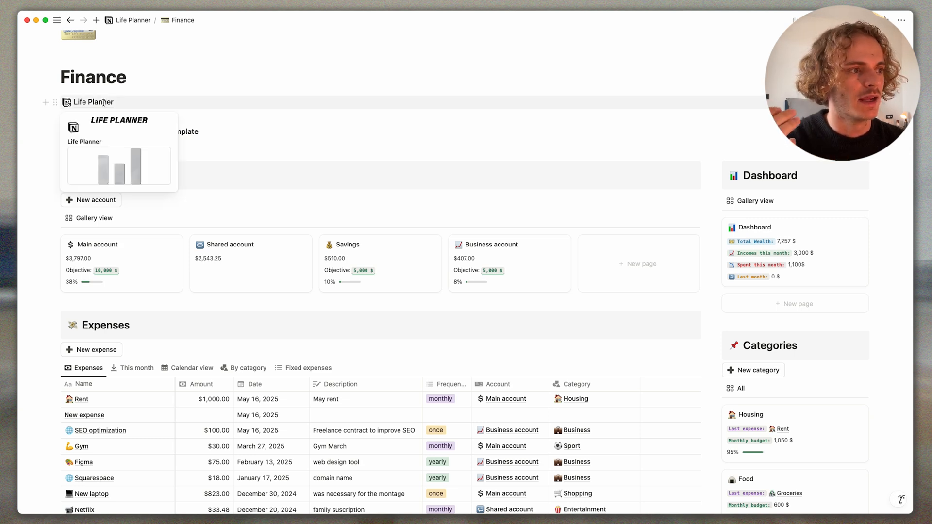
{"action": "left_click", "coordinate": [93, 101]}
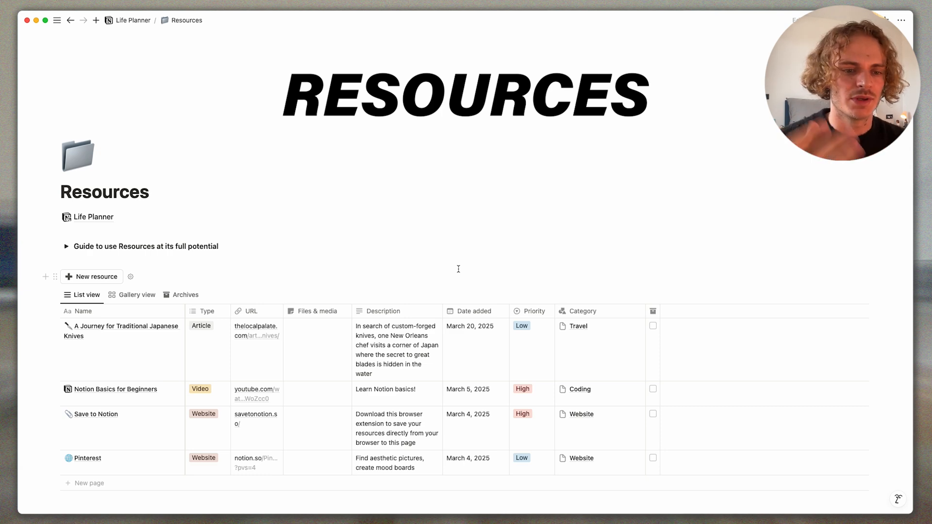
{"action": "mouse_move", "coordinate": [492, 389]}
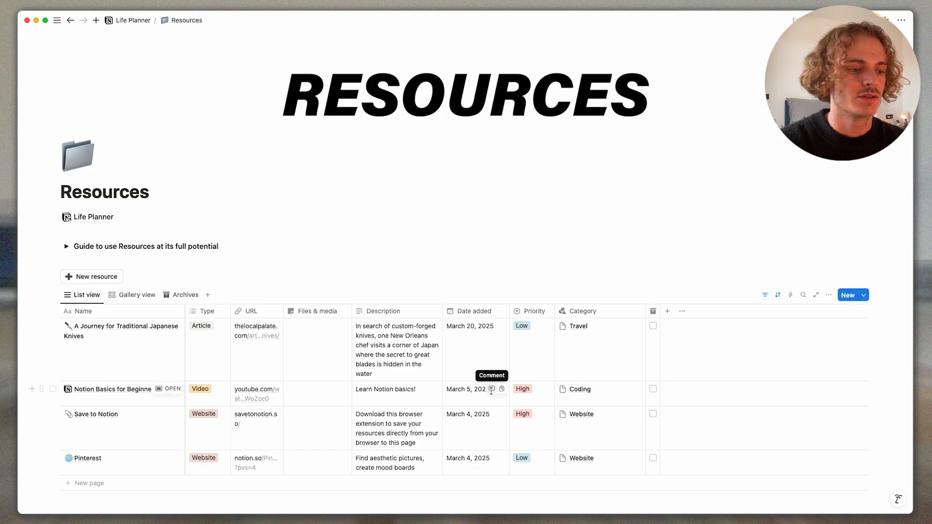
- Browse the Resources database and Categories gallery, then go back to the Life Planner dashboard
{"action": "scroll", "scroll_direction": "down", "scroll_amount": 3}
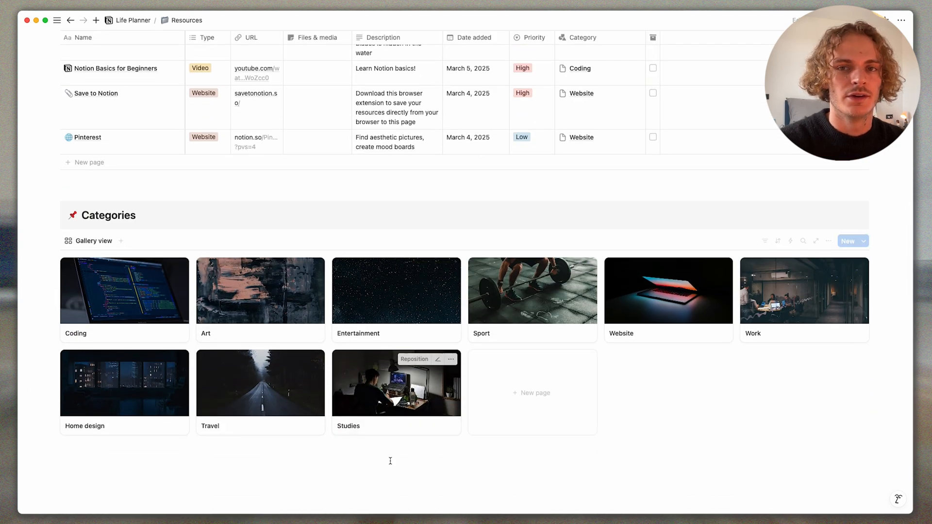
{"action": "scroll", "scroll_direction": "up", "scroll_amount": 3}
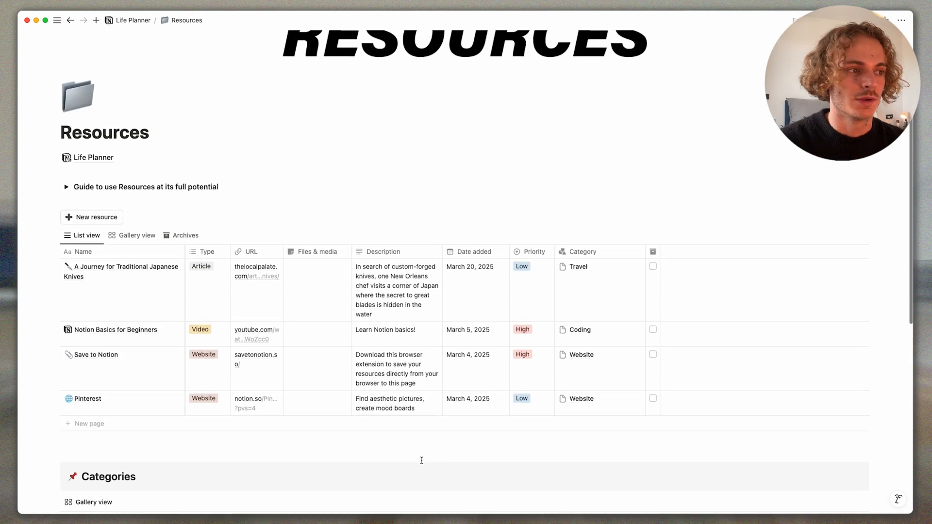
{"action": "scroll", "scroll_direction": "up", "scroll_amount": 3}
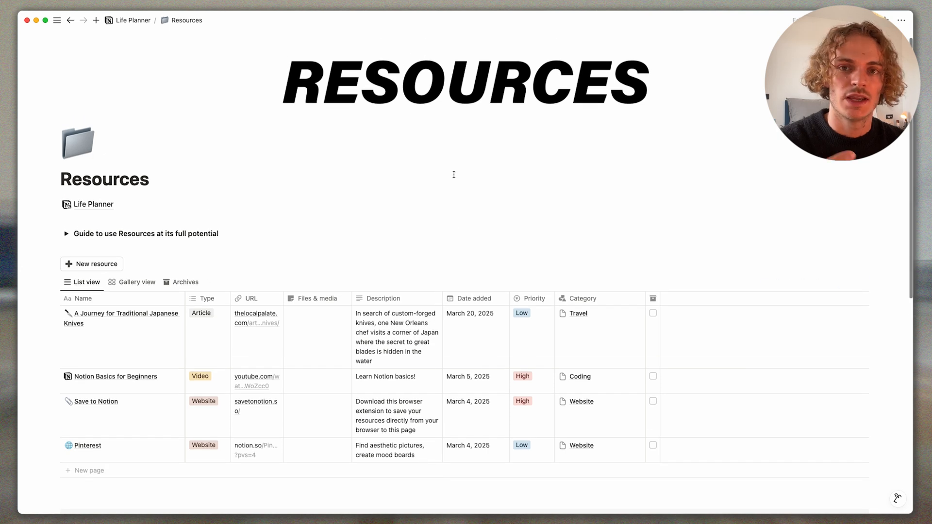
{"action": "mouse_move", "coordinate": [398, 180]}
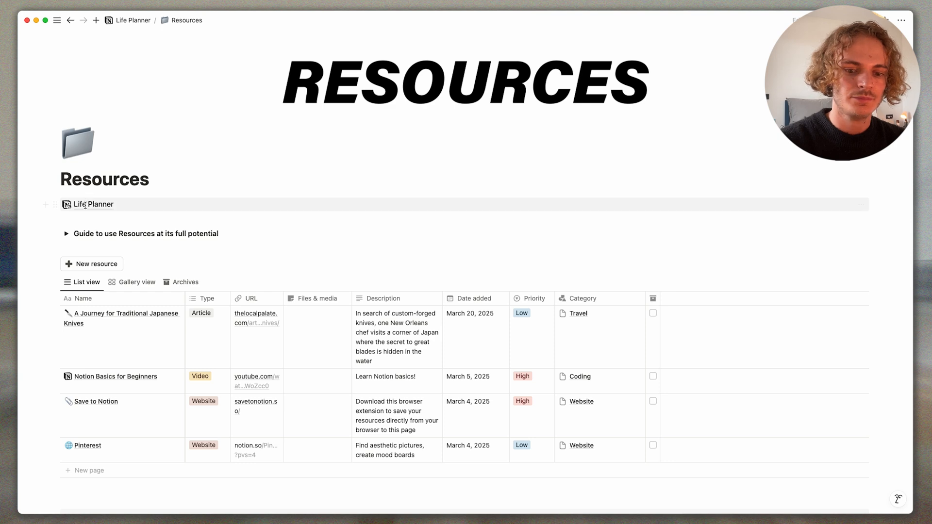
{"action": "left_click", "coordinate": [132, 20]}
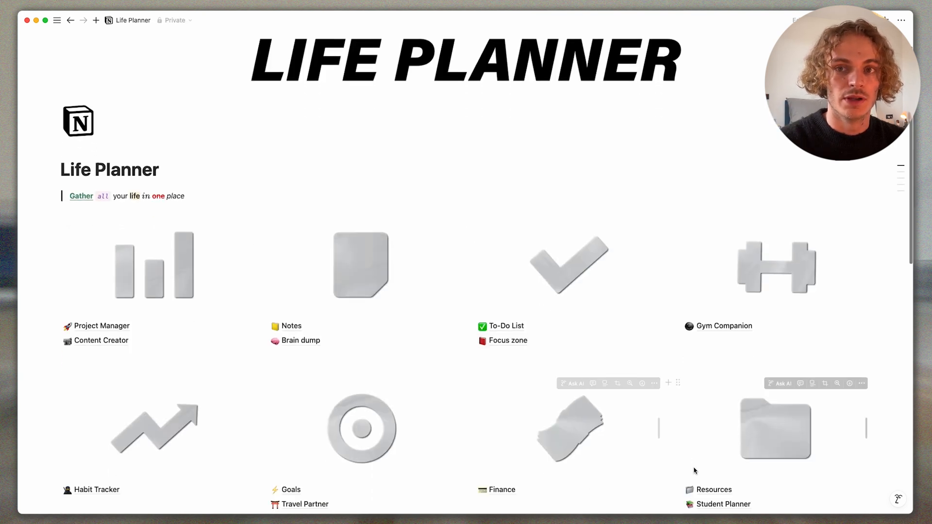
- Open Student Planner, visit its linked Focus zone page, and return to Student Planner
{"action": "left_click", "coordinate": [725, 504]}
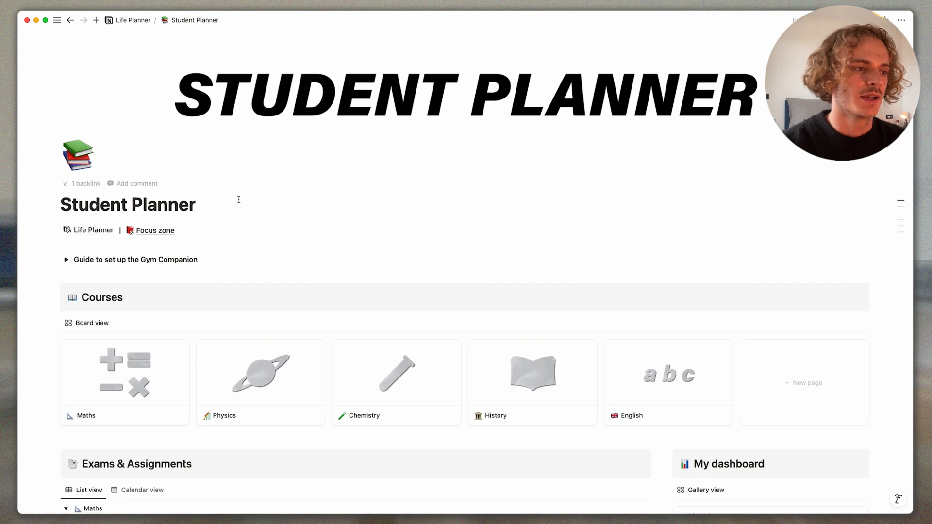
{"action": "left_click", "coordinate": [154, 231]}
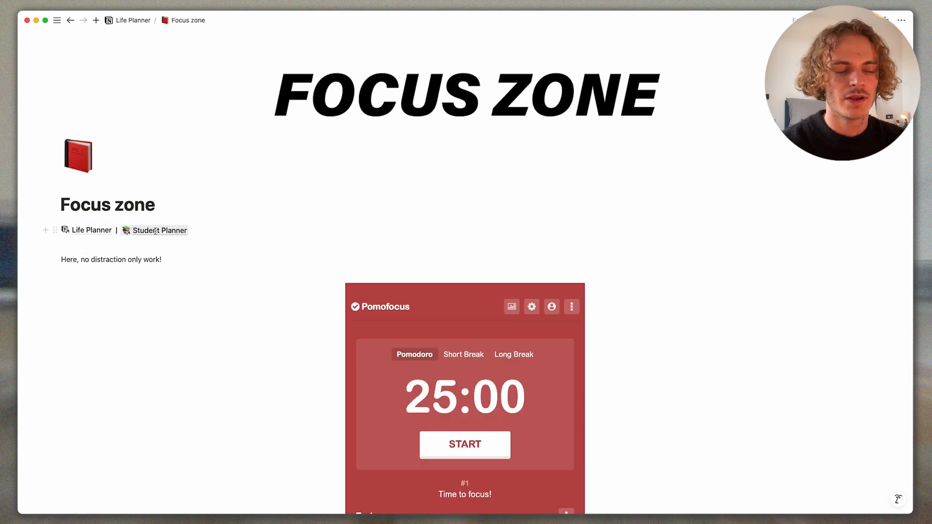
{"action": "left_click", "coordinate": [158, 231]}
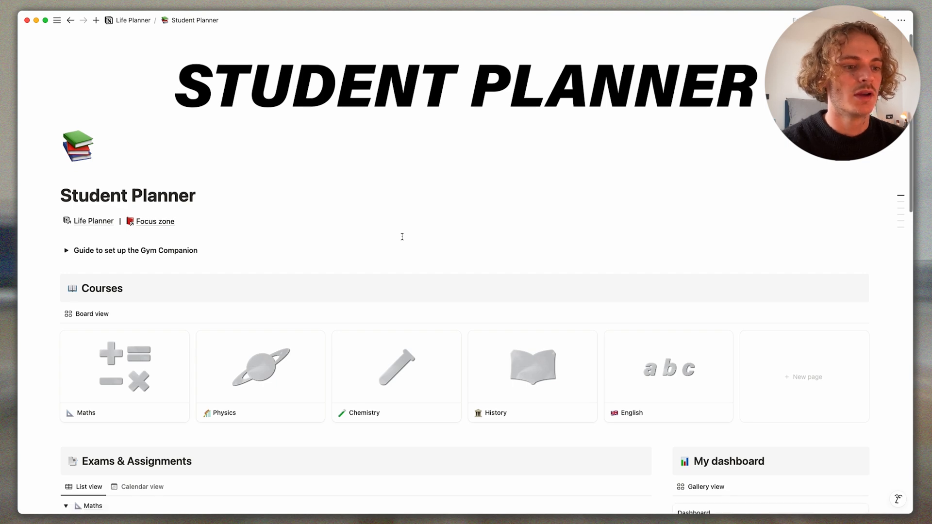
- Open the Maths course page, then browse Exams & Assignments, dashboard and information sections
{"action": "scroll", "scroll_direction": "down", "scroll_amount": 3}
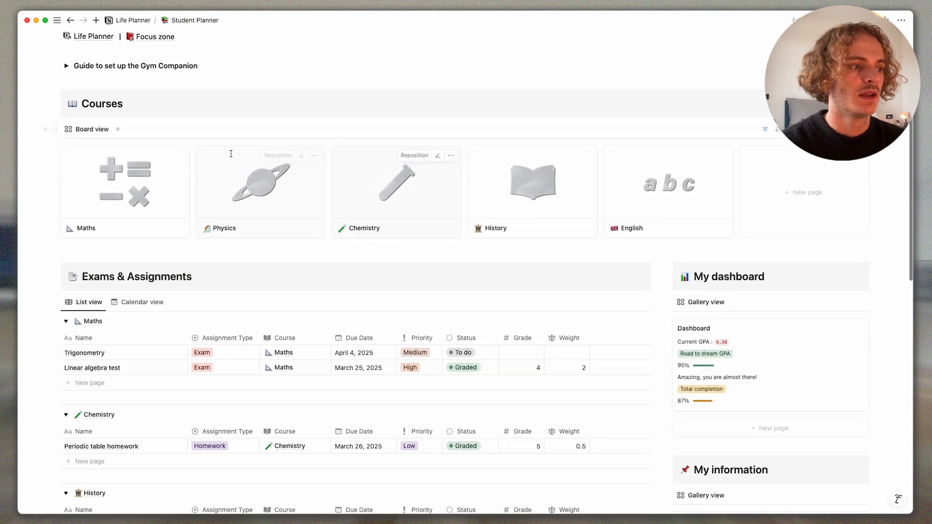
{"action": "left_click", "coordinate": [125, 184]}
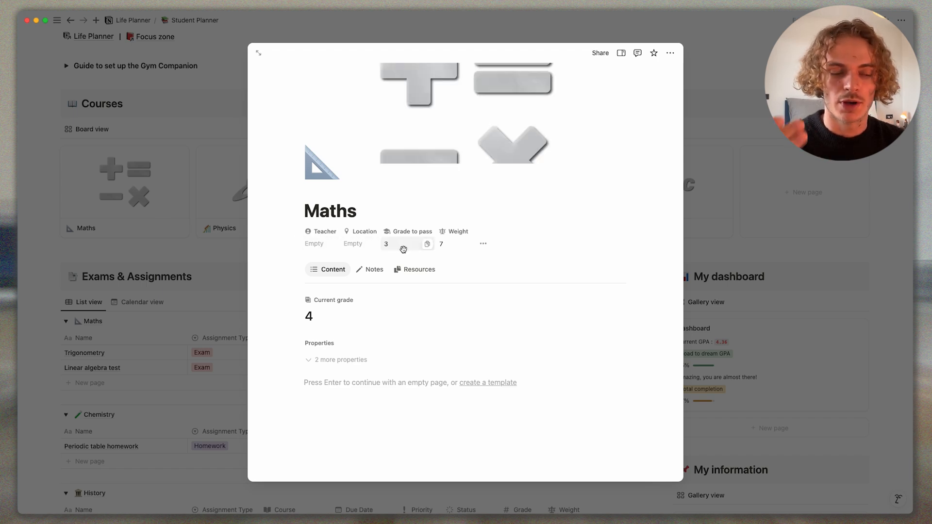
{"action": "mouse_move", "coordinate": [400, 248]}
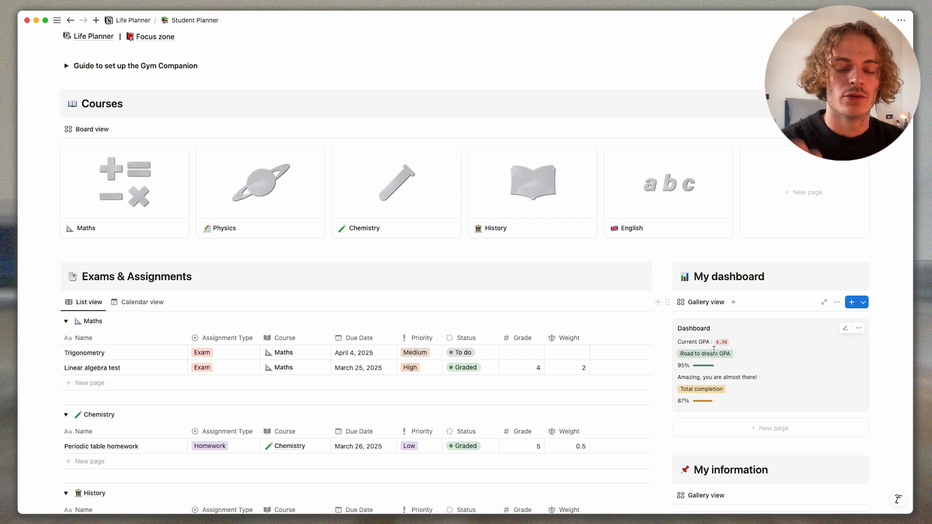
{"action": "mouse_move", "coordinate": [752, 336]}
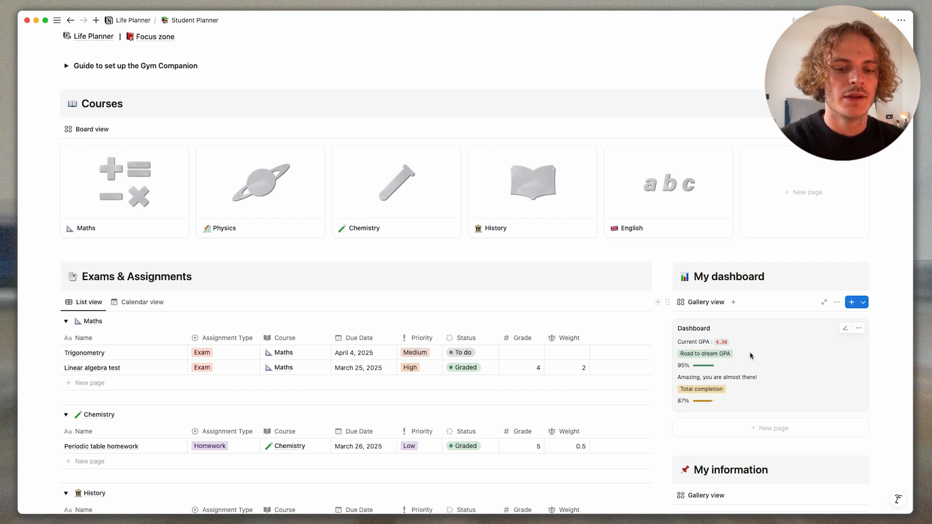
{"action": "scroll", "scroll_direction": "down", "scroll_amount": 3}
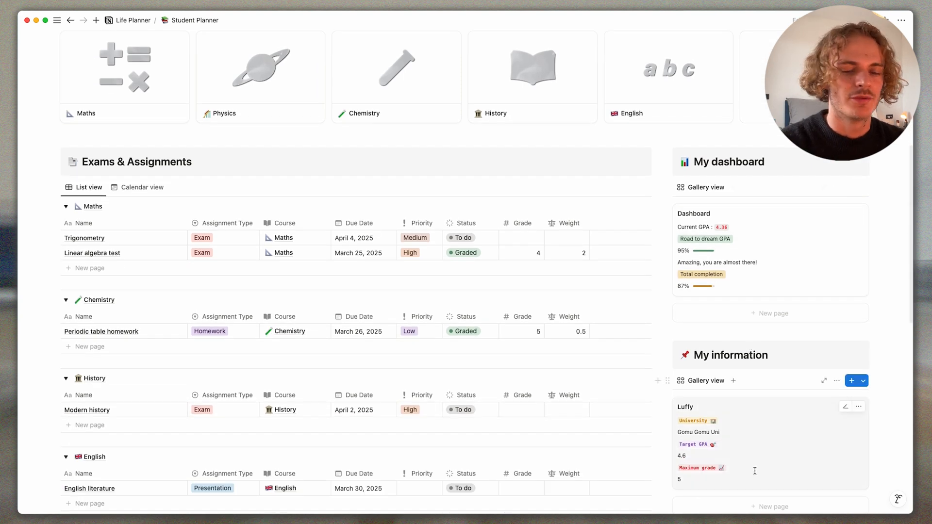
{"action": "scroll", "scroll_direction": "down", "scroll_amount": 3}
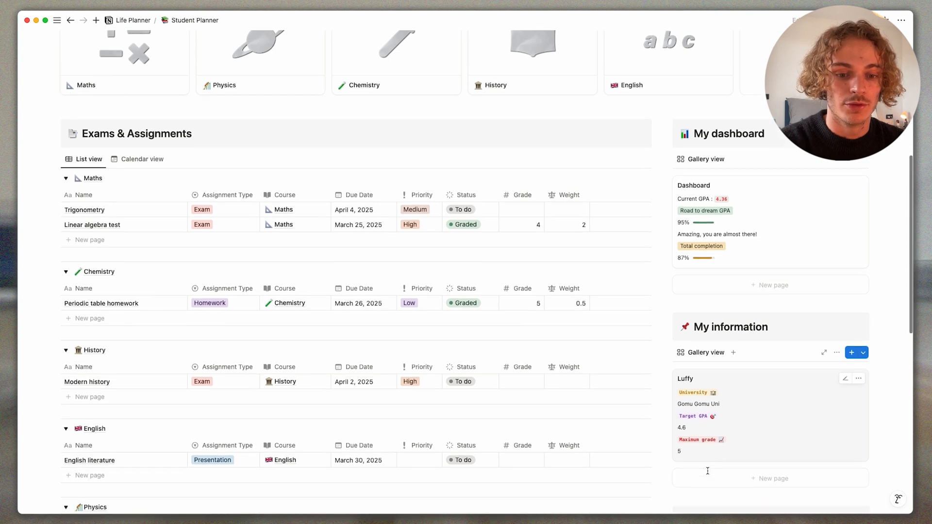
{"action": "scroll", "scroll_direction": "down", "scroll_amount": 3}
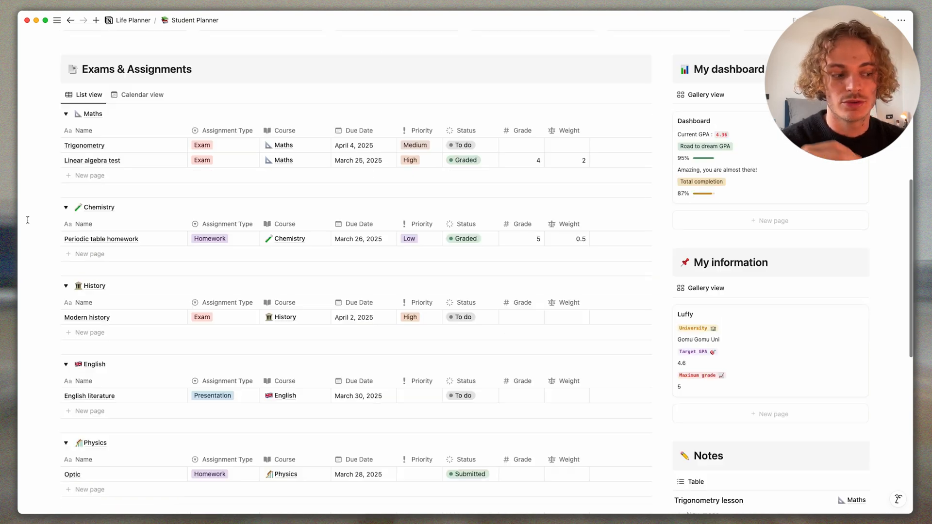
{"action": "scroll", "scroll_direction": "down", "scroll_amount": 3}
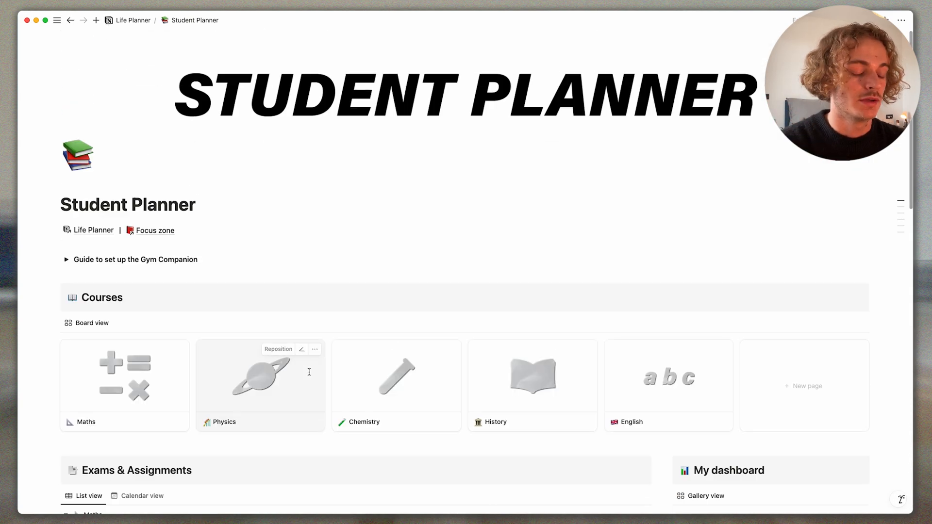
{"action": "mouse_move", "coordinate": [420, 273]}
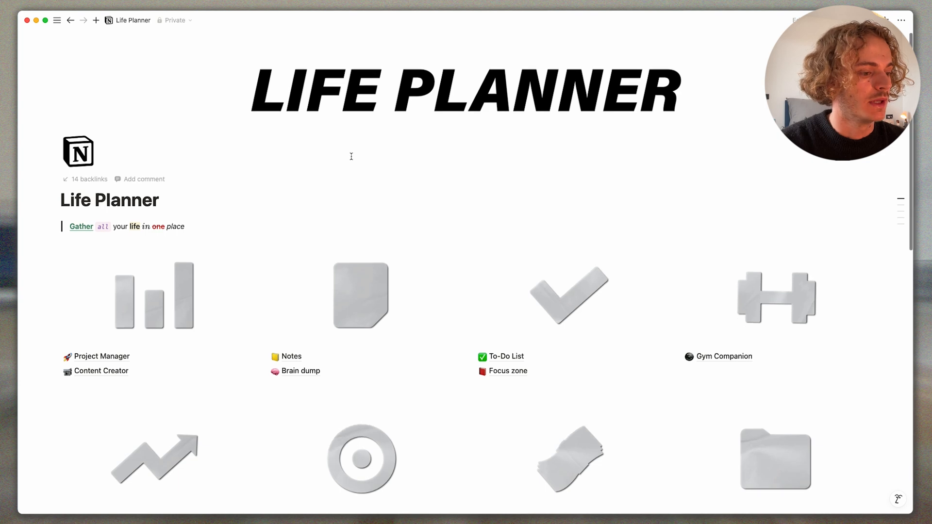
{"action": "scroll", "scroll_direction": "down", "scroll_amount": 3}
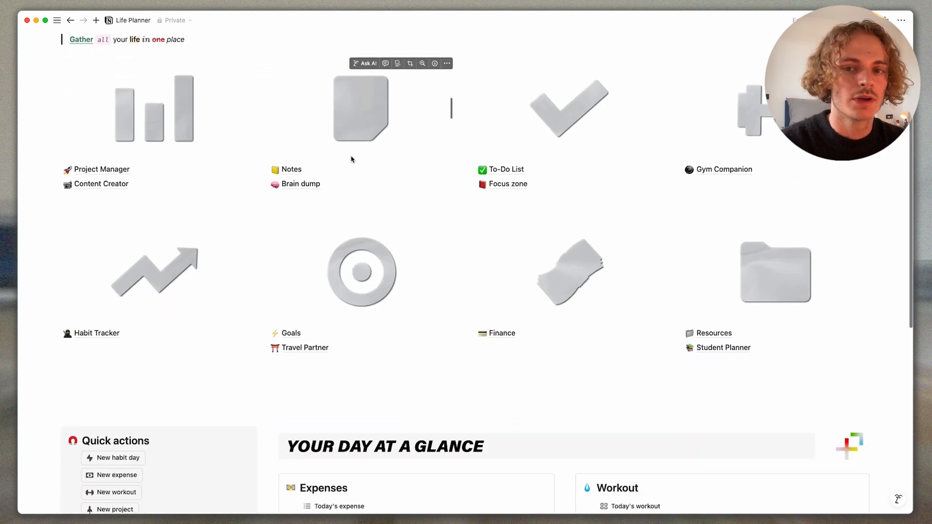
{"action": "scroll", "scroll_direction": "down", "scroll_amount": 3}
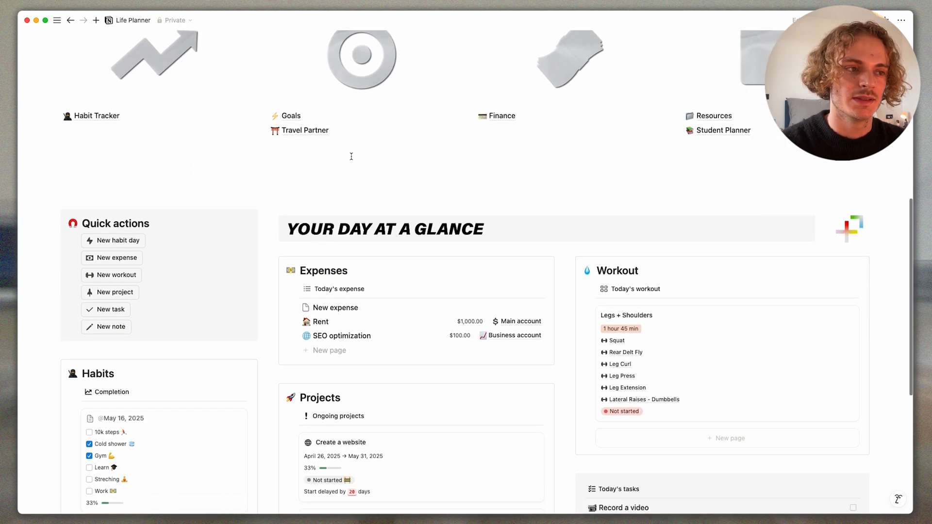
{"action": "scroll", "scroll_direction": "down", "scroll_amount": 3}
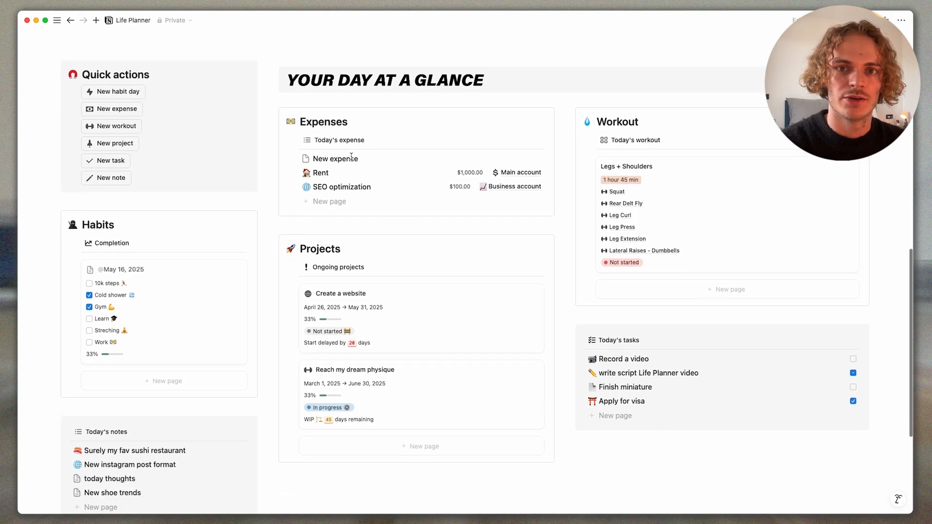